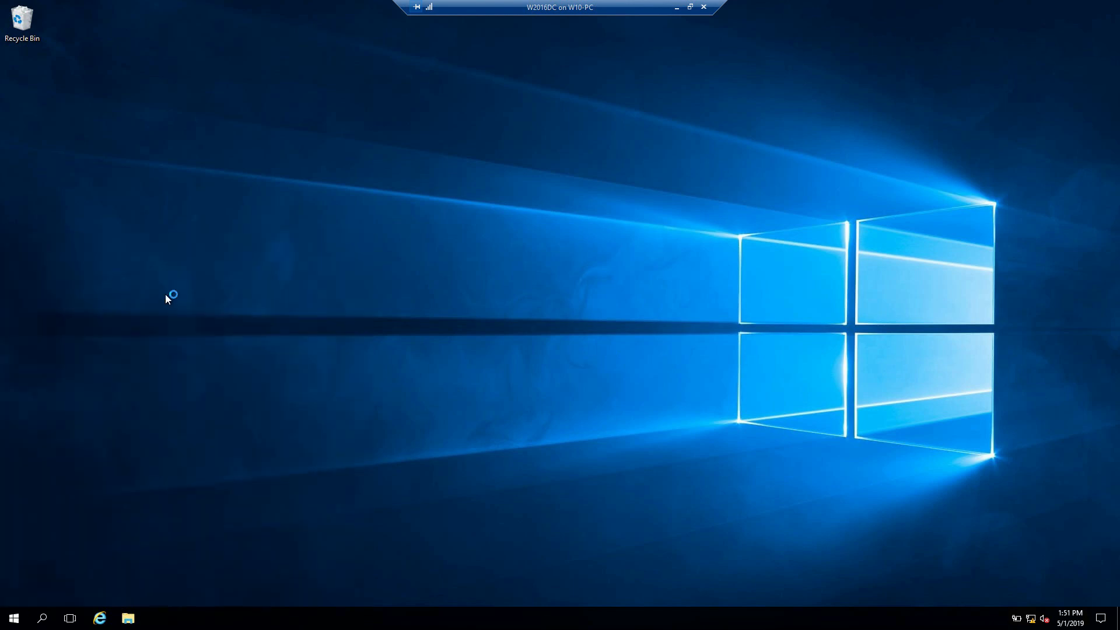
Launch the Group Policy Management console from the taskbar
click(156, 619)
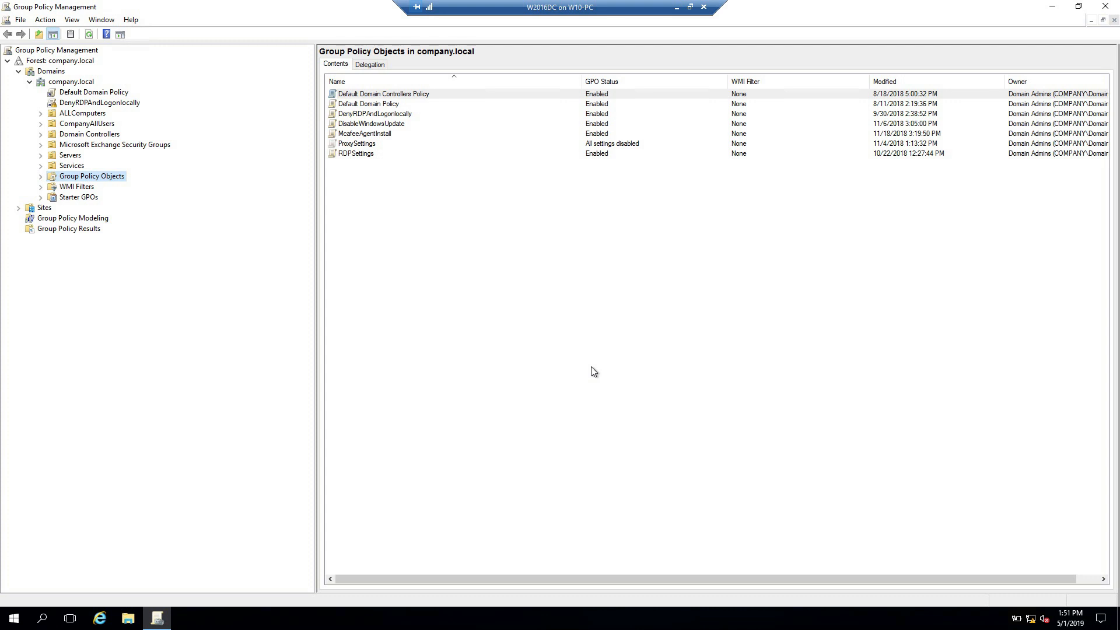
mouse_move(623, 388)
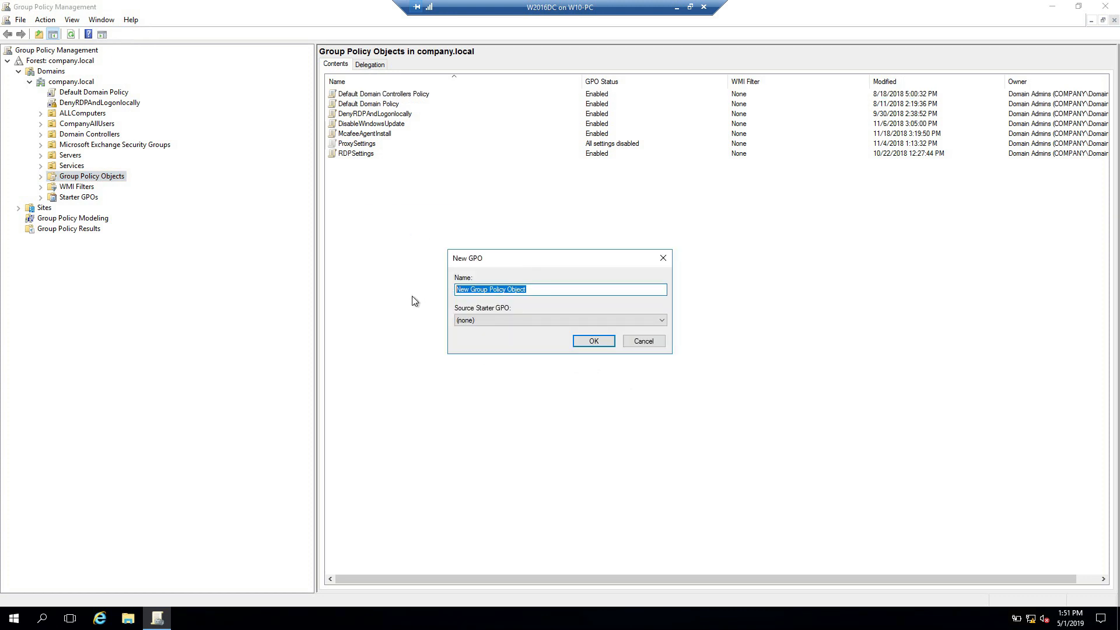
Create a GPO named WiredPolicy and open it in the policy editor
text(Wired)
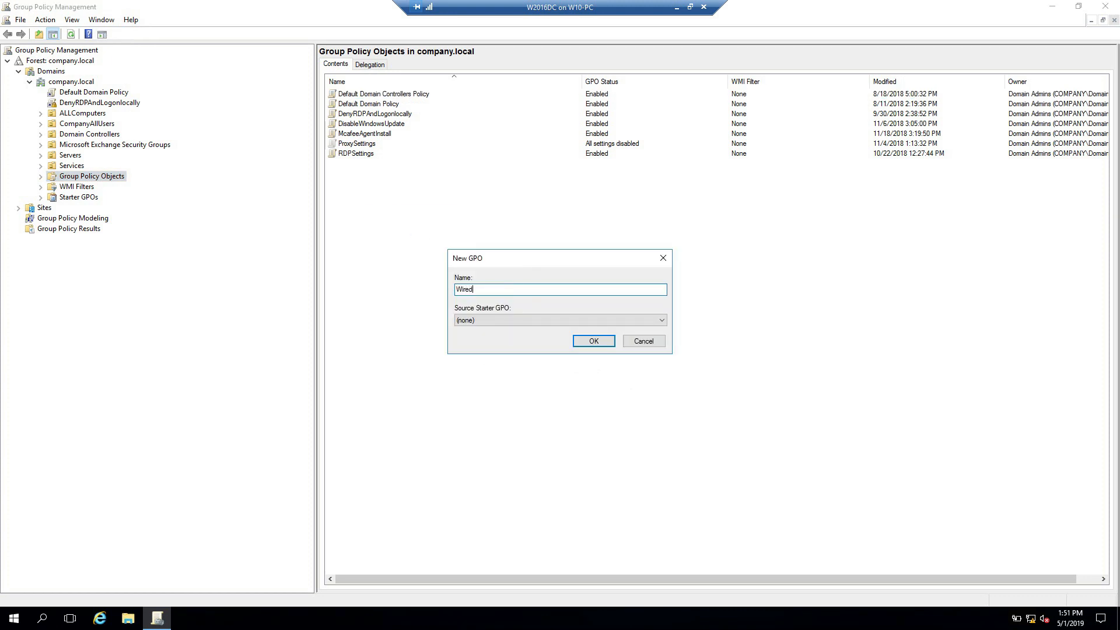
text(Policy)
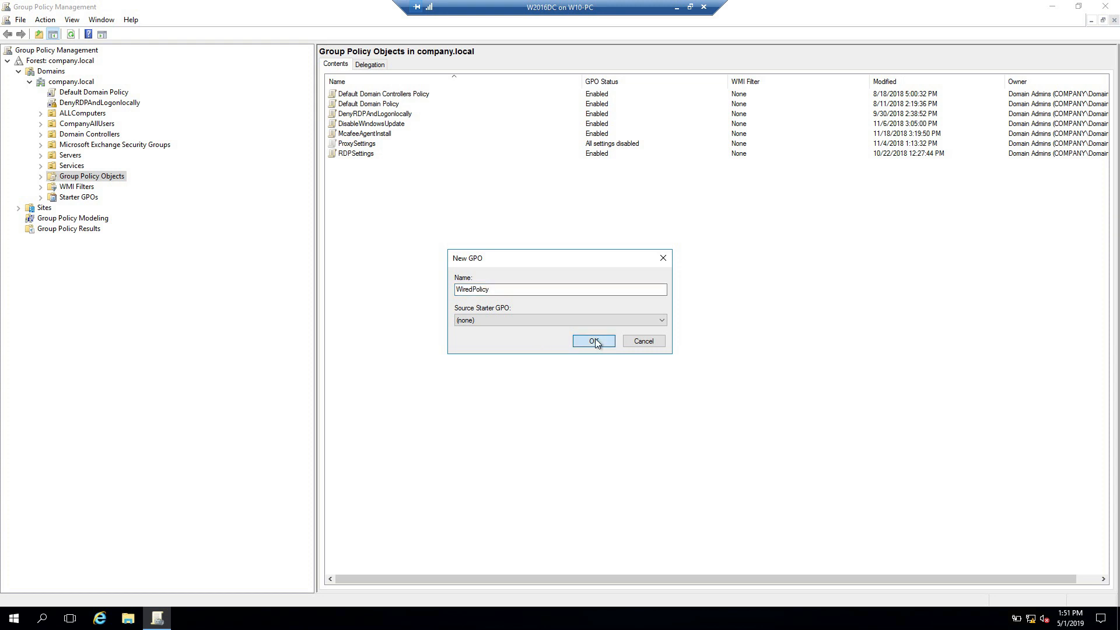
click(593, 341)
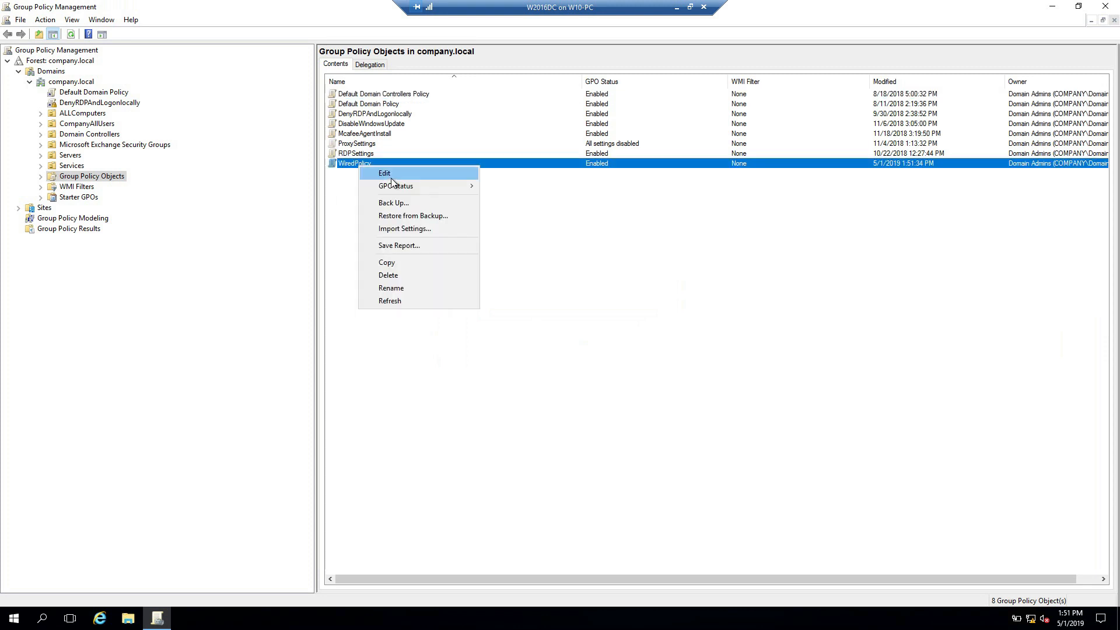
click(384, 173)
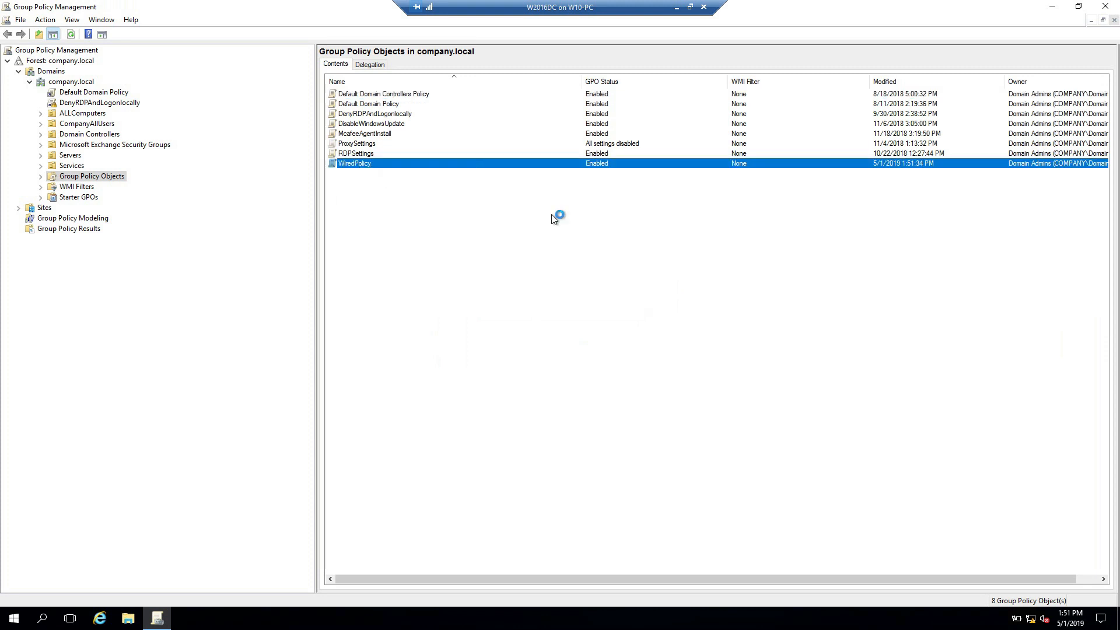
double_click(354, 163)
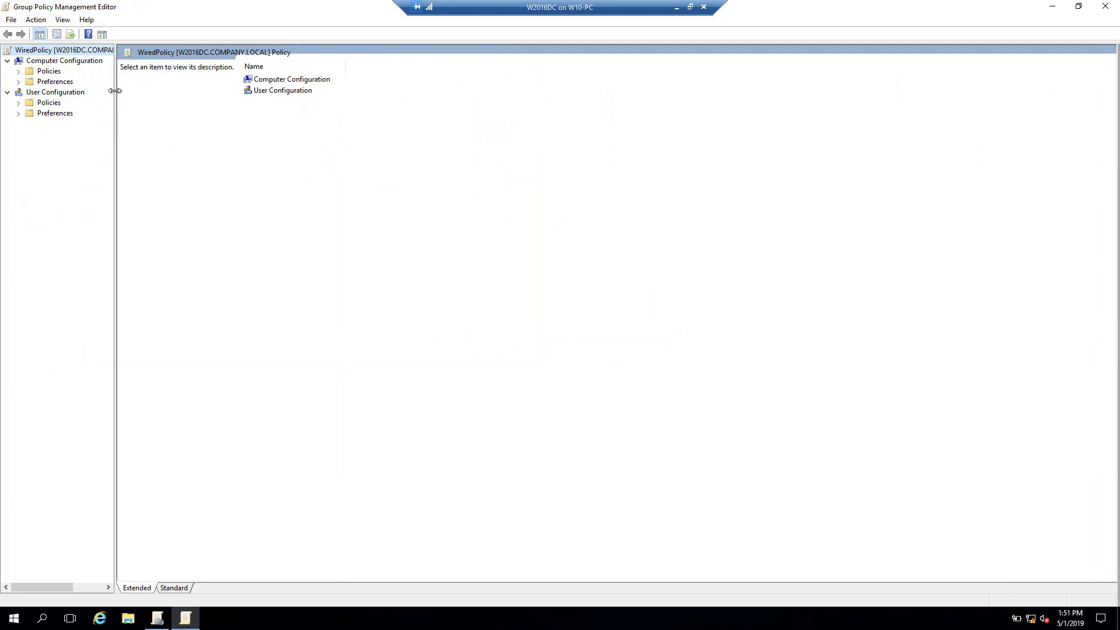
Expand Computer Configuration > Policies > Windows Settings > Security Settings and select System Services
drag(117, 91, 308, 91)
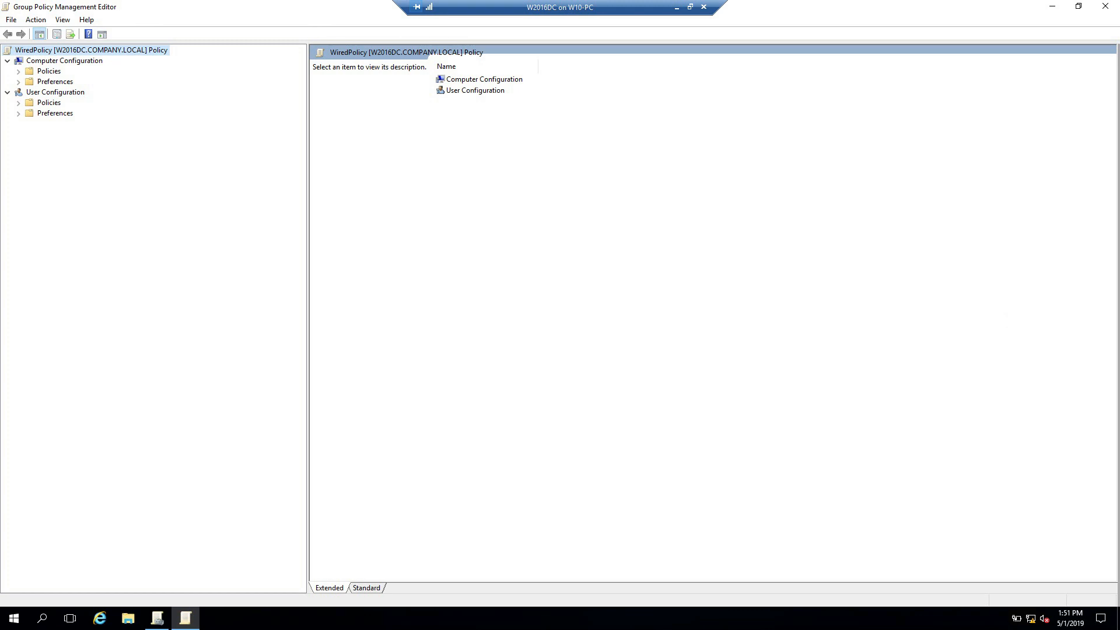
mouse_move(81, 75)
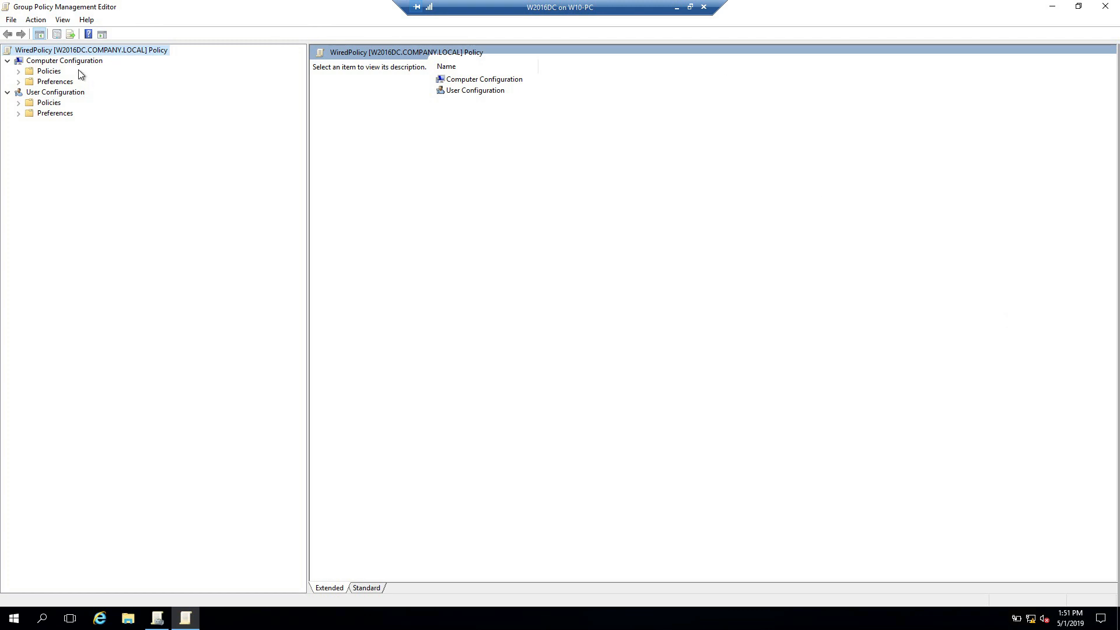
click(64, 59)
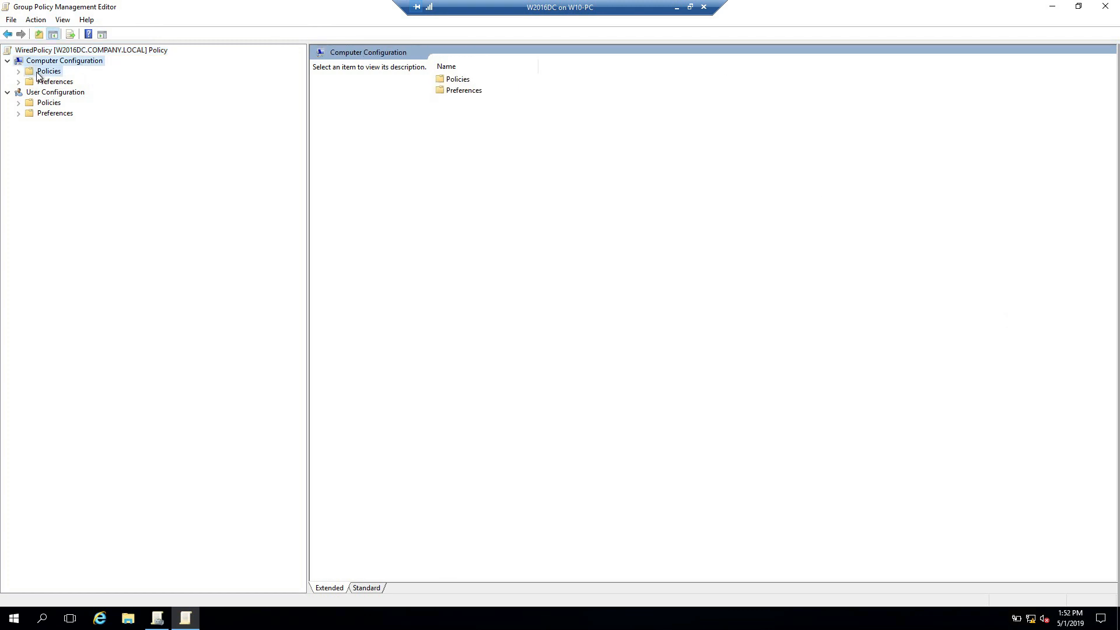
click(49, 71)
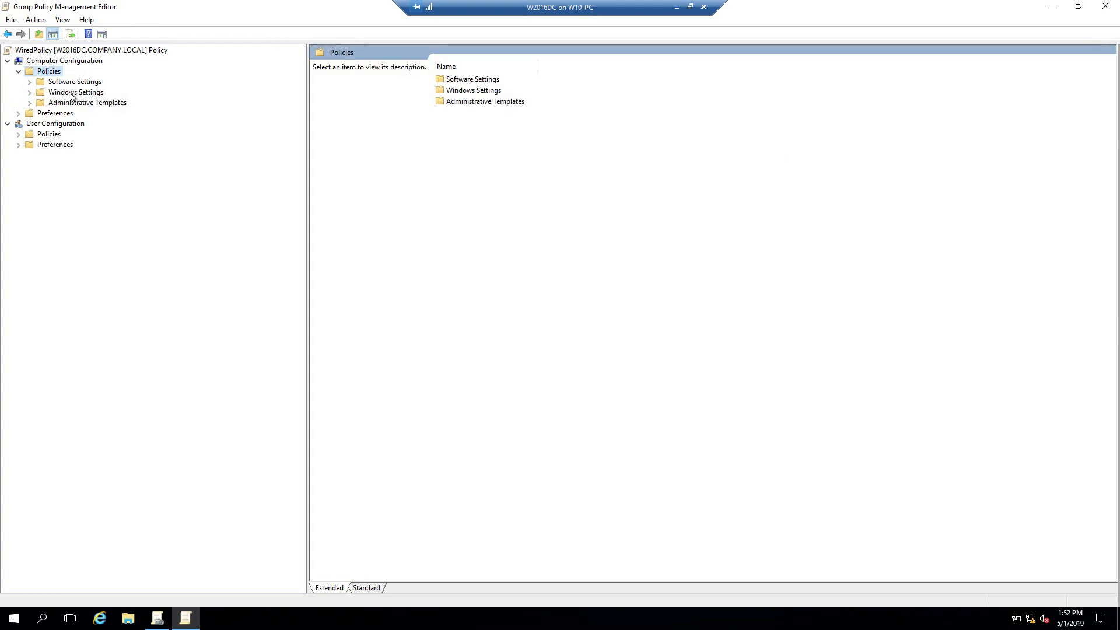
click(74, 91)
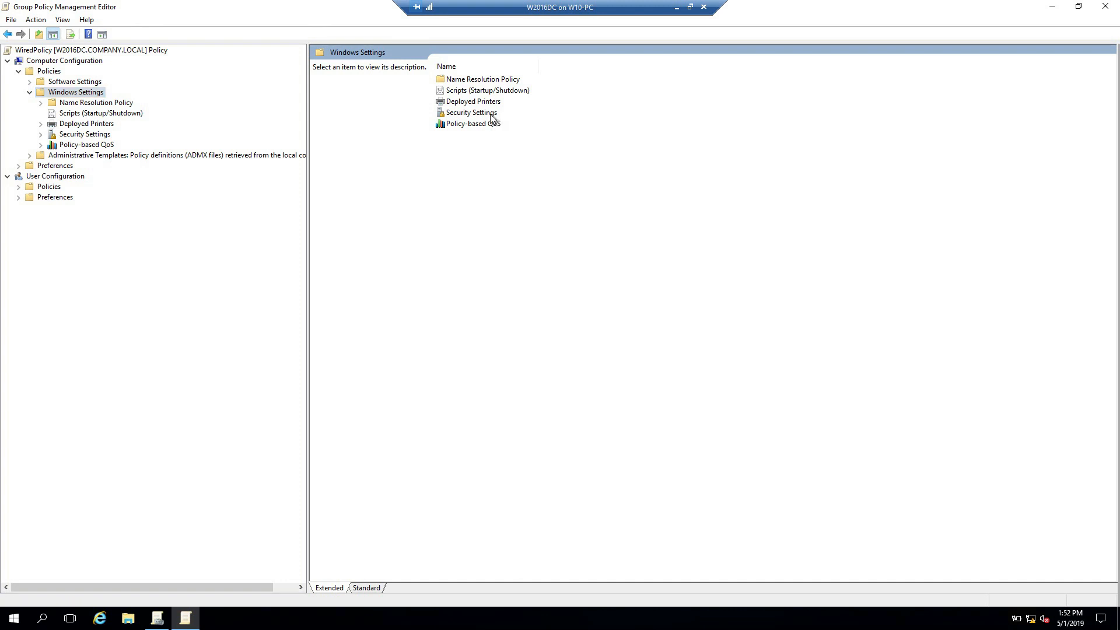
click(85, 133)
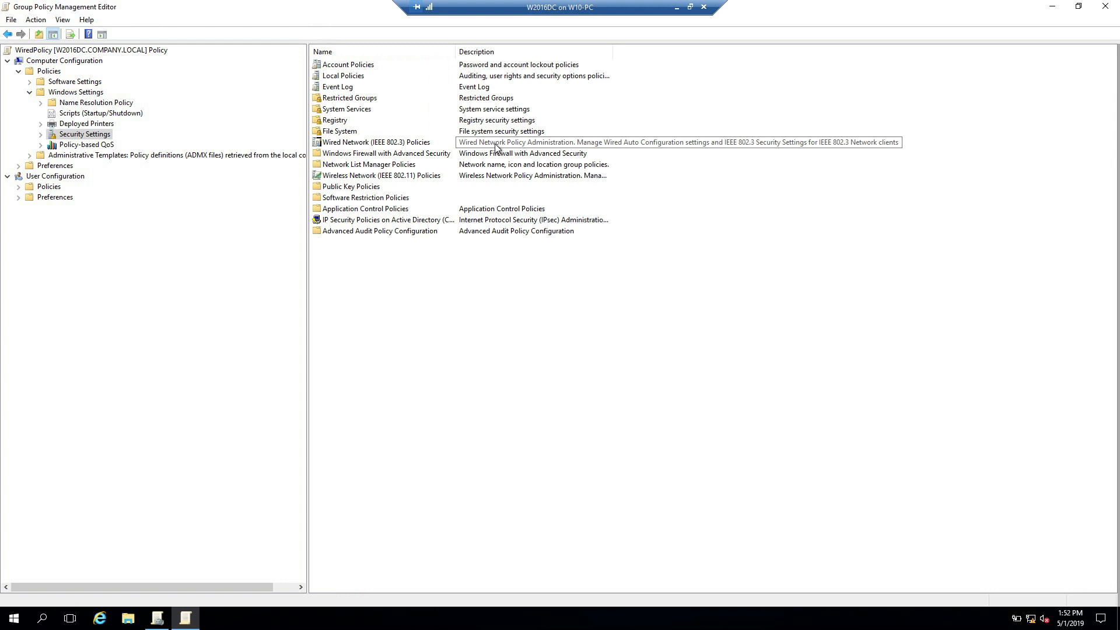
click(348, 109)
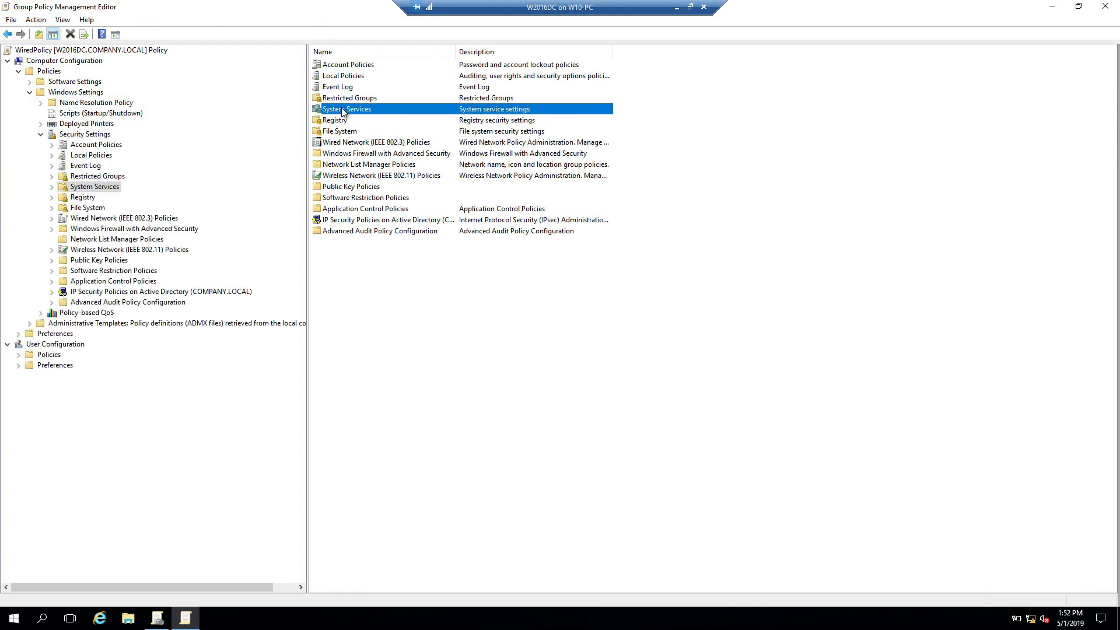
List the system services and select Wired AutoConfig at the bottom of the list
double_click(348, 109)
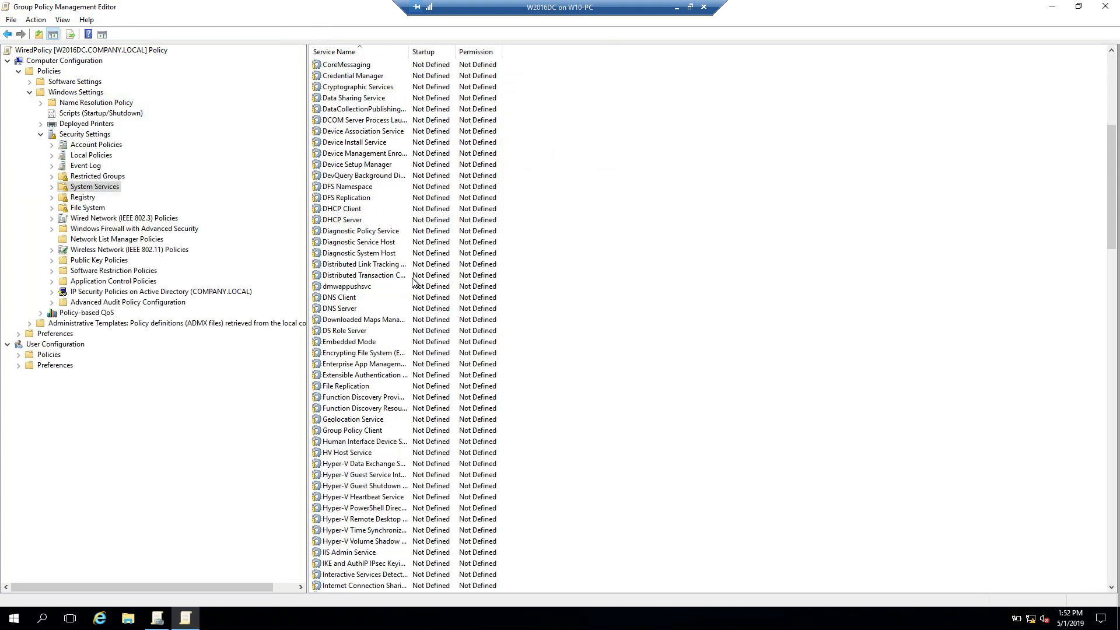
scroll(down, 3)
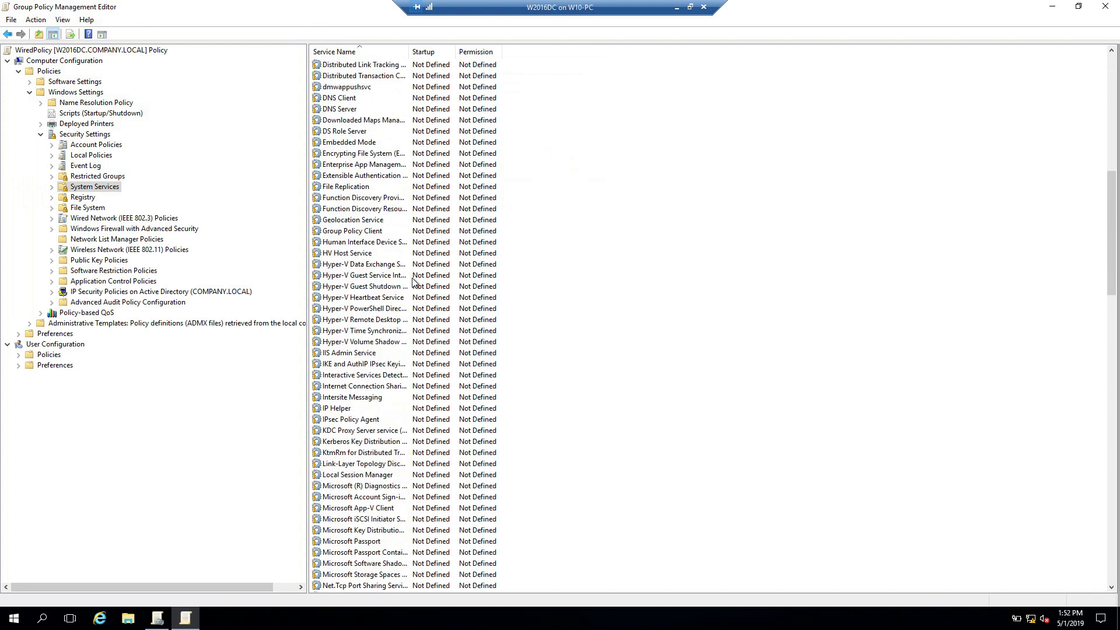
scroll(down, 3)
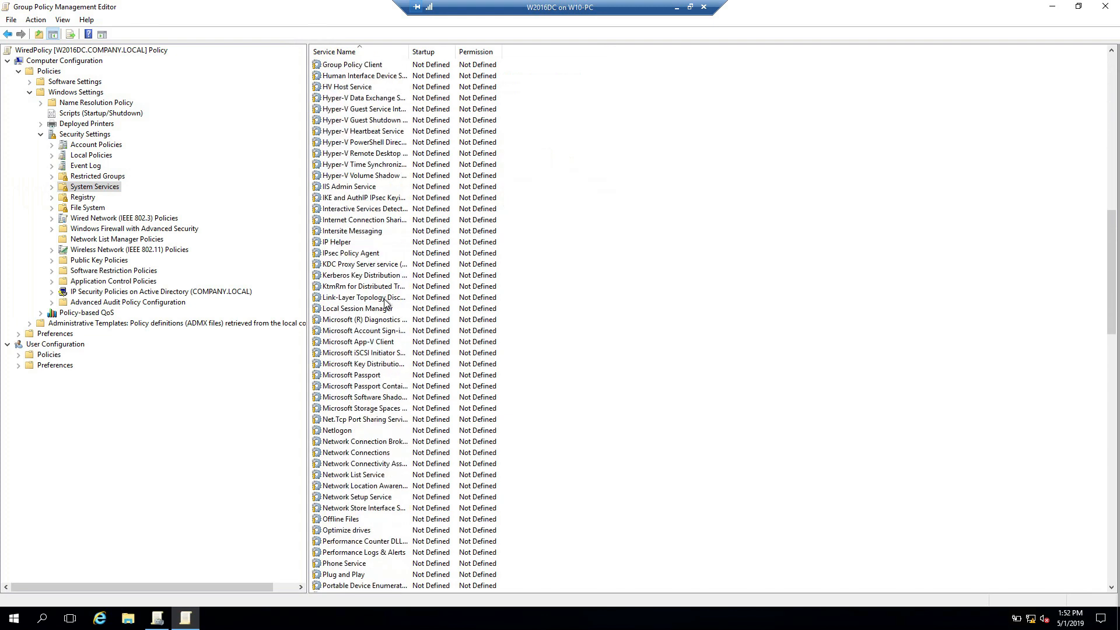
scroll(down, 3)
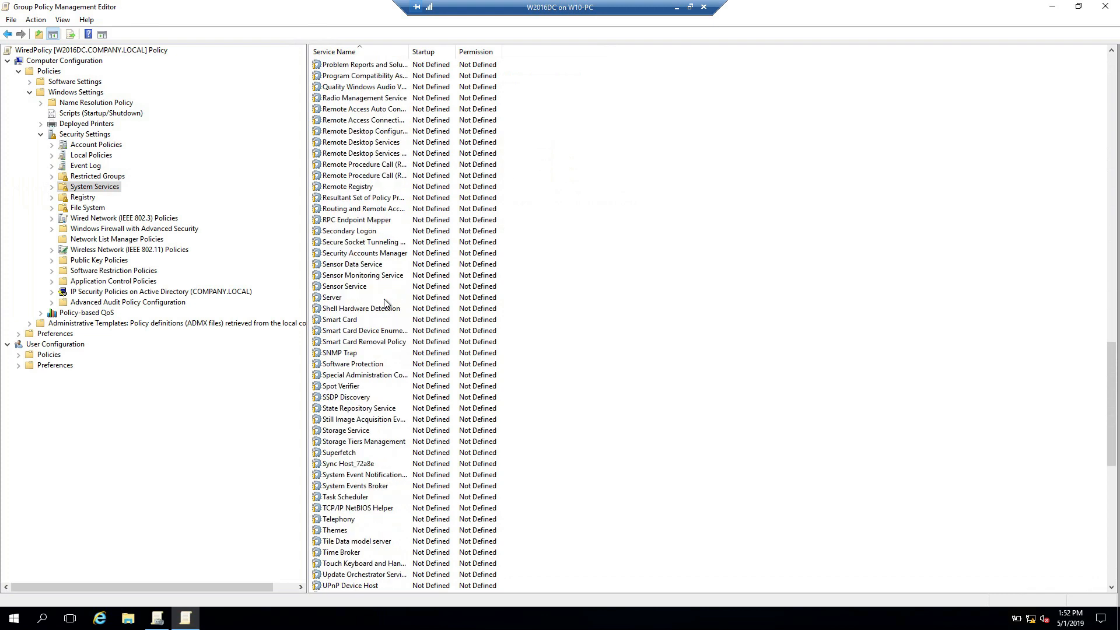
scroll(down, 3)
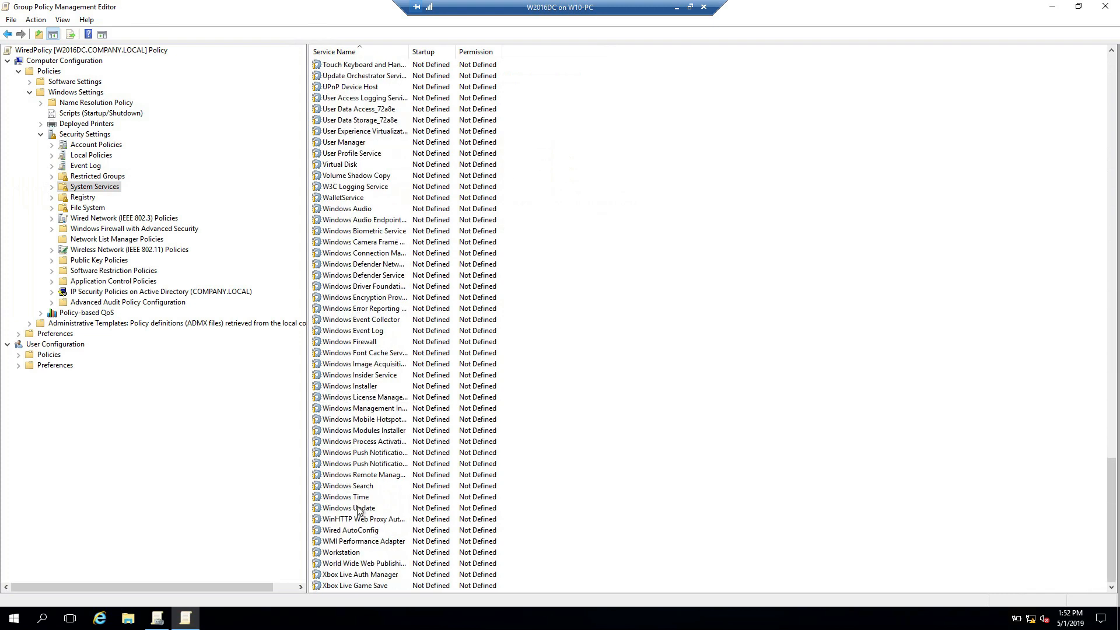
mouse_move(367, 546)
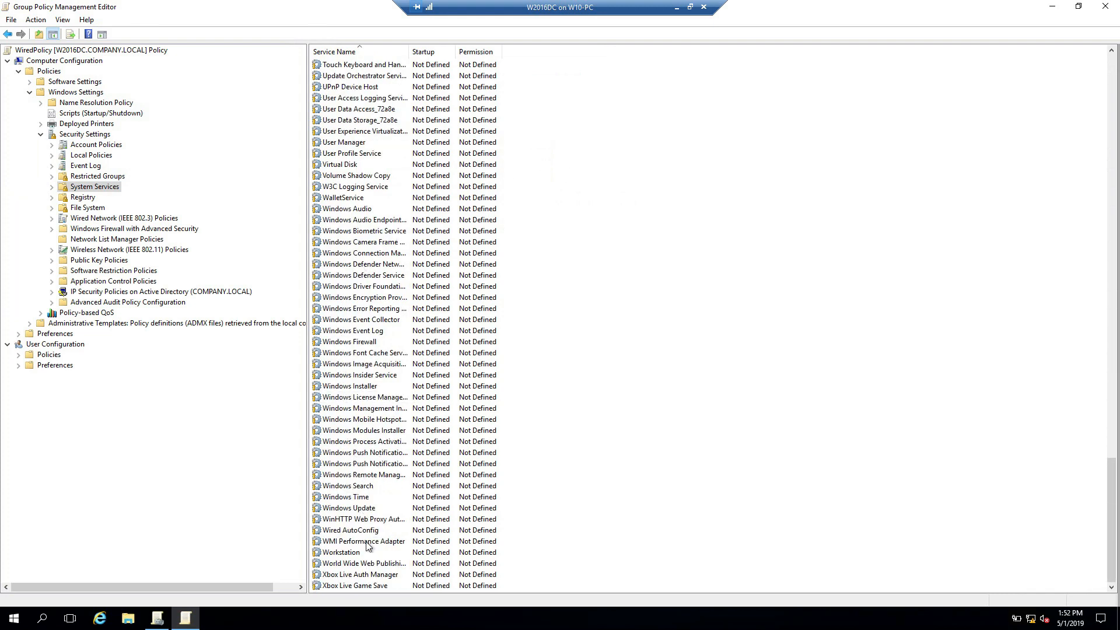
click(350, 529)
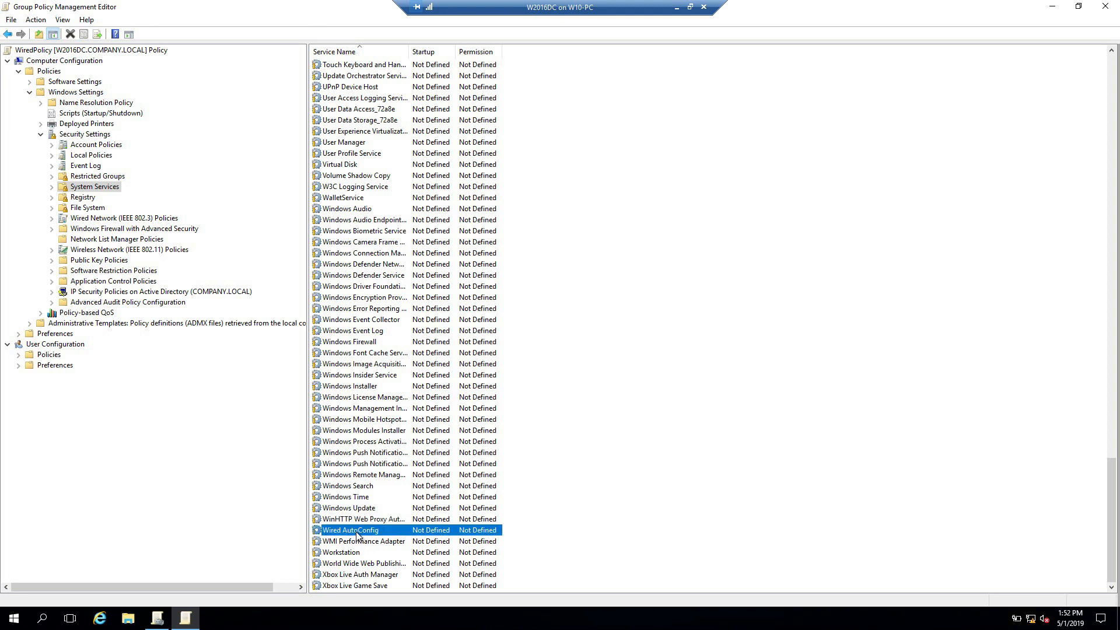
Define the Wired AutoConfig service policy with Automatic startup mode and confirm
double_click(351, 530)
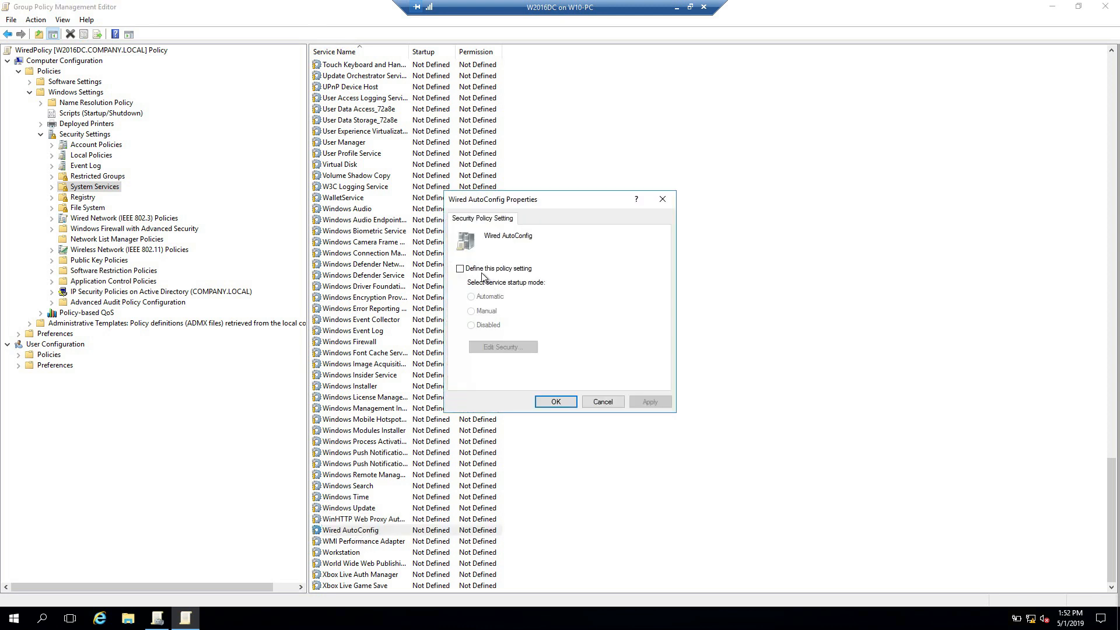
click(461, 269)
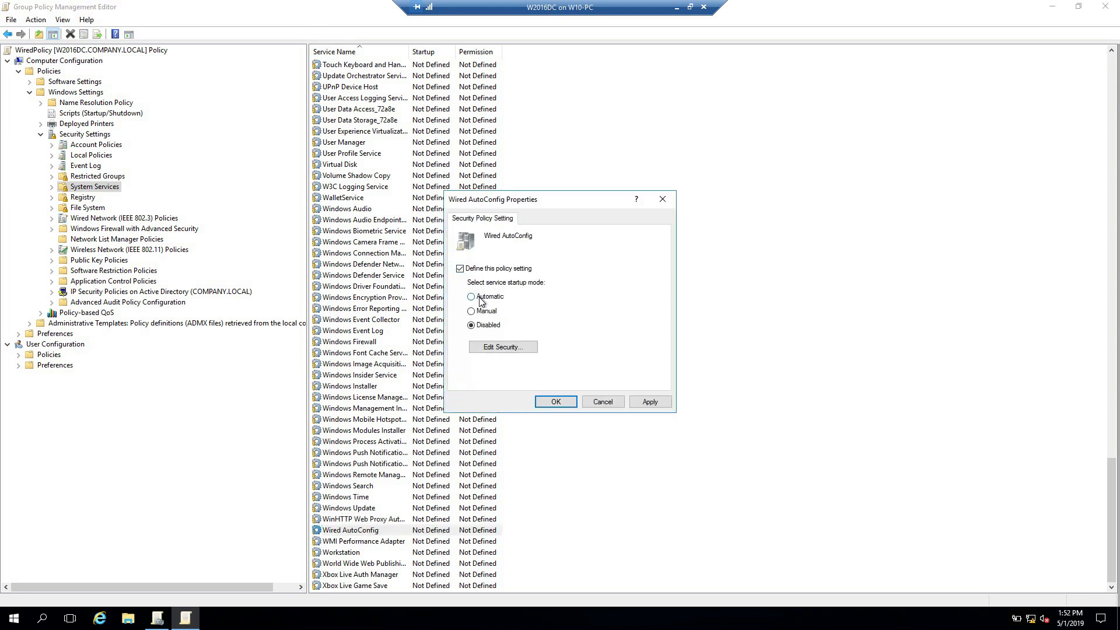
click(470, 296)
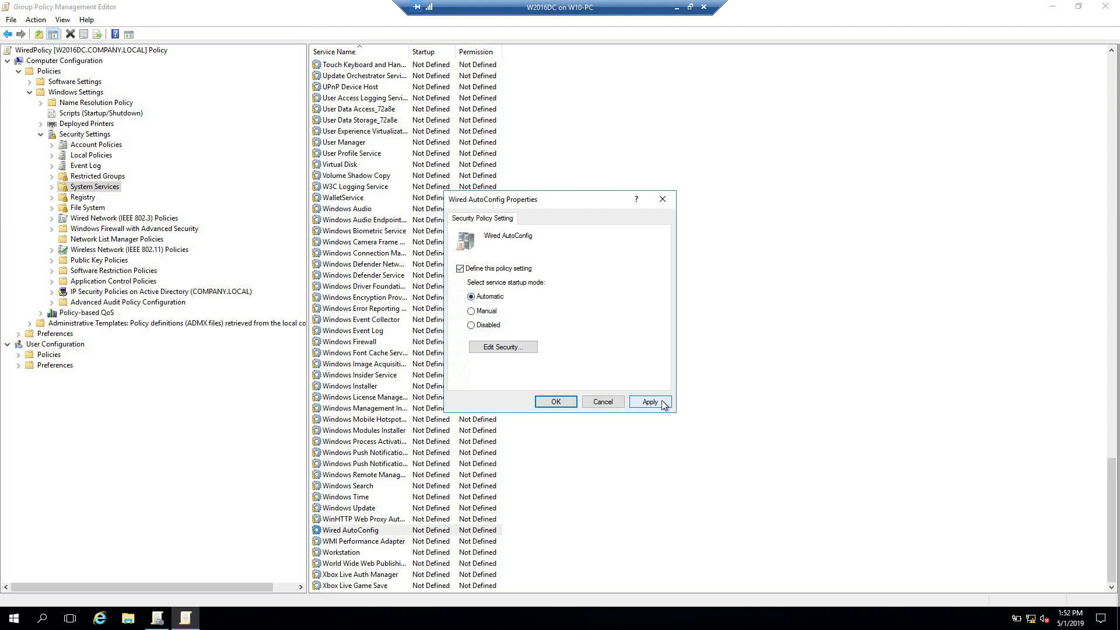
click(555, 400)
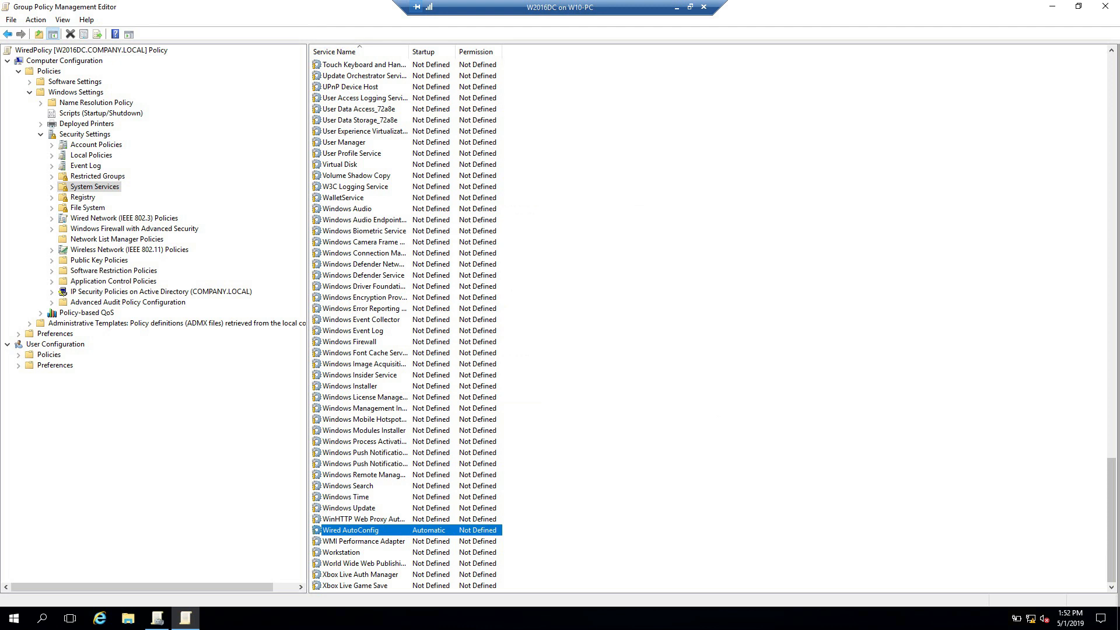
mouse_move(846, 155)
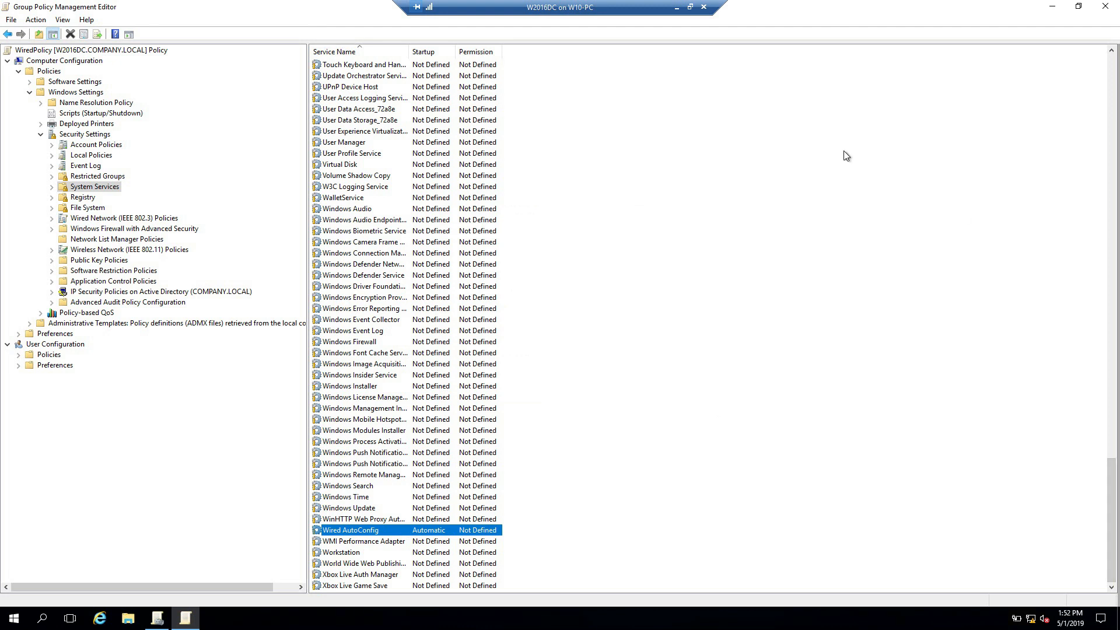
Expand Security Settings again and select the empty Wired Network (IEEE 802.3) Policies category
click(67, 59)
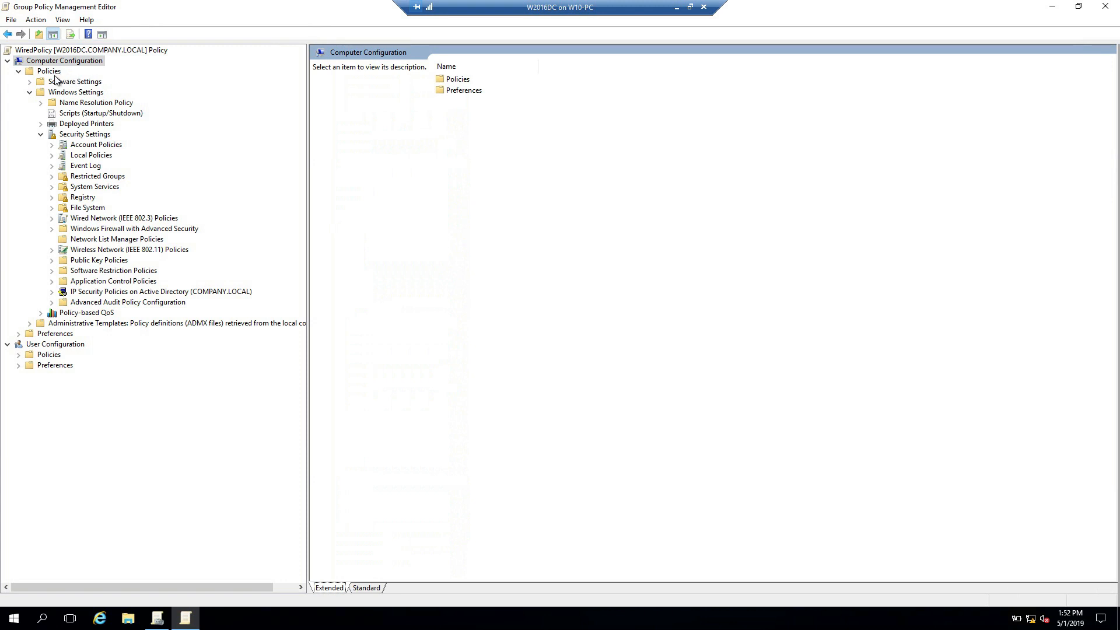
click(49, 71)
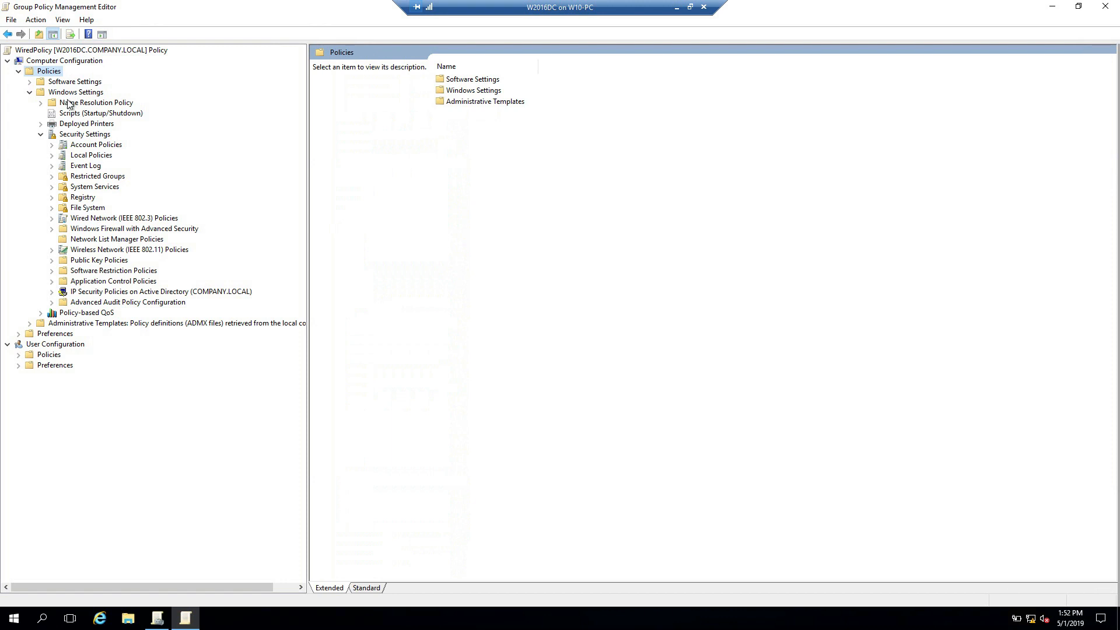
click(76, 91)
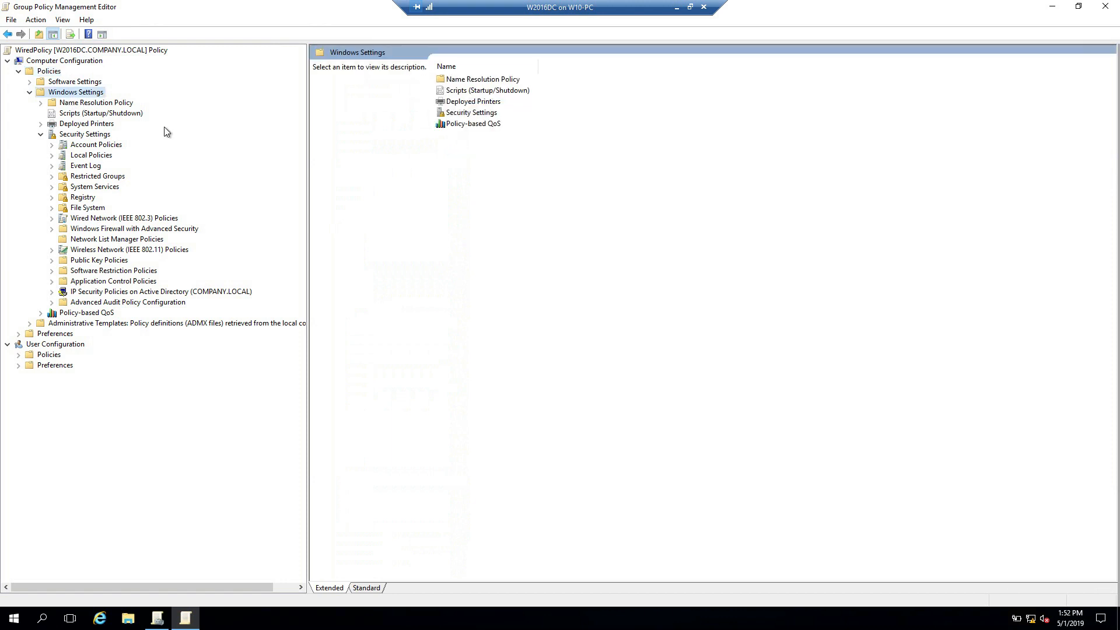
click(84, 134)
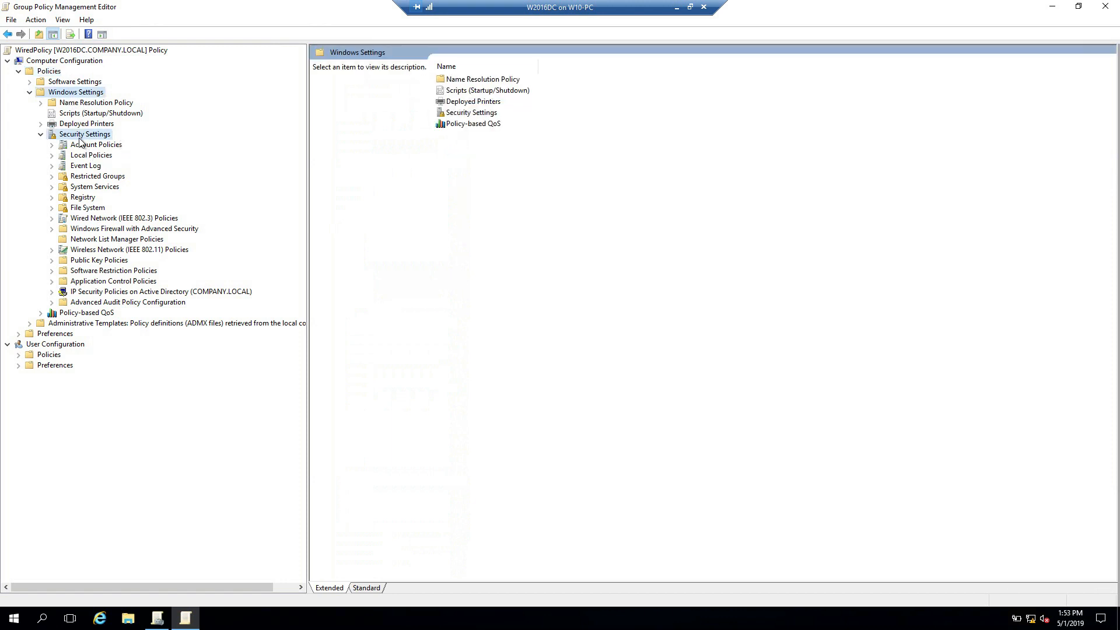
click(84, 134)
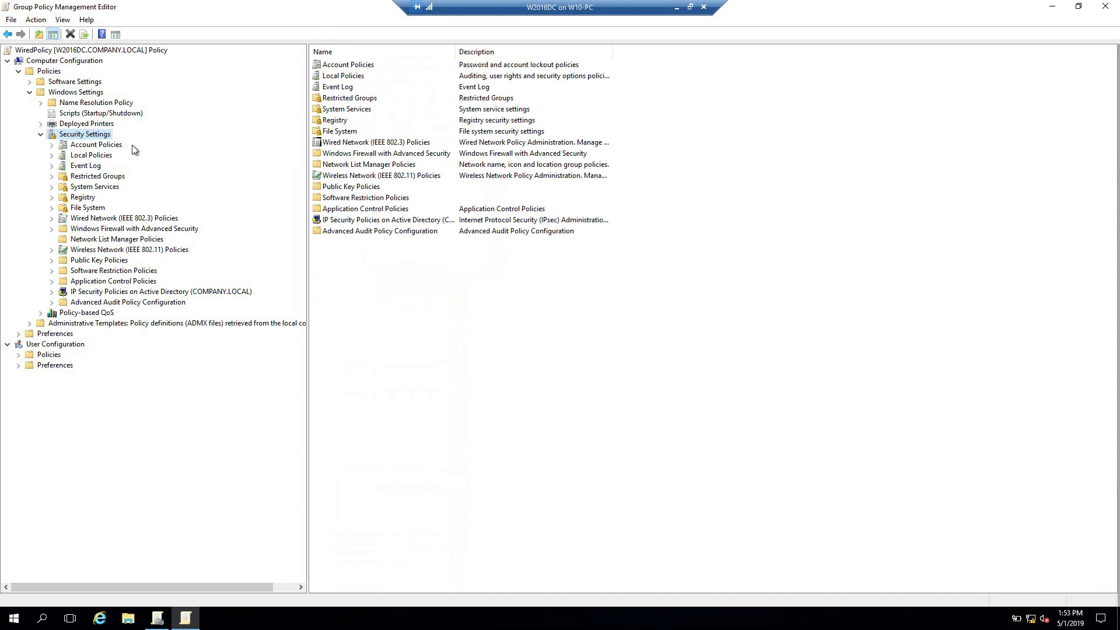
mouse_move(97, 243)
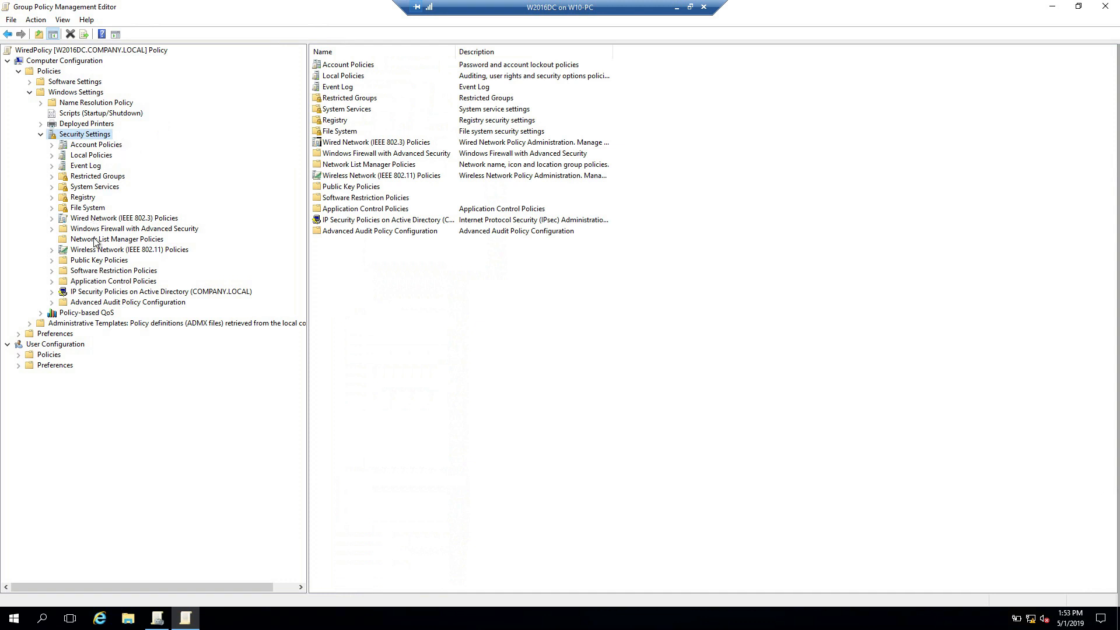
click(125, 219)
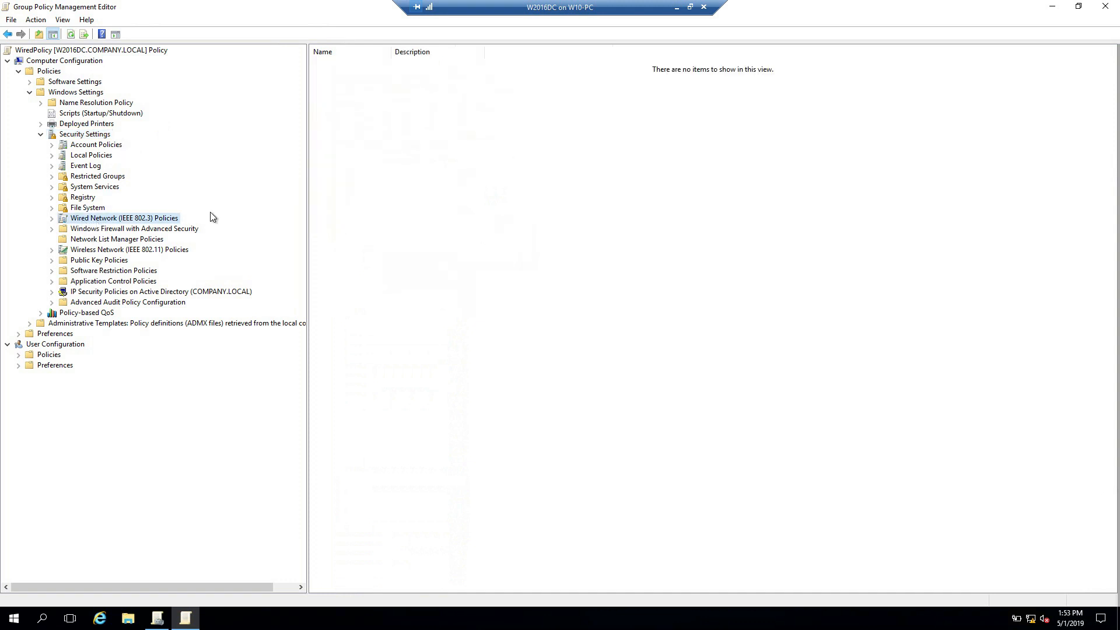
mouse_move(520, 155)
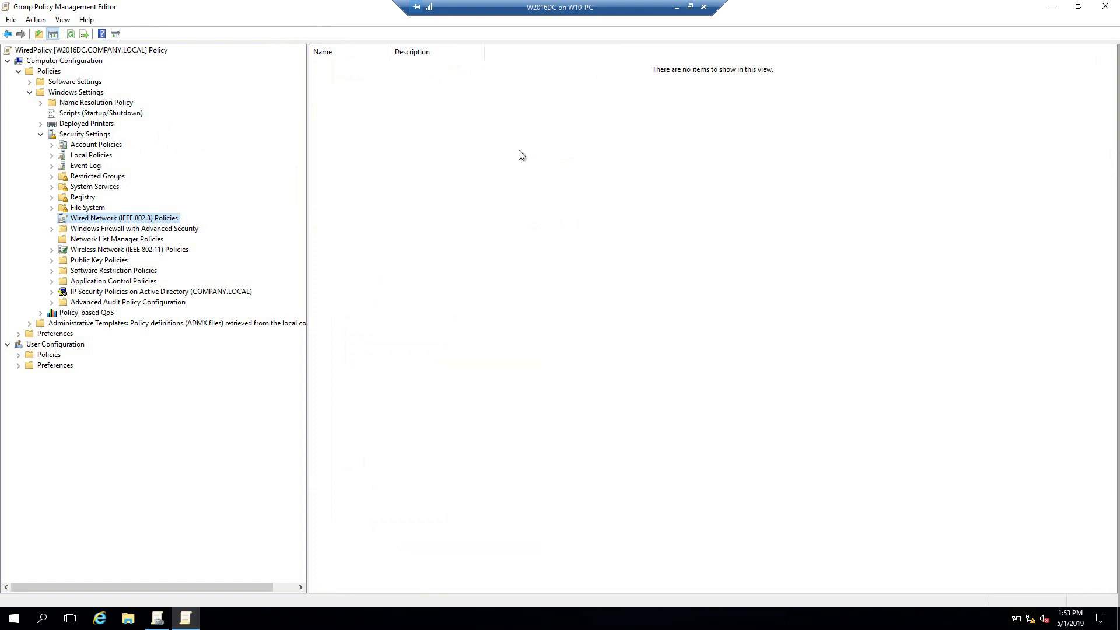
mouse_move(468, 148)
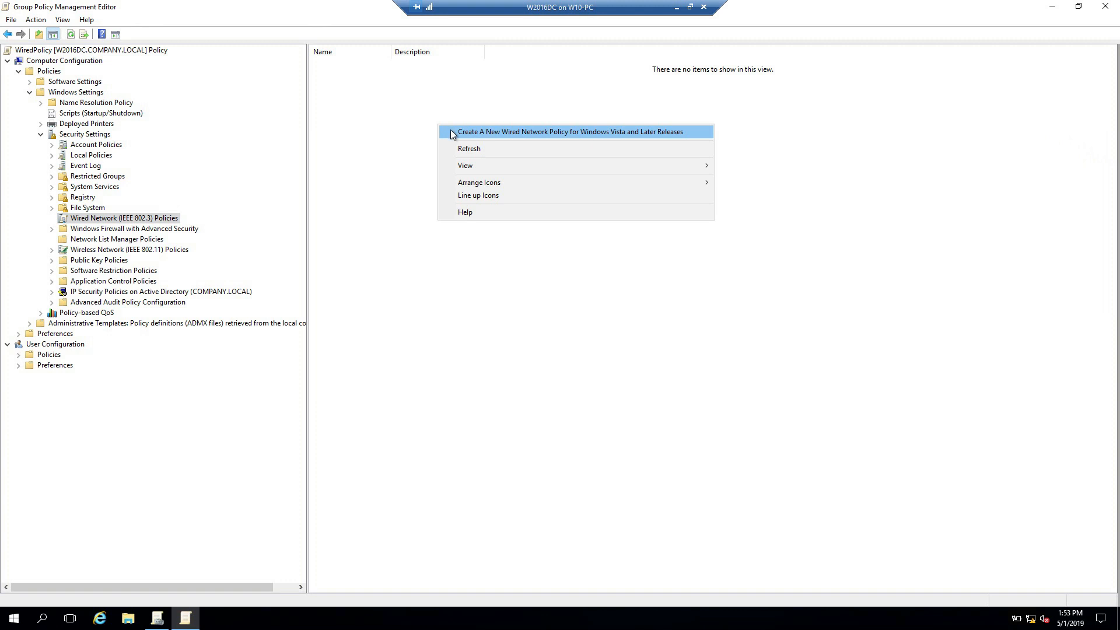
Create a new wired network policy for Windows Vista and later releases
click(572, 132)
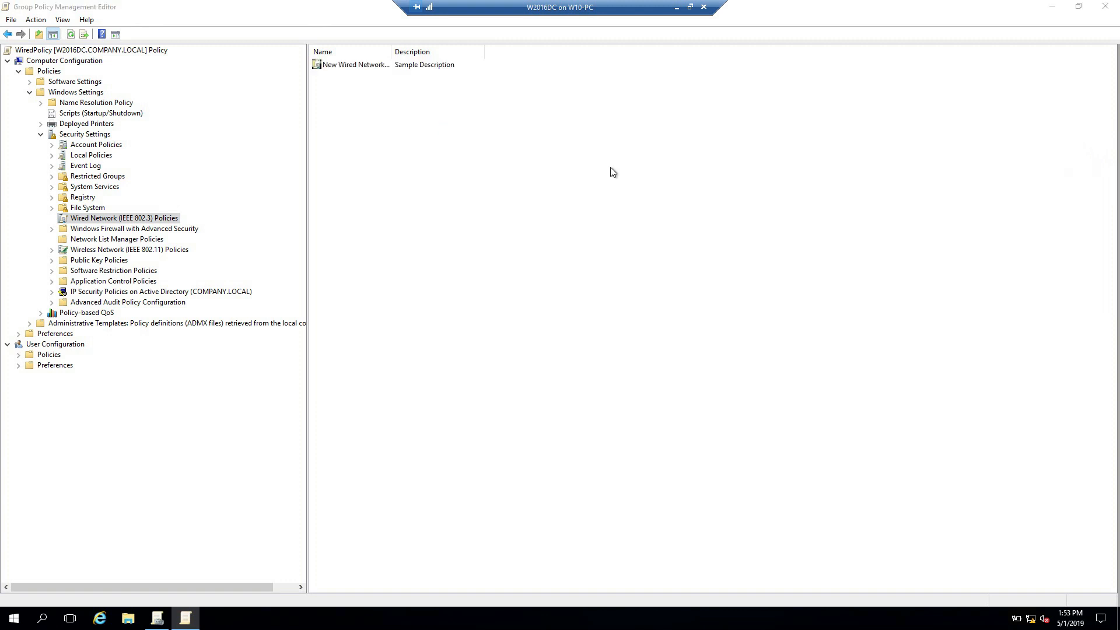
Name the new policy CompanyWired, apply it, and show its Security settings
double_click(355, 65)
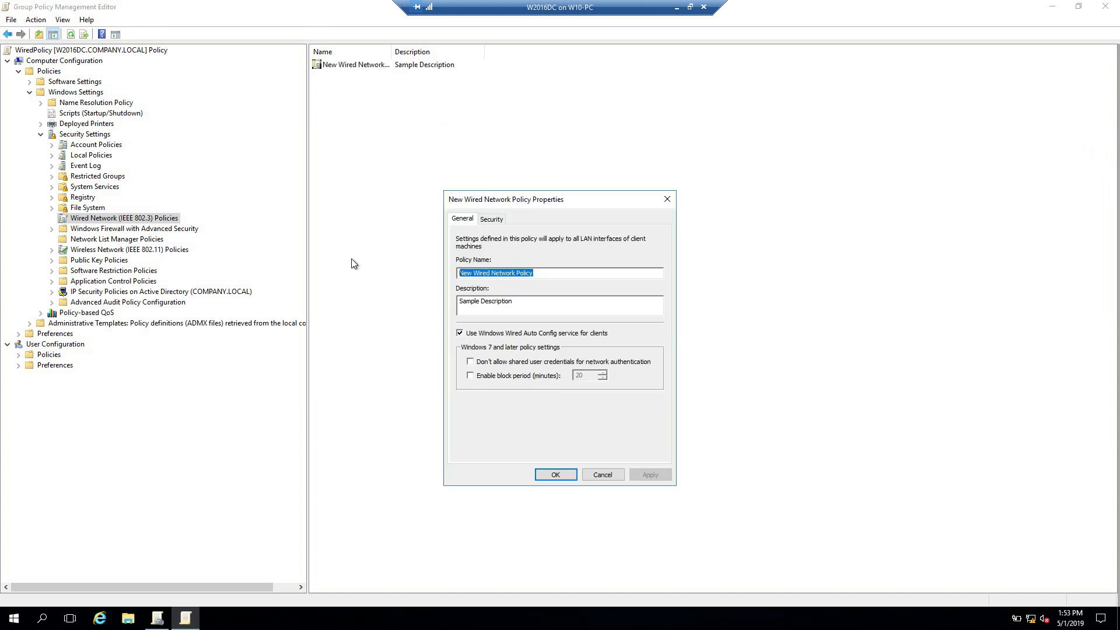
text(Com)
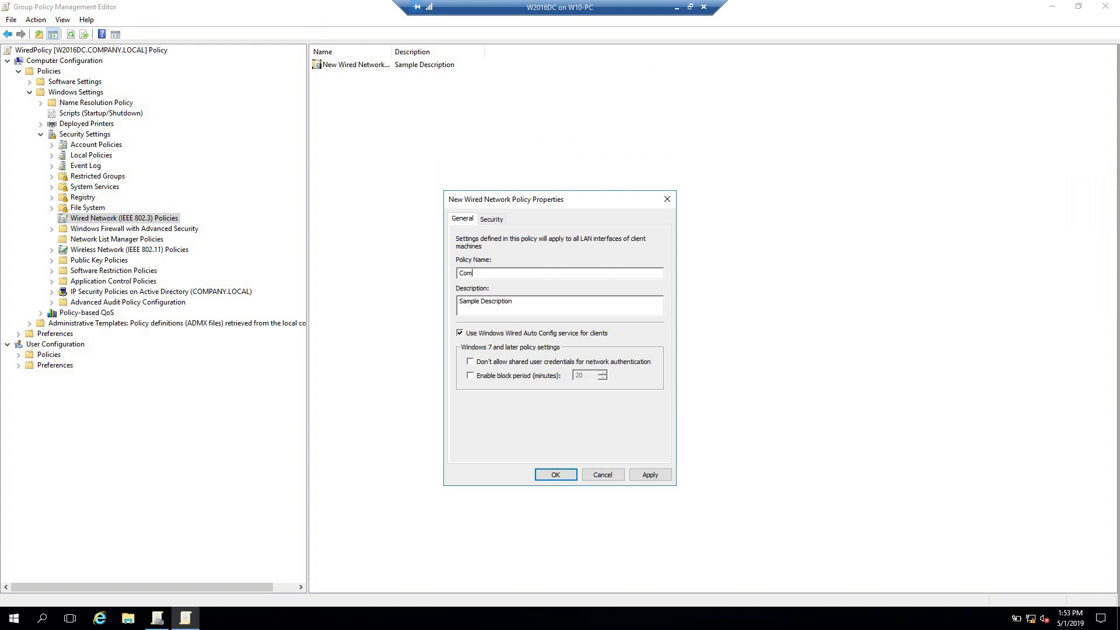
text(pany)
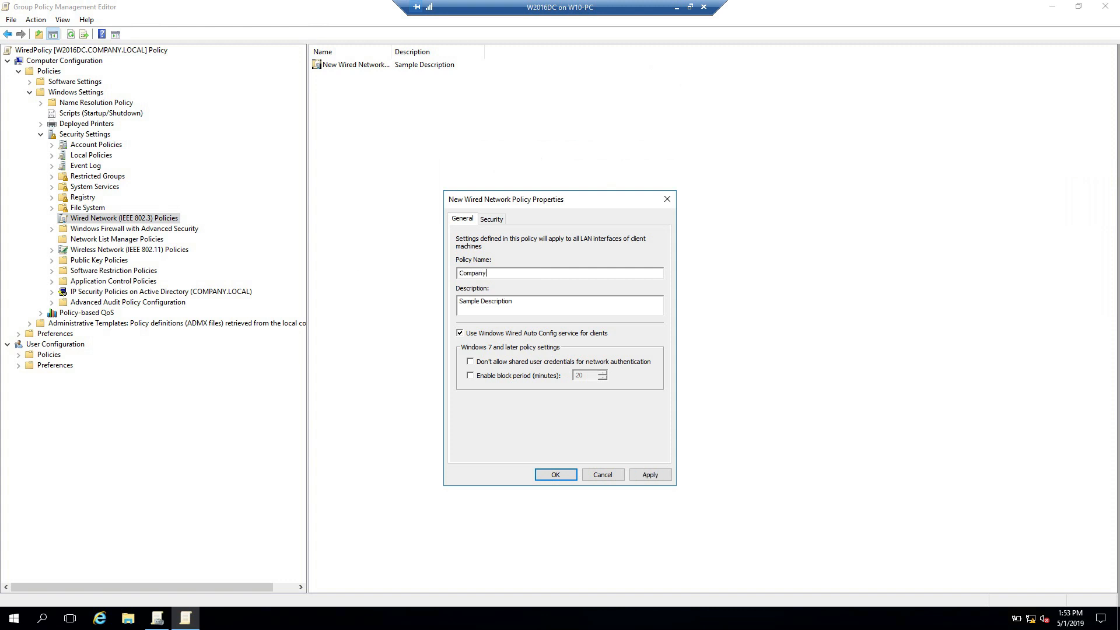
text(Wired)
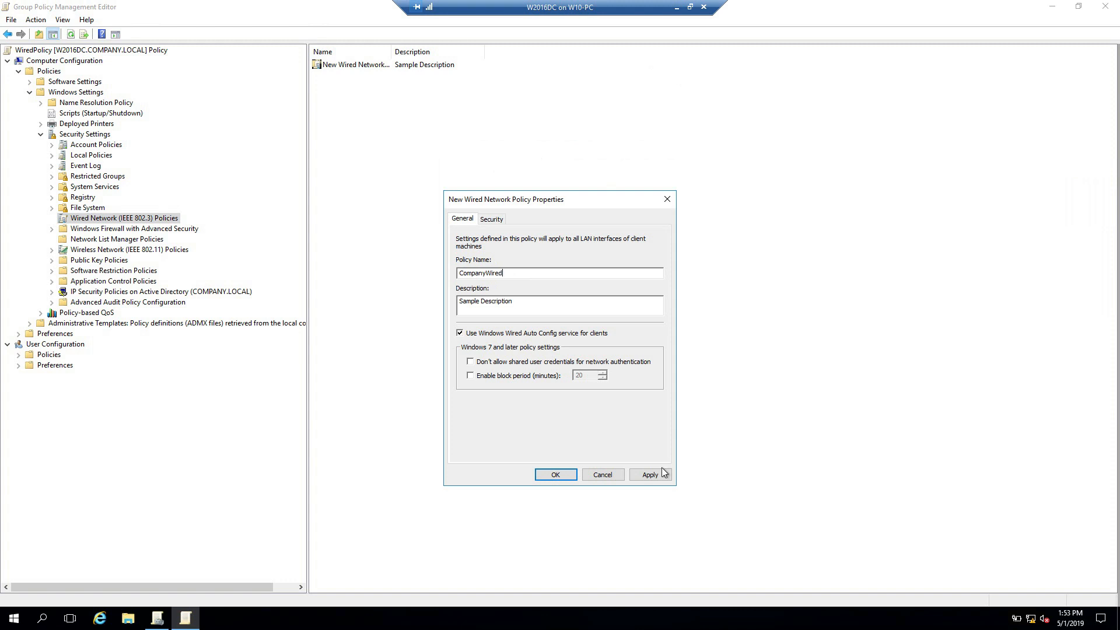
click(650, 475)
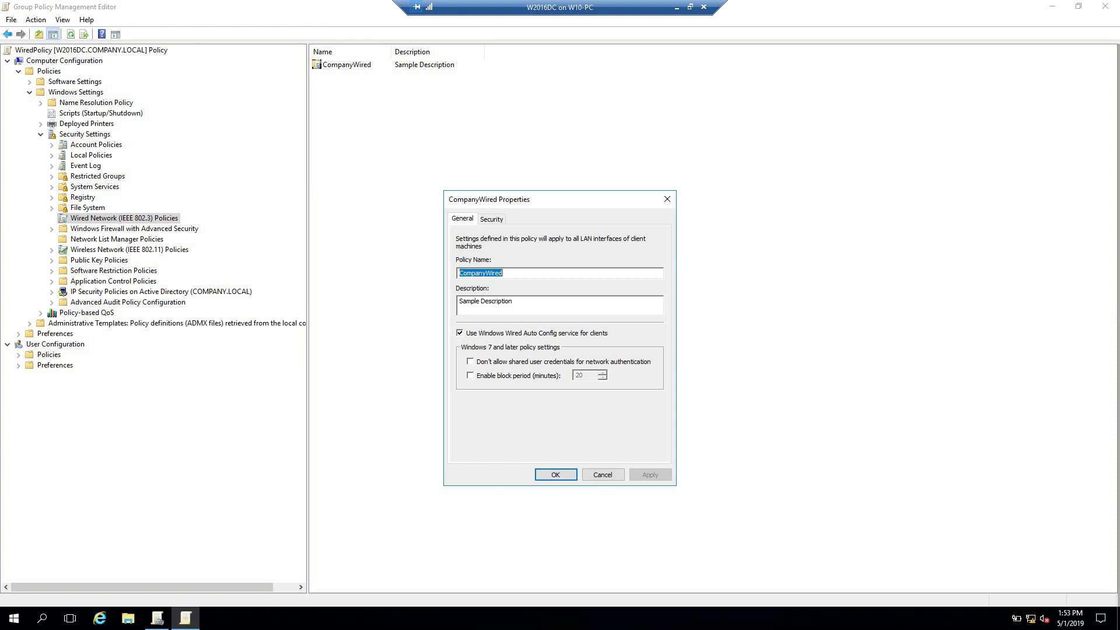
click(491, 218)
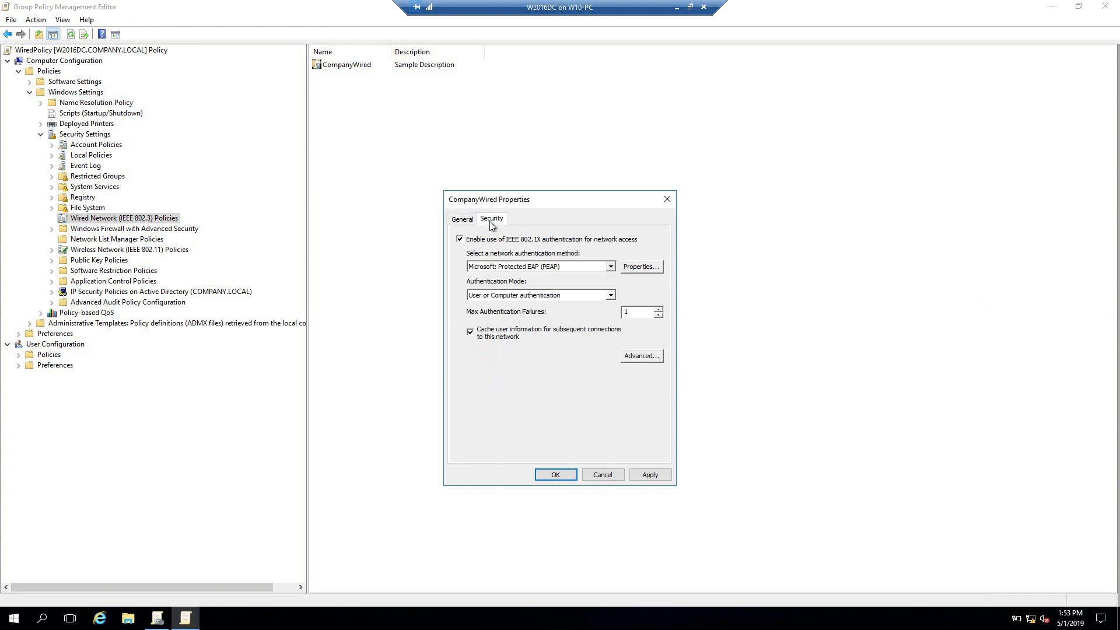
mouse_move(549, 257)
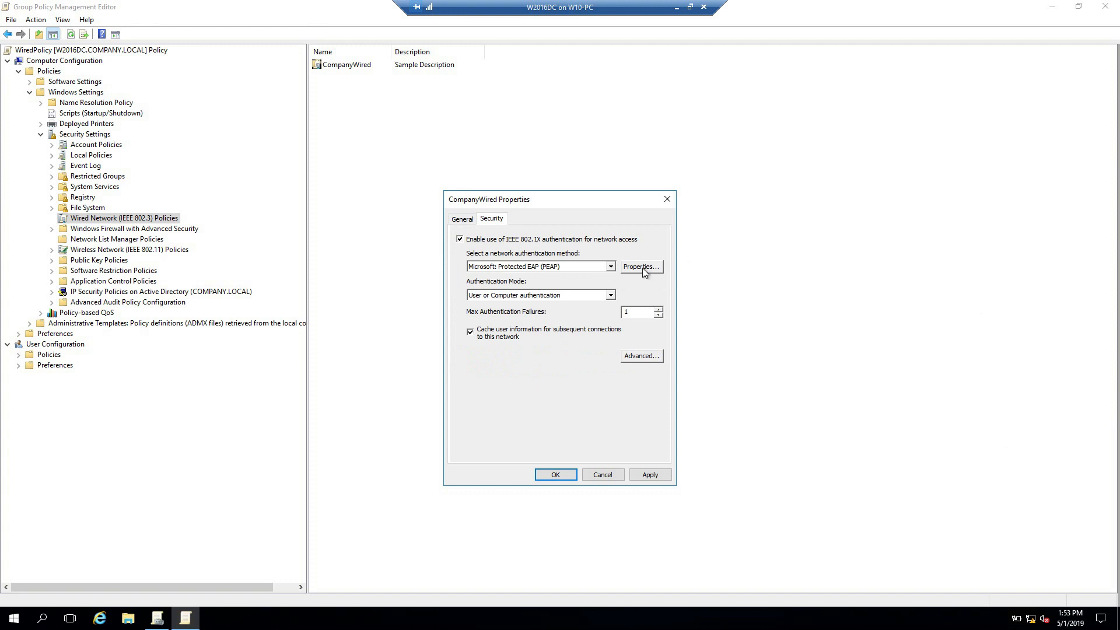
In PEAP properties, turn off server certificate validation, confirm EAP-MSCHAPv2 and the PEAP settings
click(641, 266)
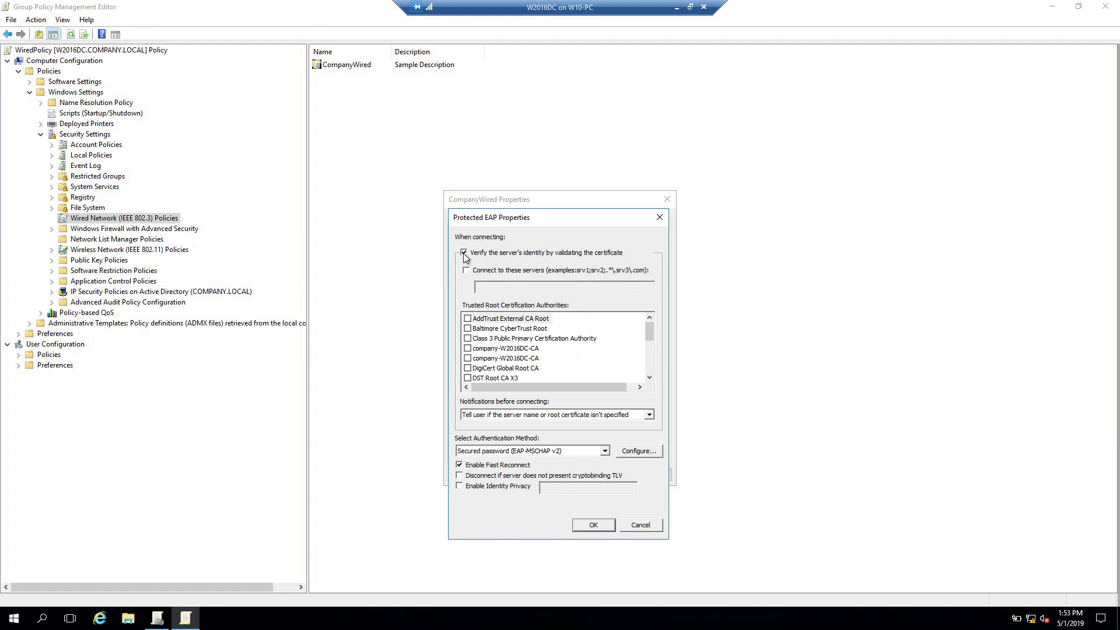
mouse_move(586, 263)
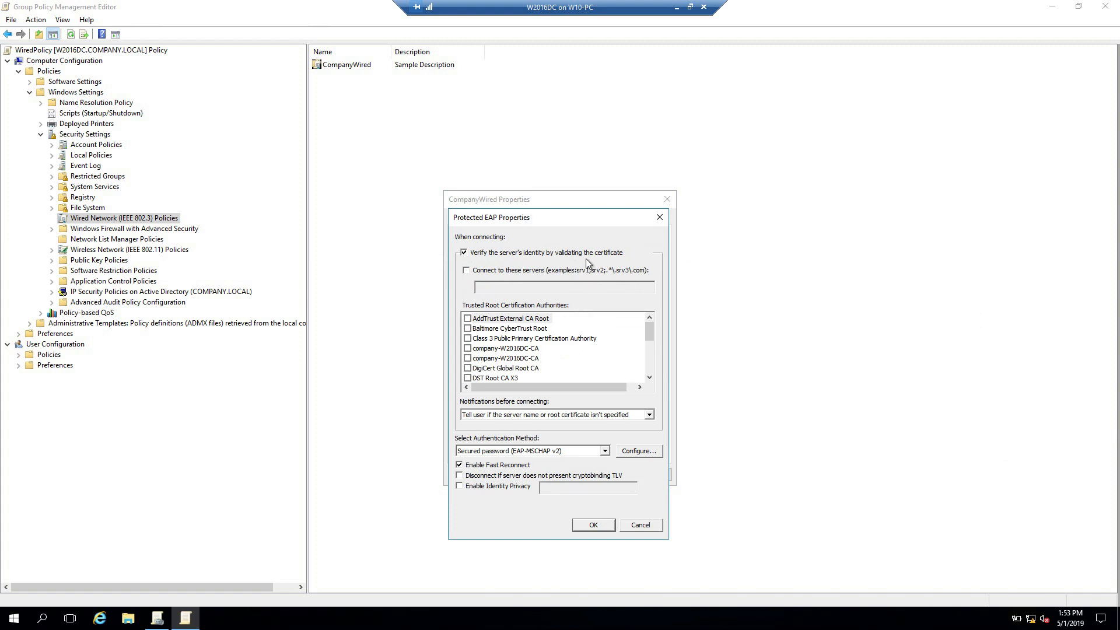
click(464, 252)
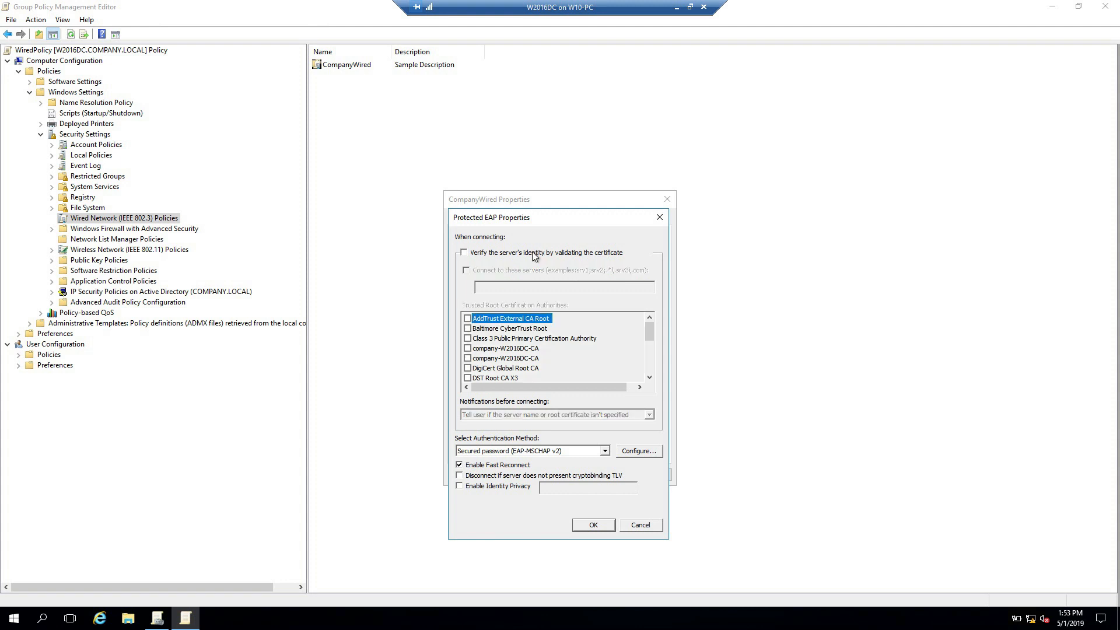
mouse_move(635, 462)
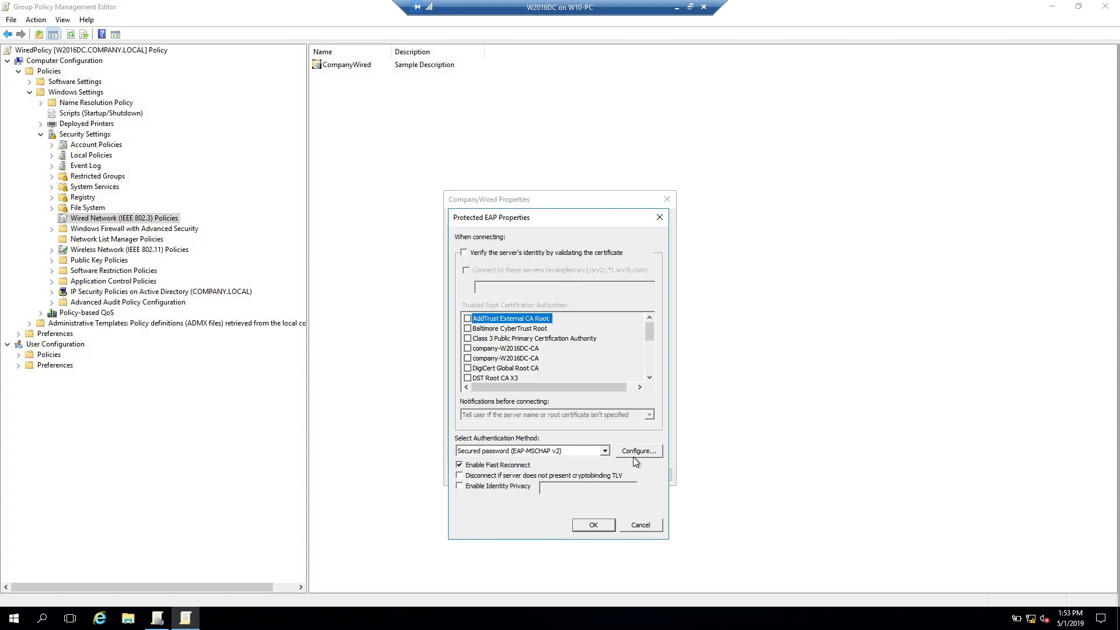
click(638, 450)
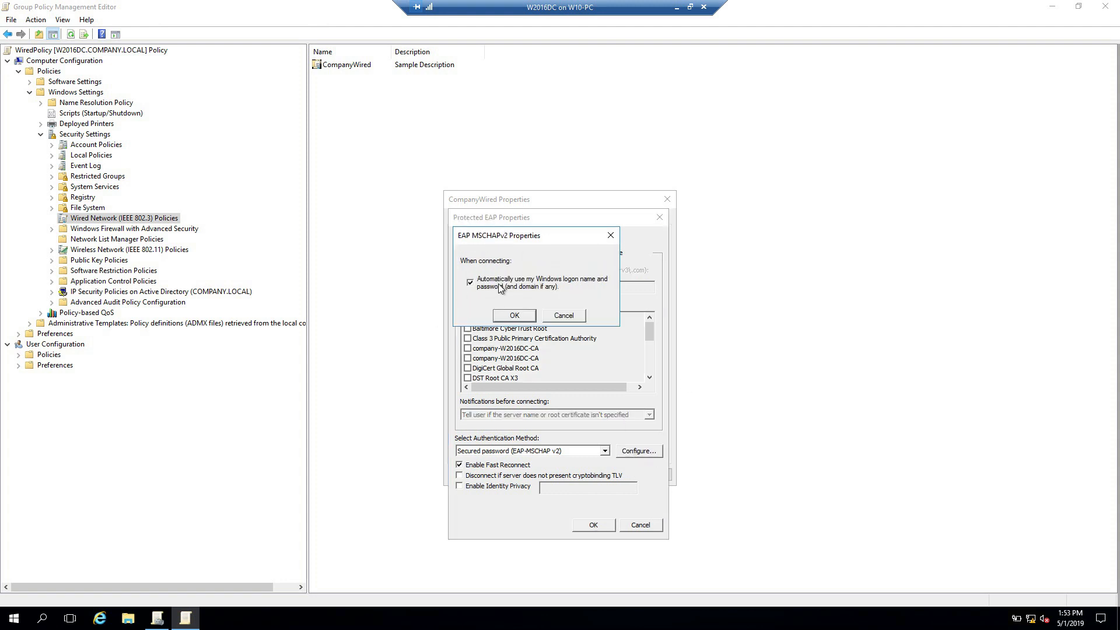
click(514, 315)
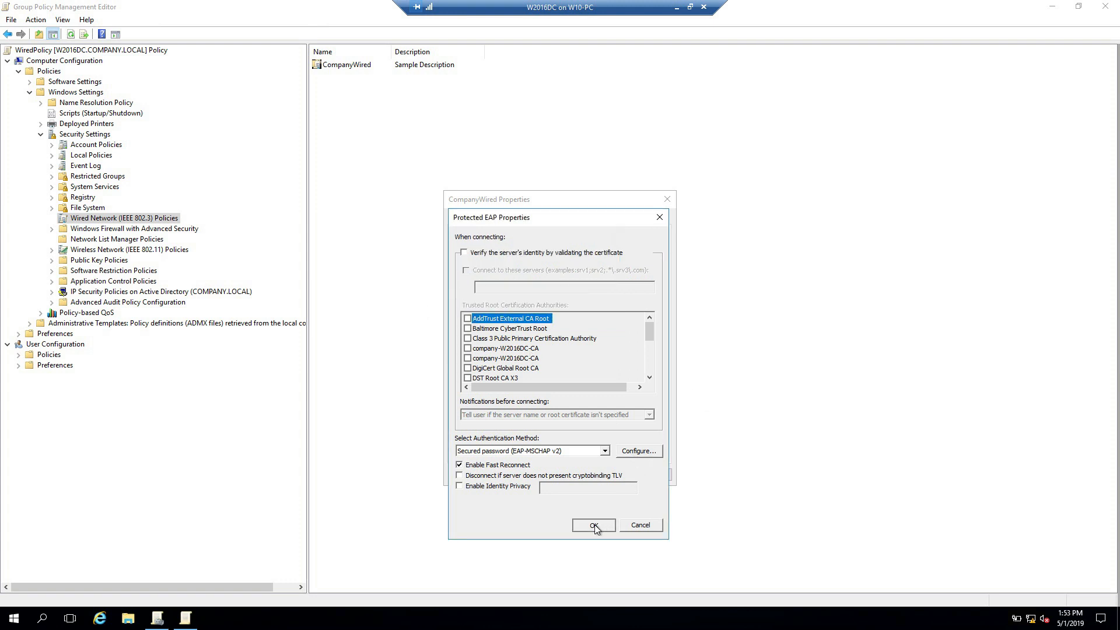
click(593, 525)
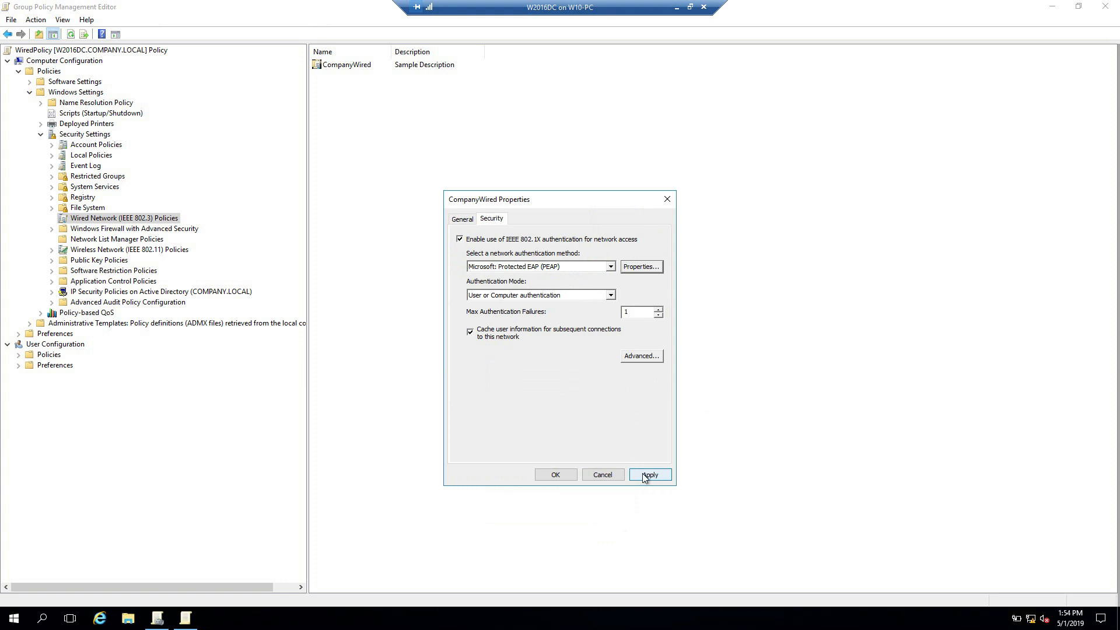
Apply and close the CompanyWired policy properties
click(649, 475)
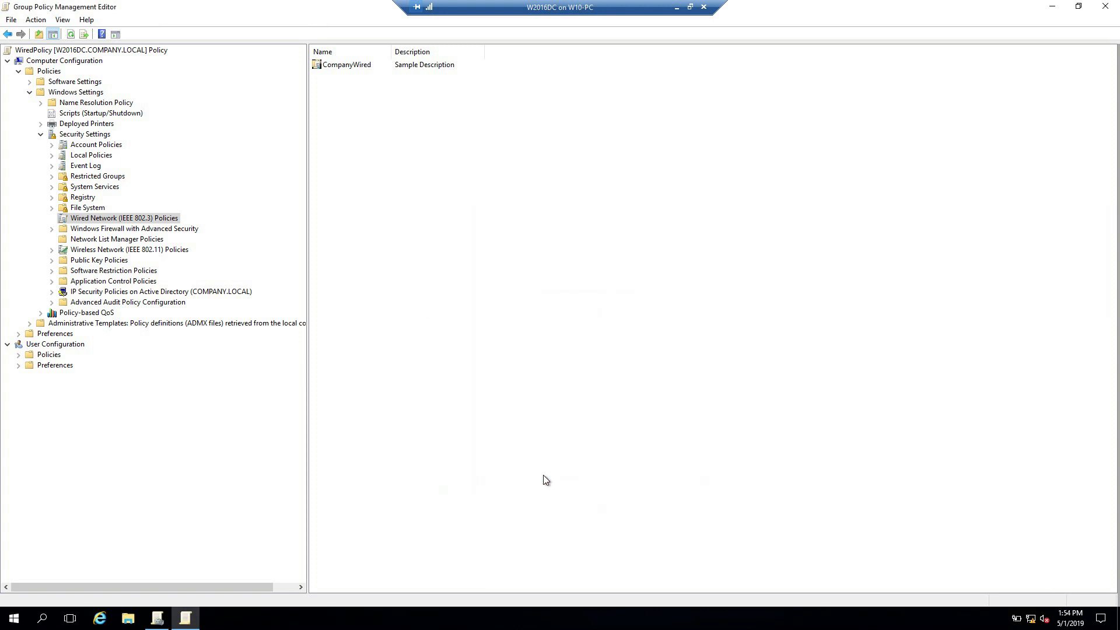
mouse_move(918, 170)
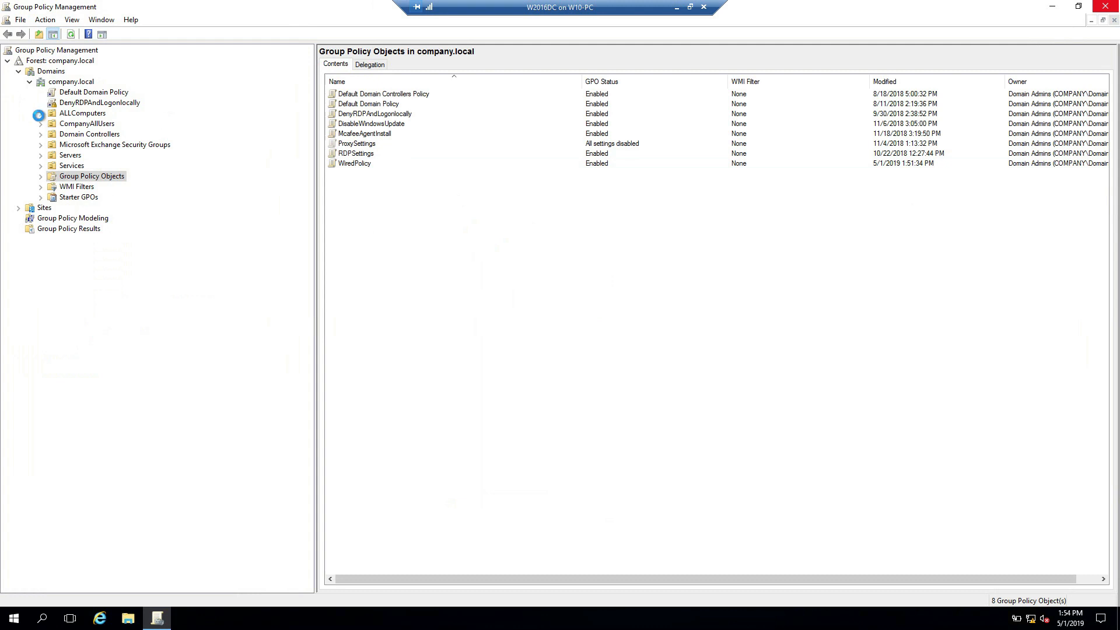
Link the existing WiredPolicy GPO to the ALLComputers OU and view its linked GPOs
right_click(82, 113)
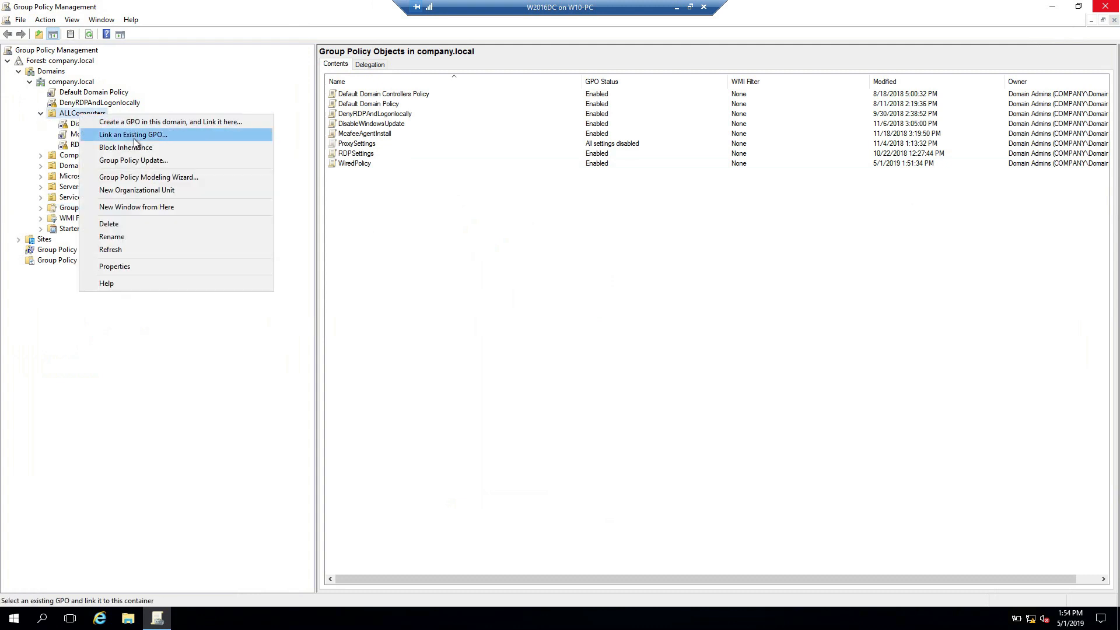
click(133, 135)
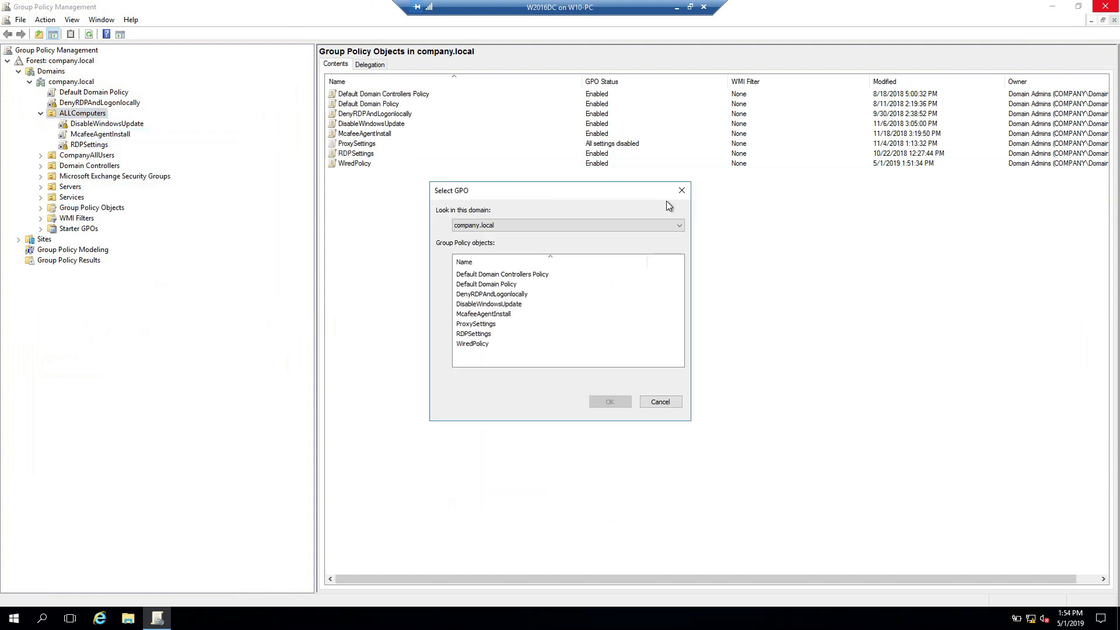
click(473, 343)
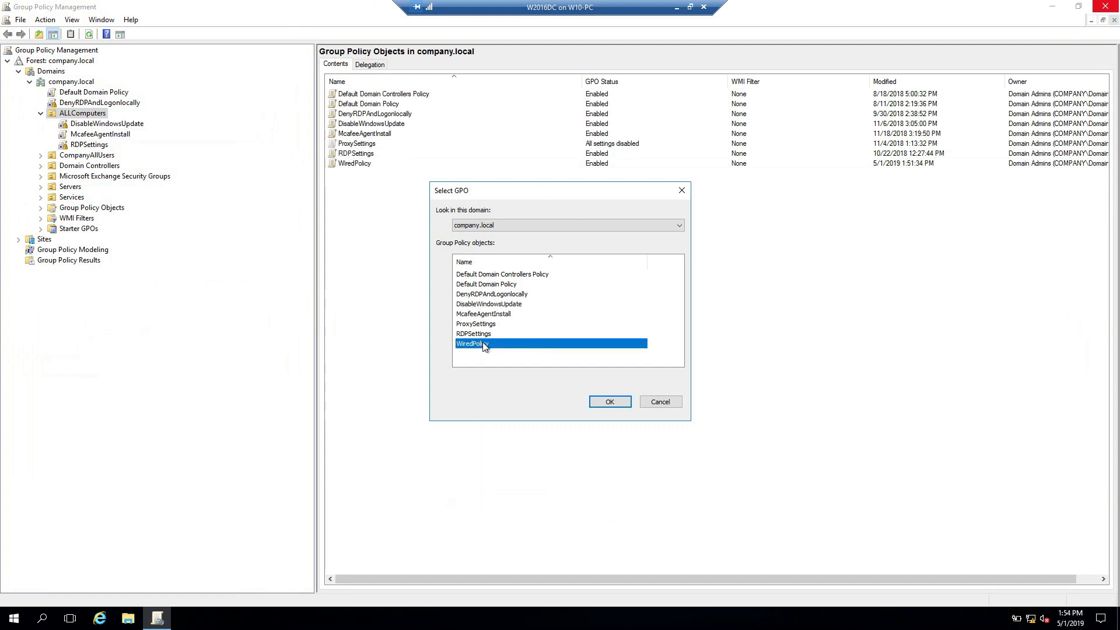
click(609, 401)
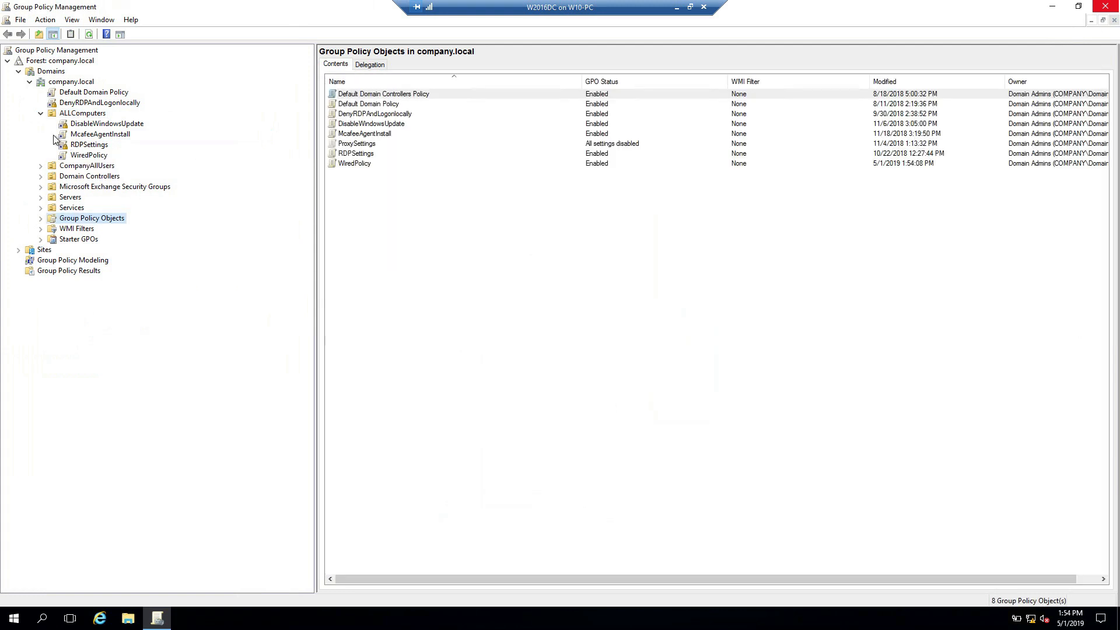
click(81, 114)
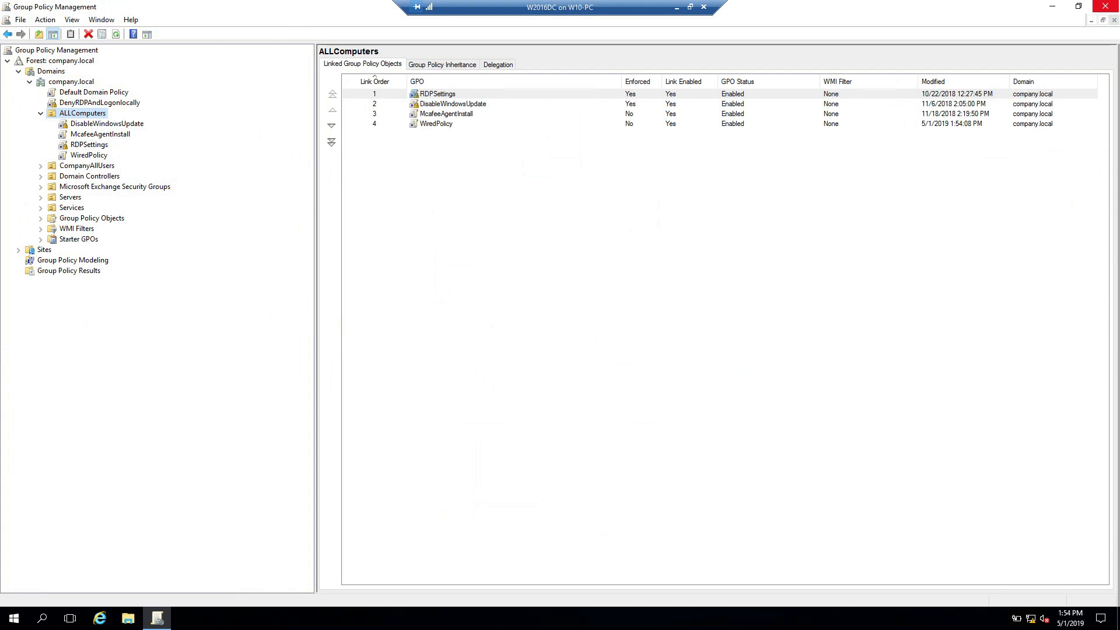
mouse_move(926, 302)
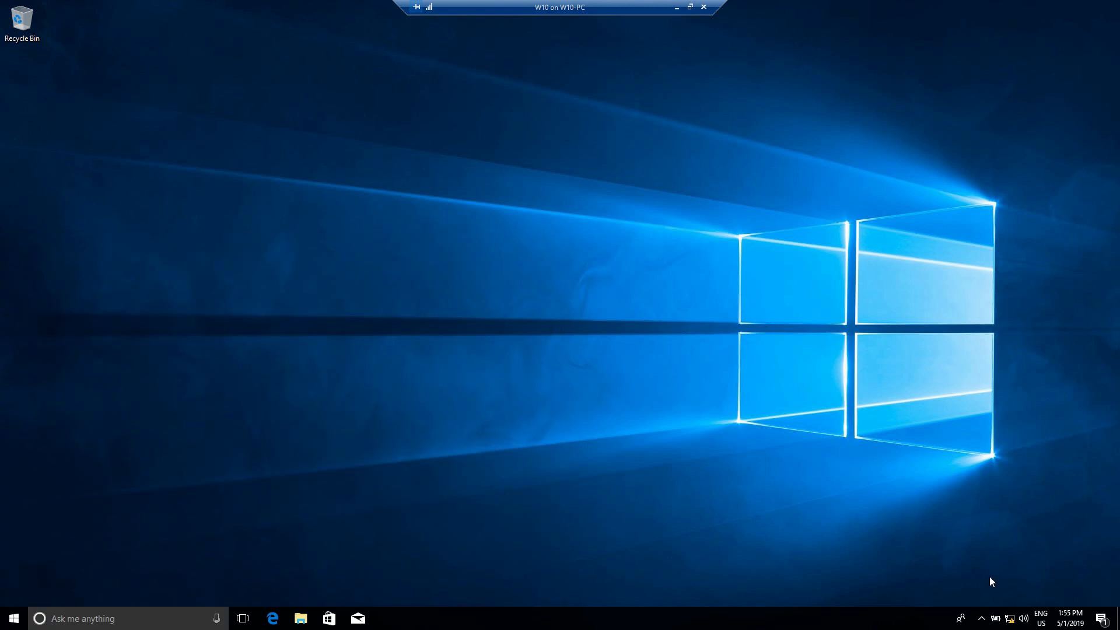
From the network tray icon, reach Network Connections and request the Ethernet adapter's Properties
right_click(1009, 618)
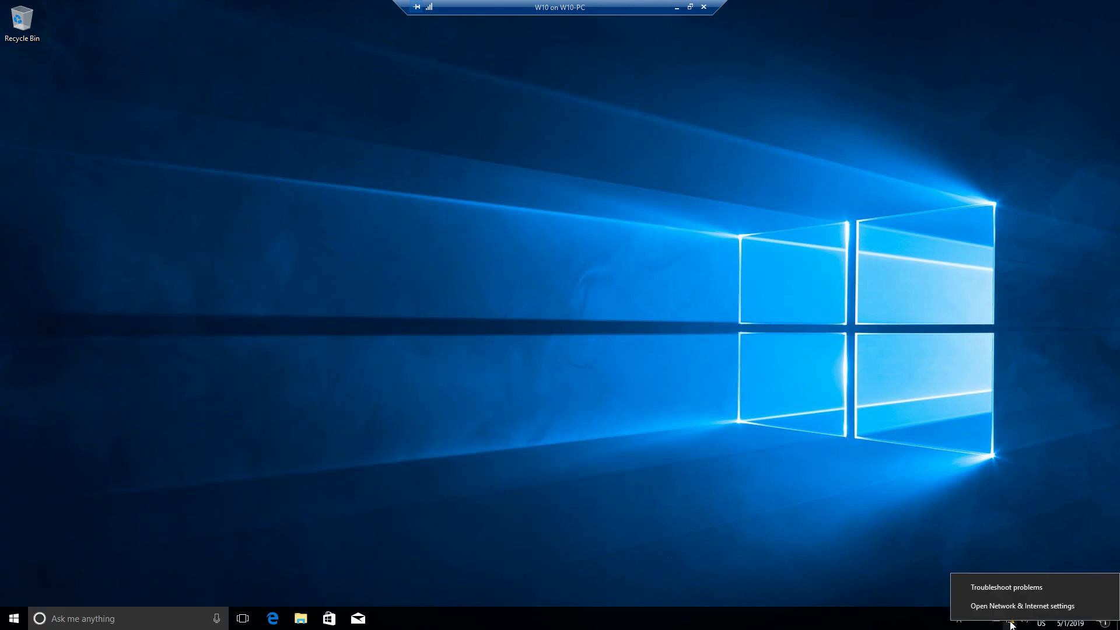
click(1022, 605)
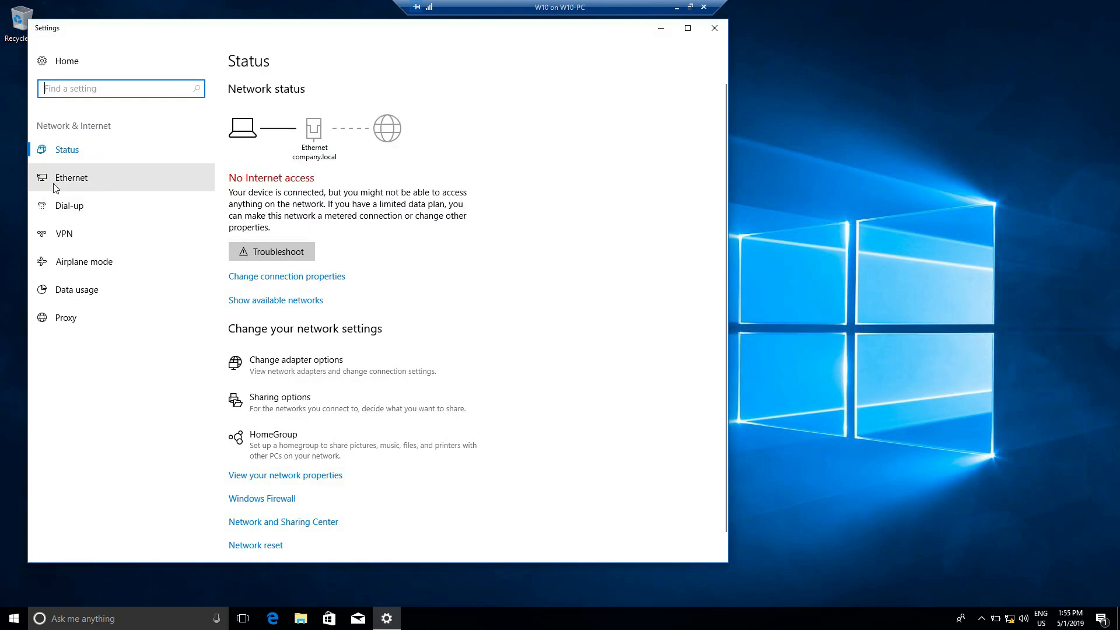
click(72, 177)
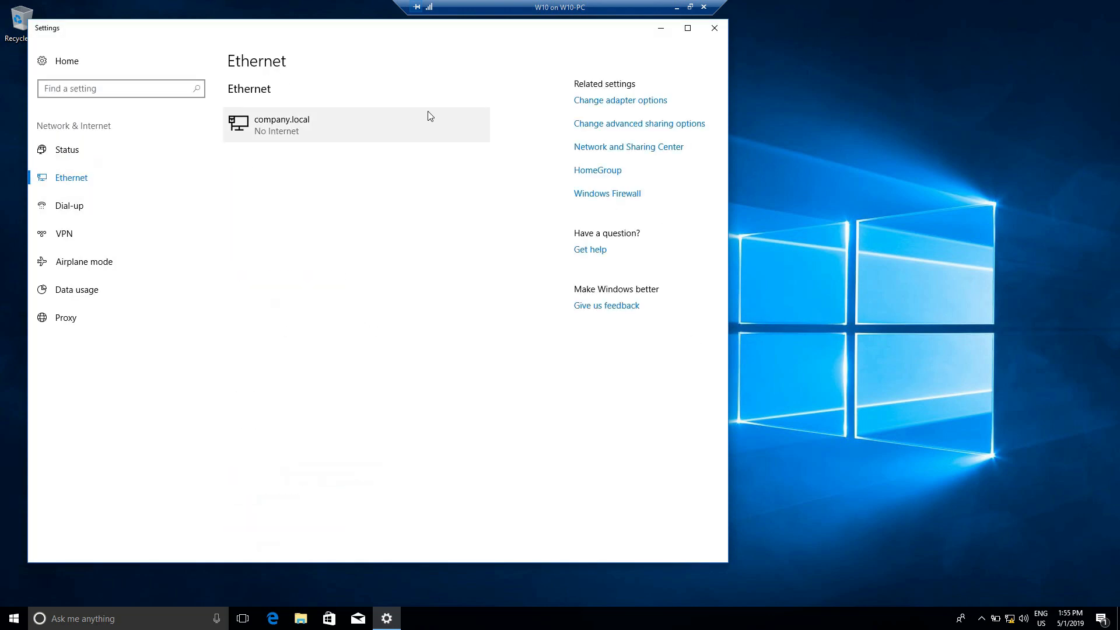
mouse_move(612, 198)
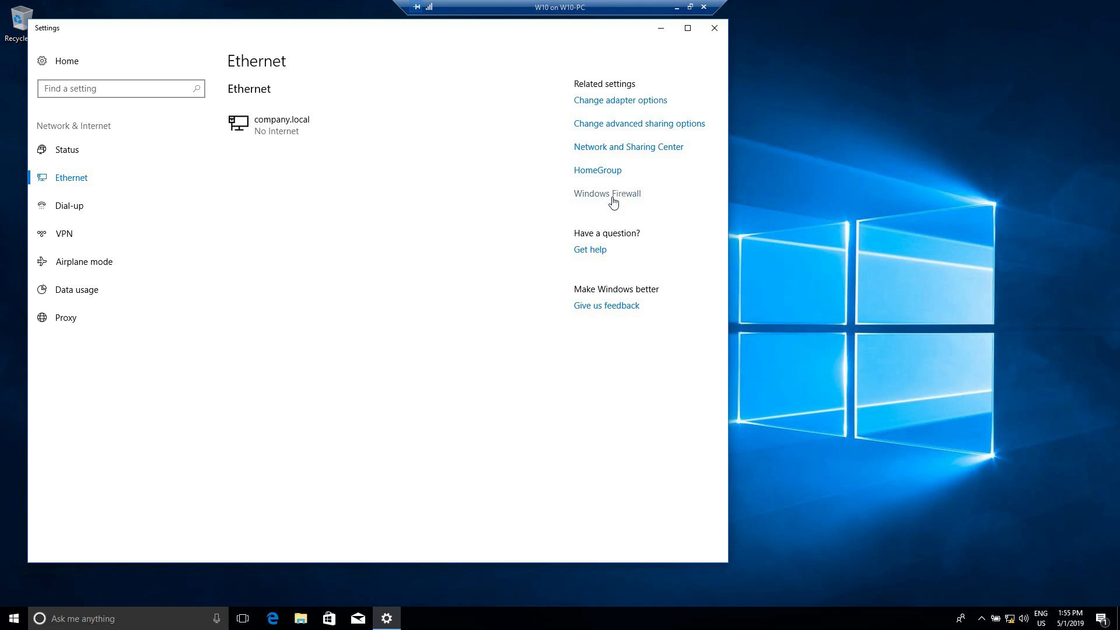
right_click(79, 72)
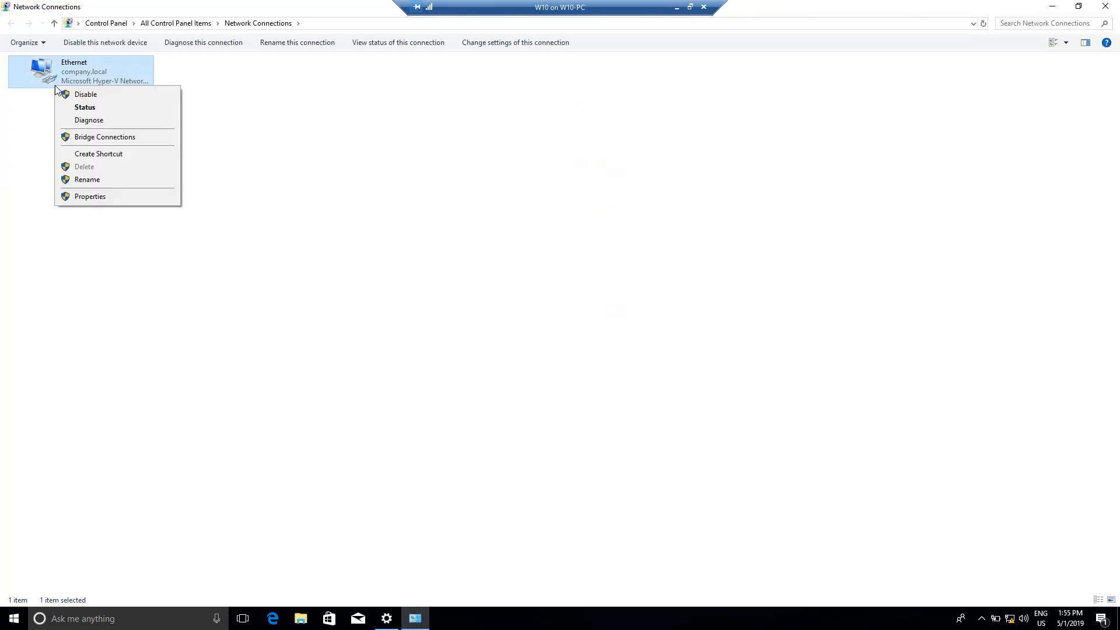
mouse_move(90, 196)
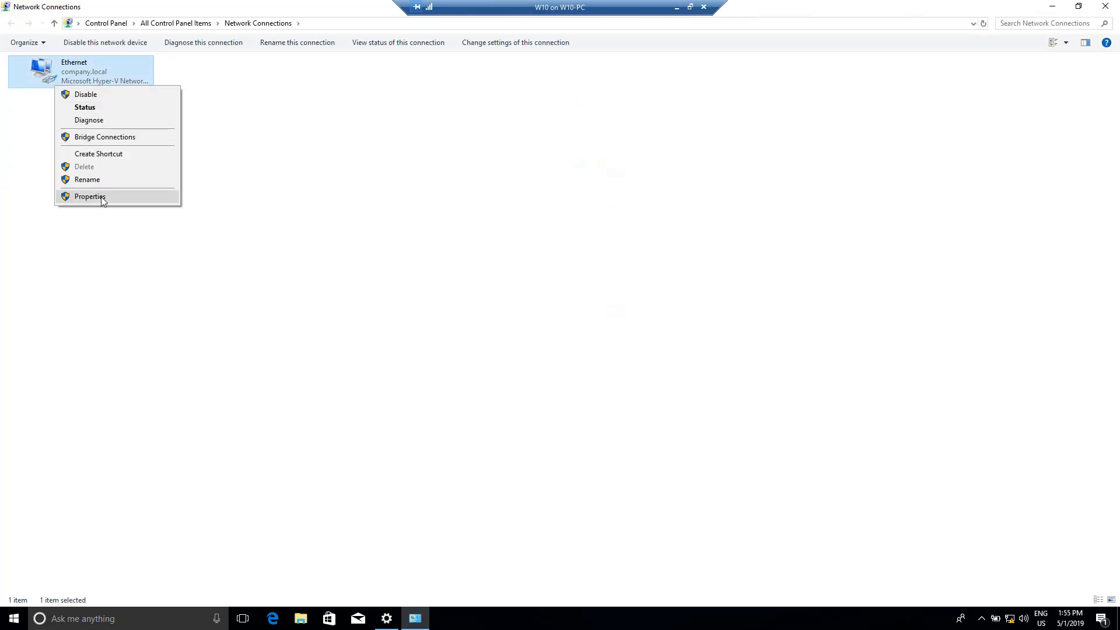
click(90, 196)
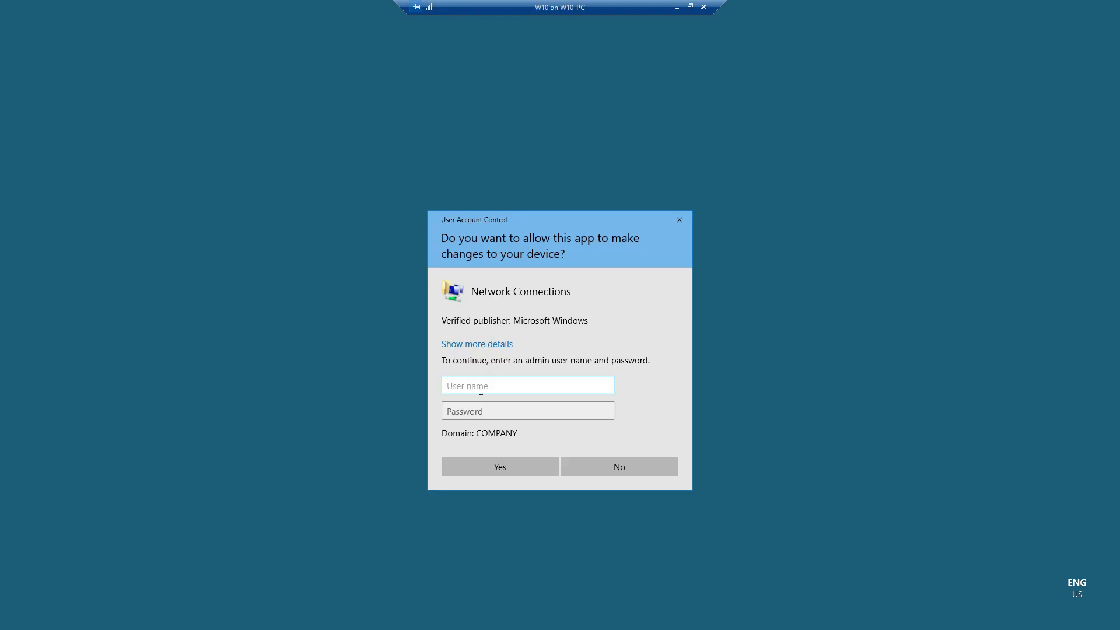
Attempt UAC elevation as Administrators, get rejected, and restart credential entry
text(Adm'n's)
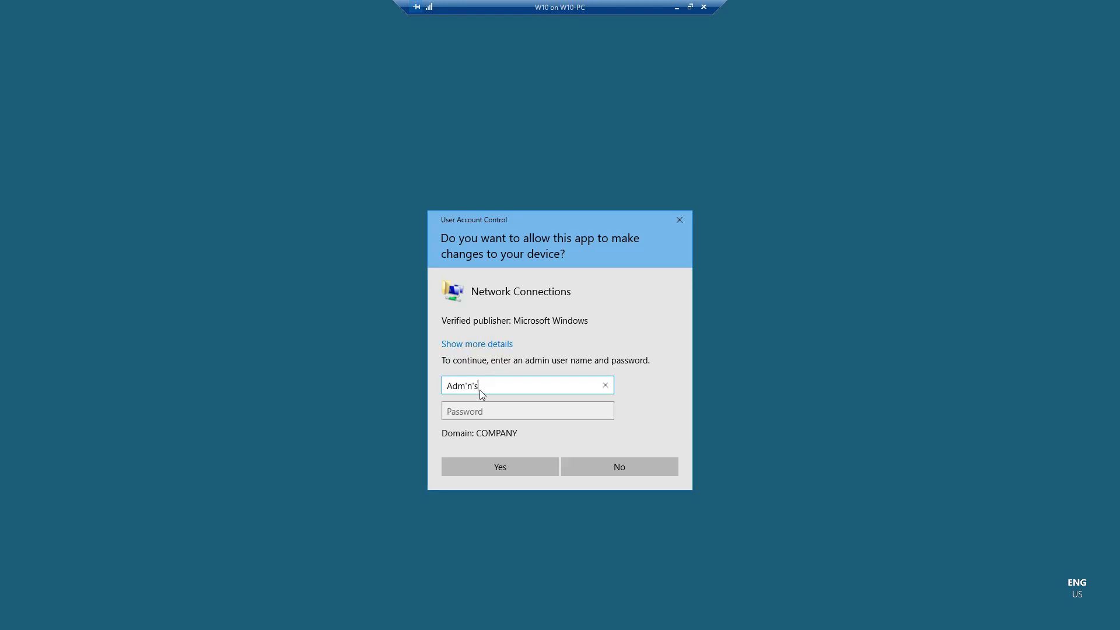
text(Administrators)
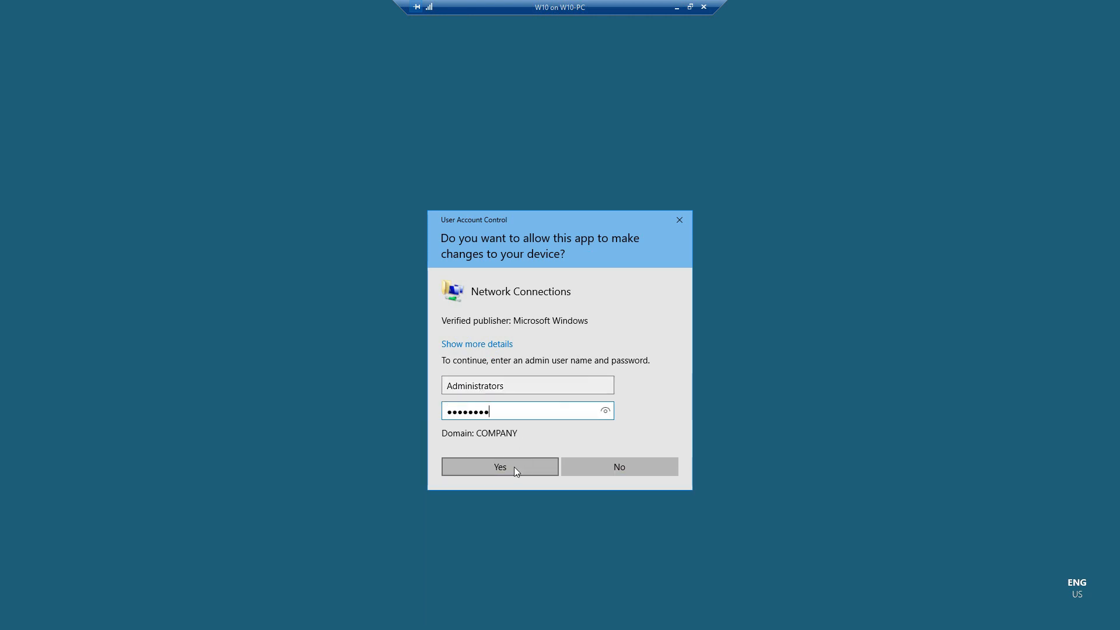
click(499, 467)
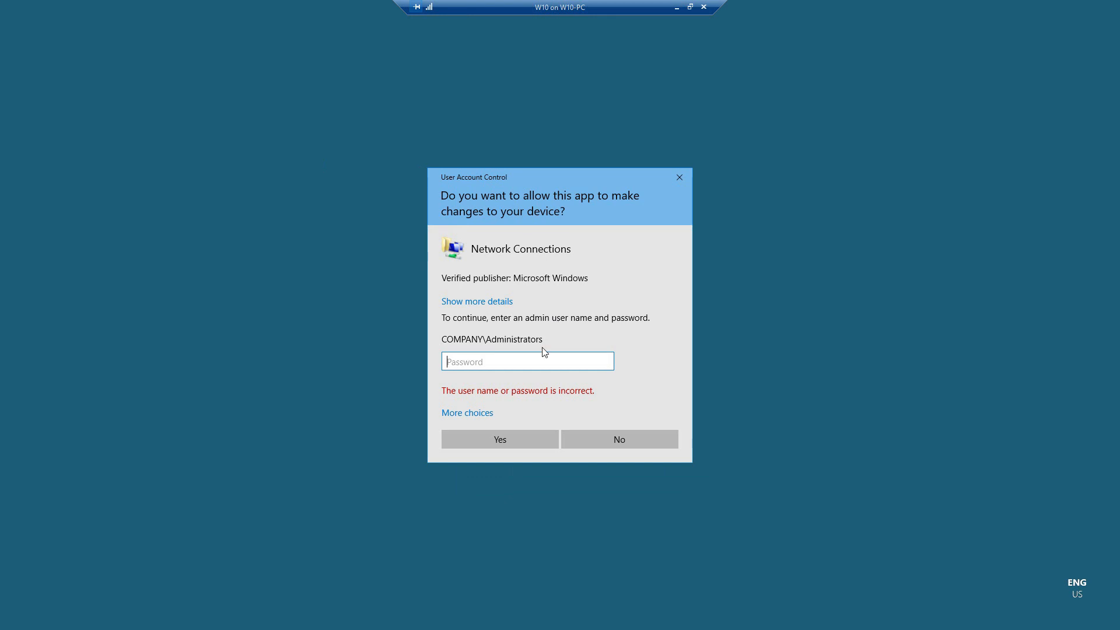
key(capslock)
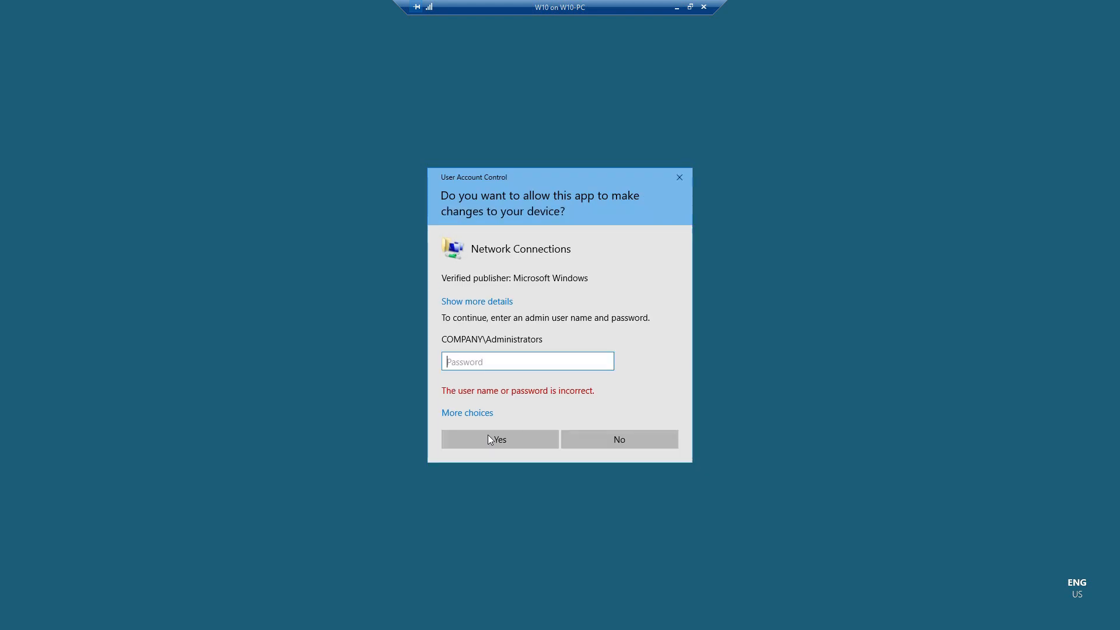
mouse_move(493, 353)
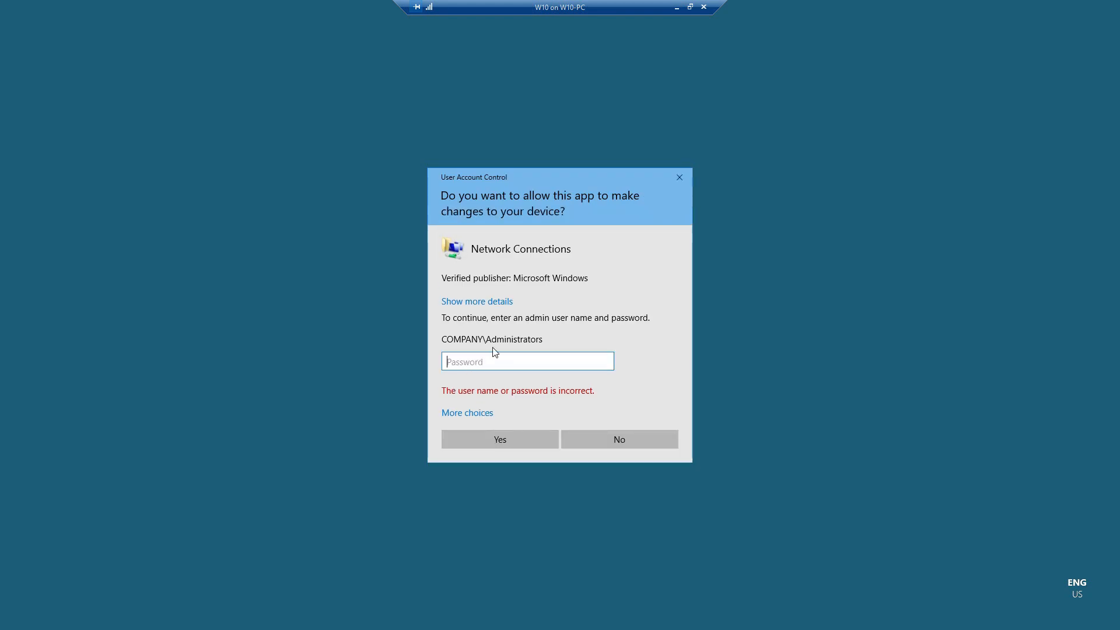
mouse_move(478, 370)
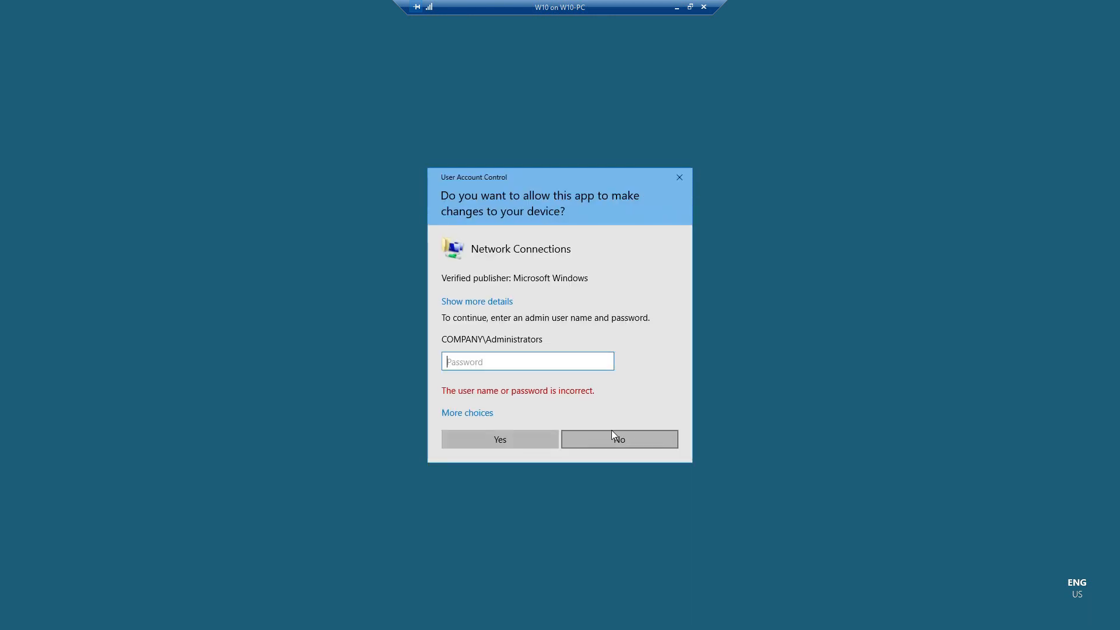
click(618, 438)
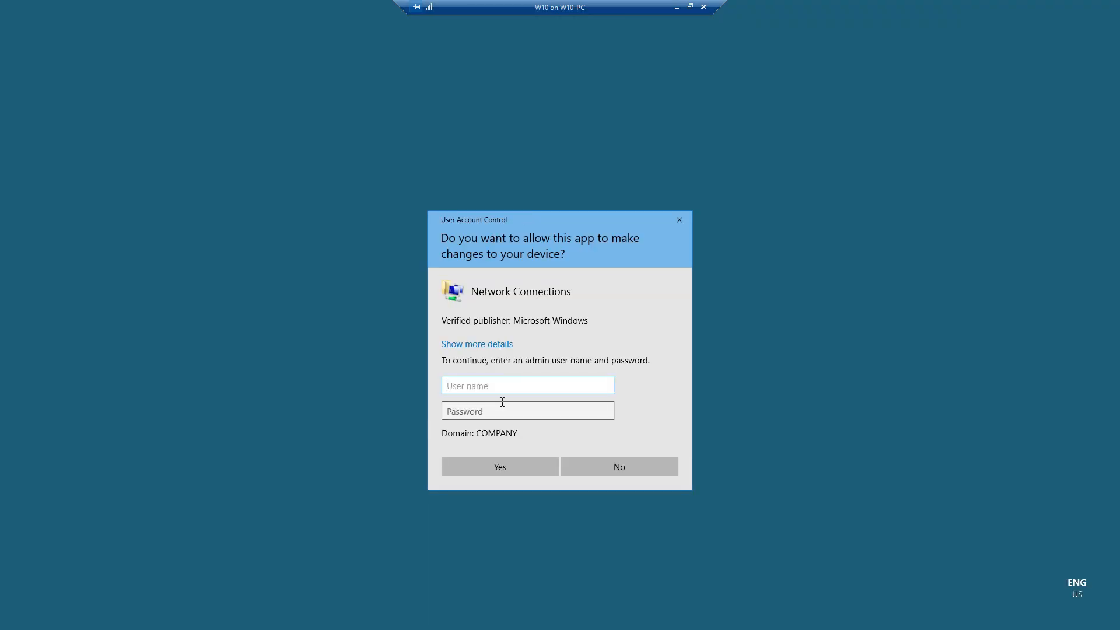
Authorise UAC as company.local\Administrator so Ethernet Properties opens
text(company.l)
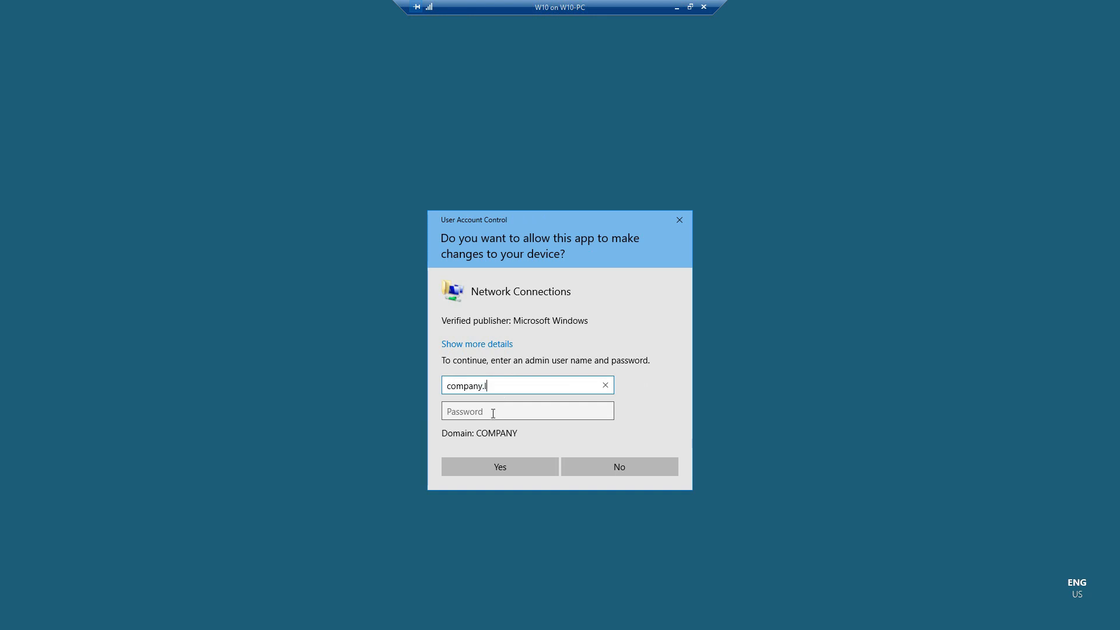
text(ocal)
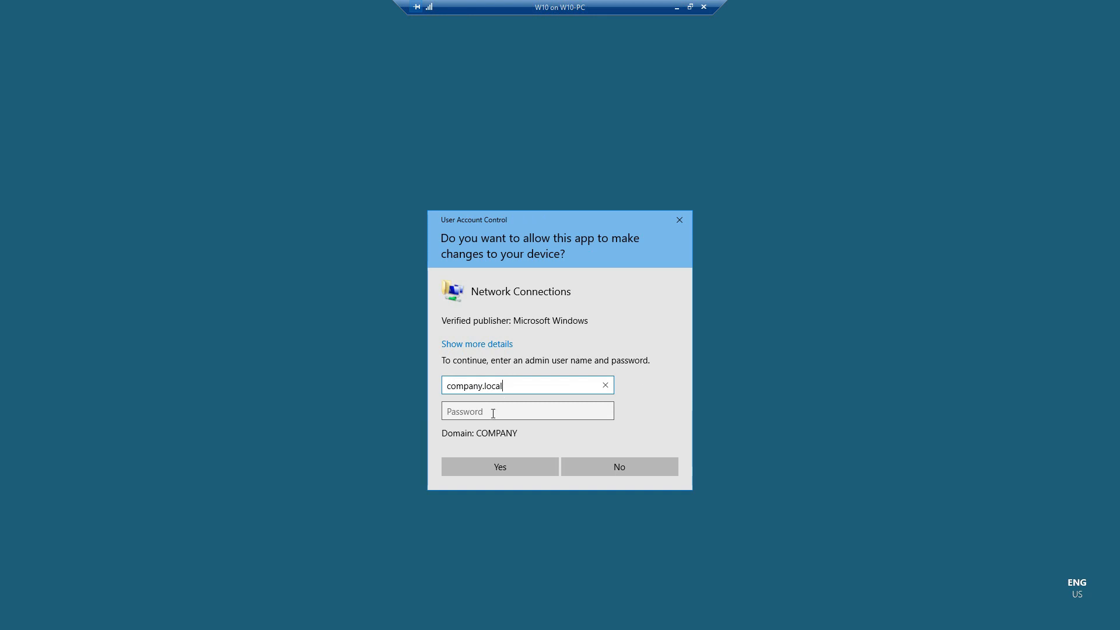
text(\Adm)
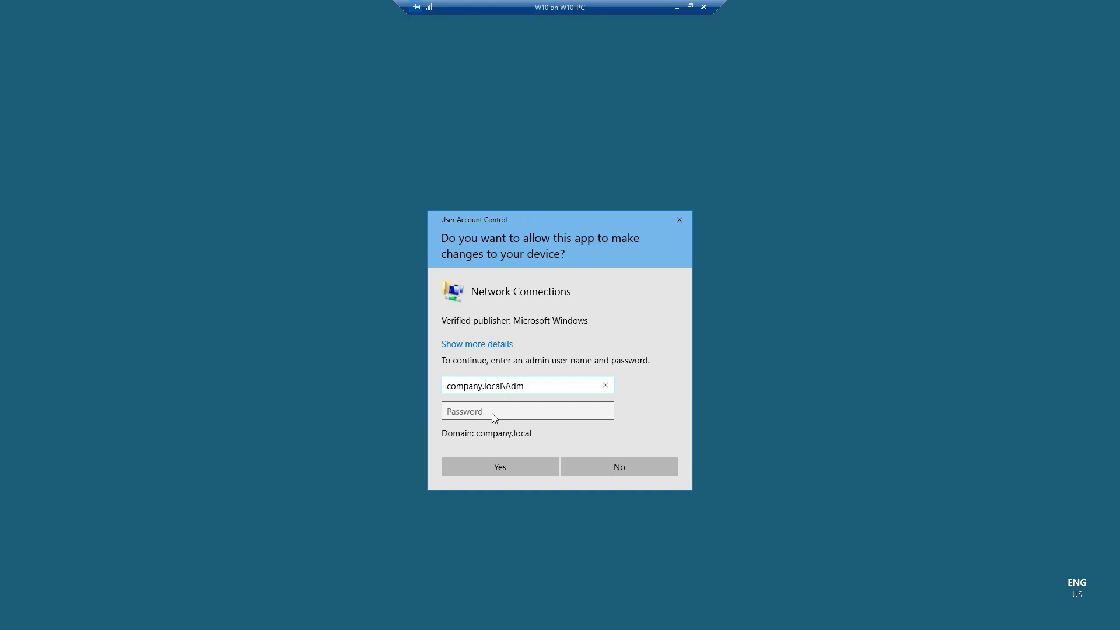
text(inista)
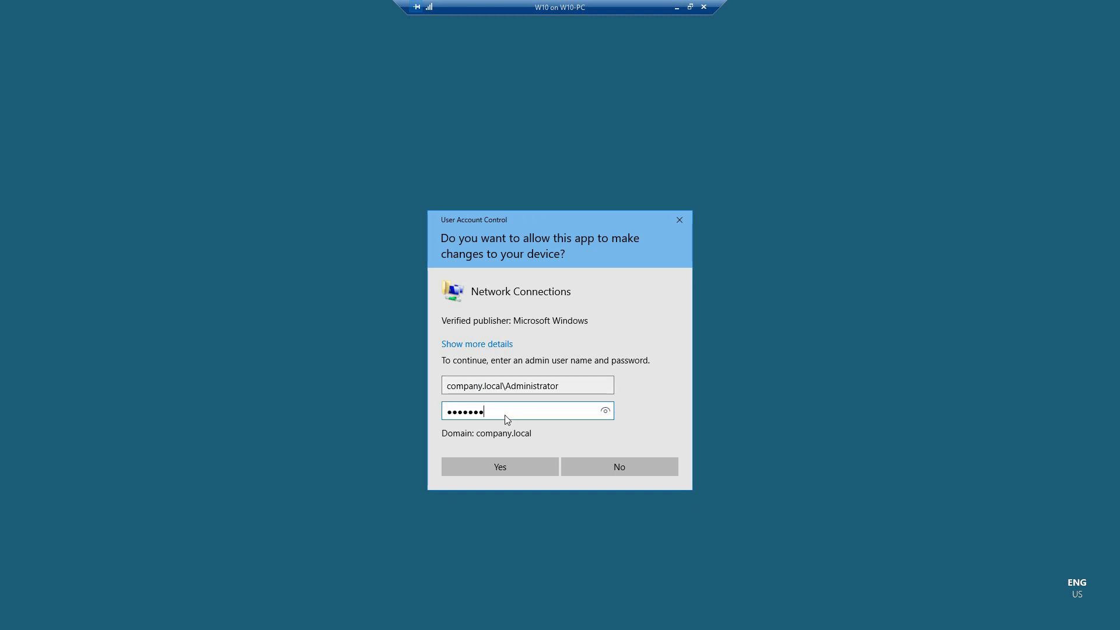
click(499, 467)
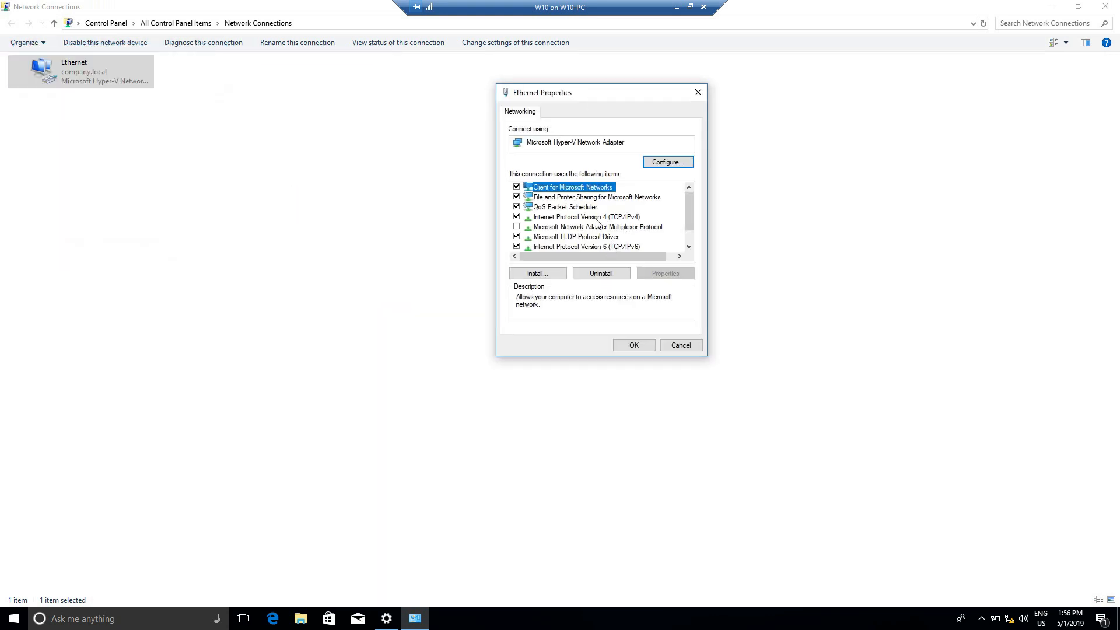
click(586, 217)
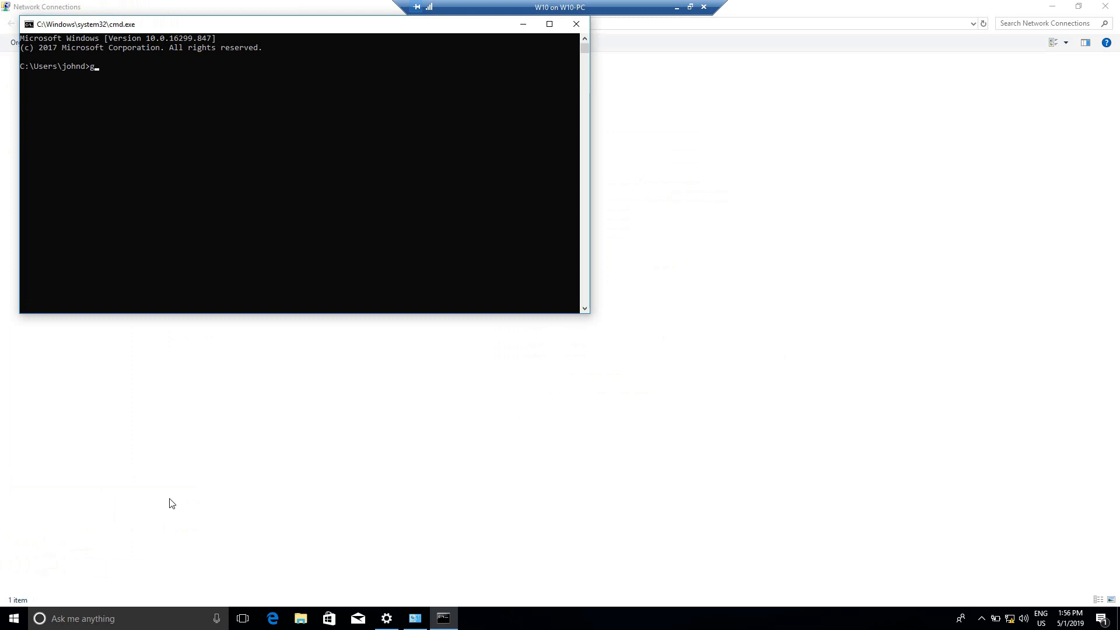
Run gpupdate in Command Prompt to refresh computer and user Group Policy
text(pupdat)
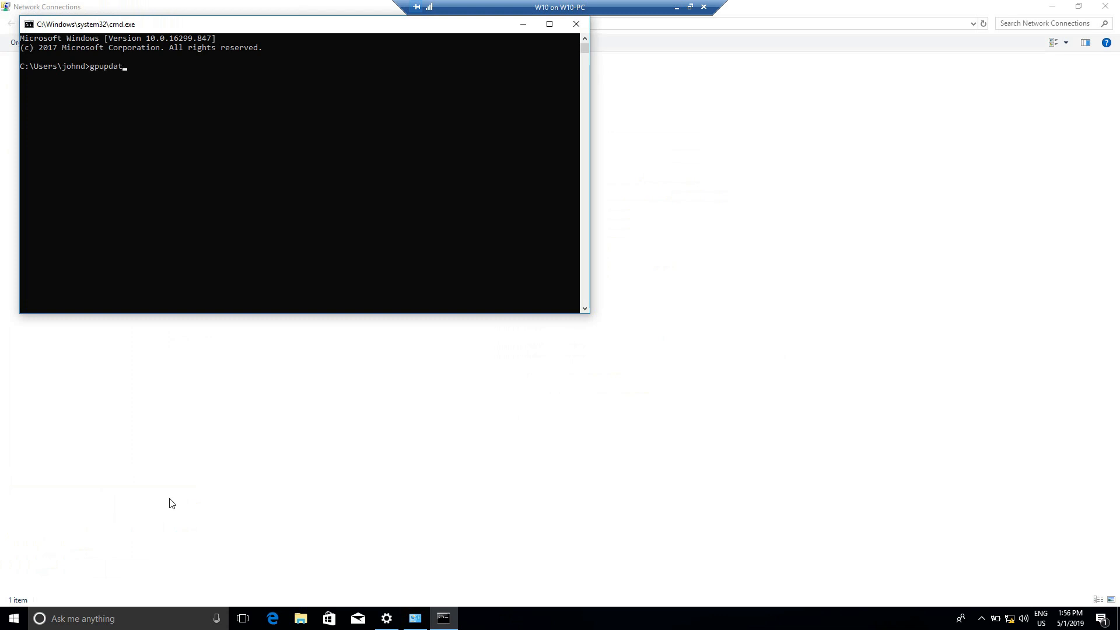
text(e)
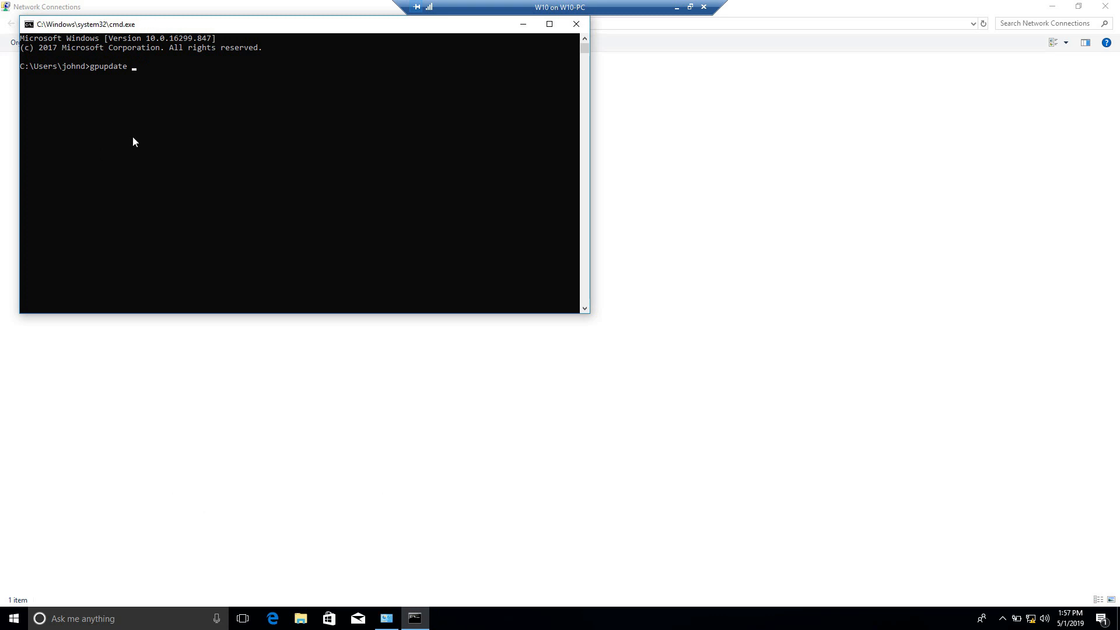
click(139, 67)
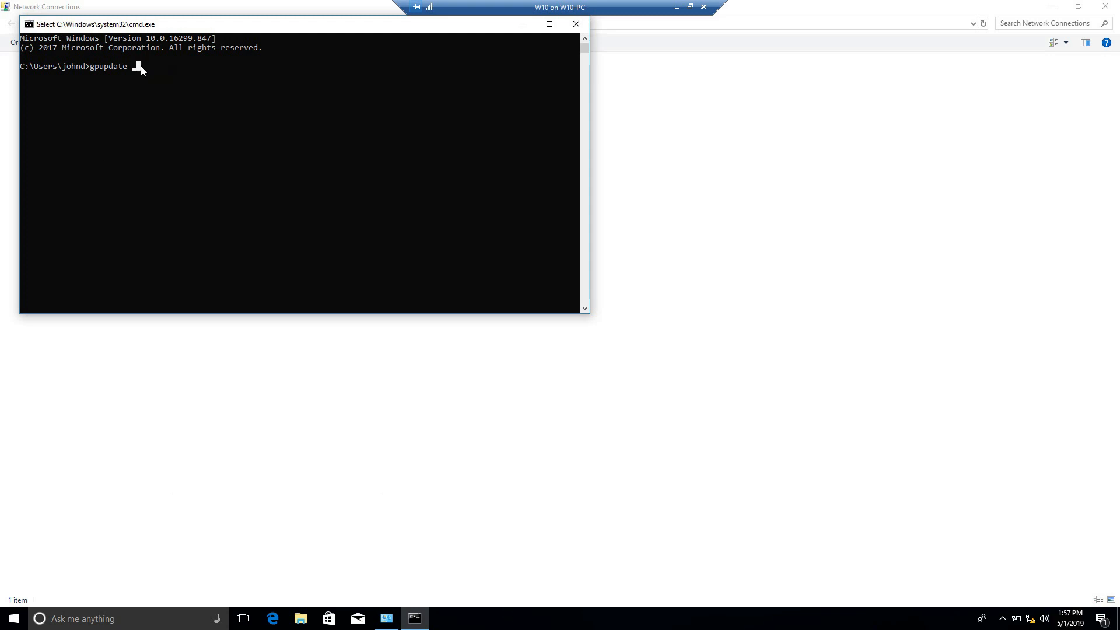
mouse_move(163, 90)
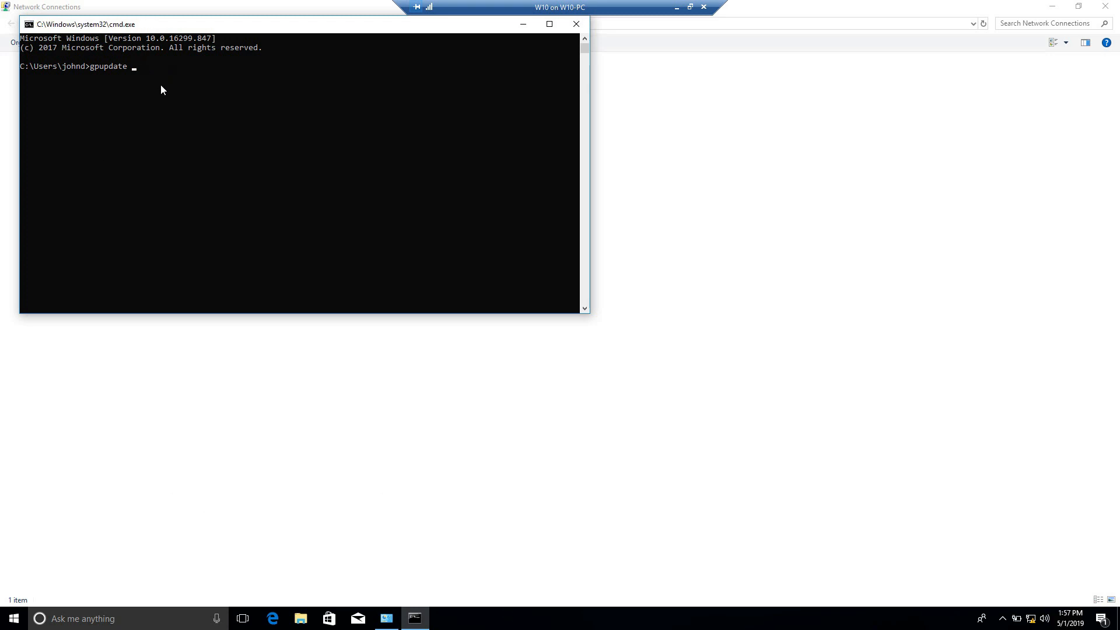
key(Return)
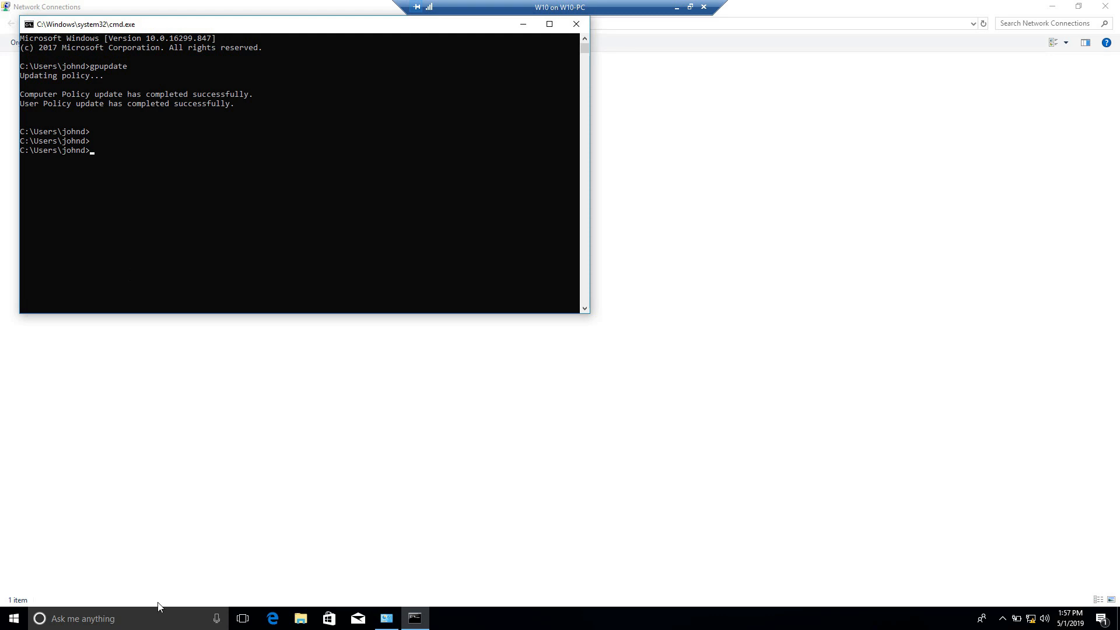
Sign out from the Start menu and sign back in as John D
right_click(12, 619)
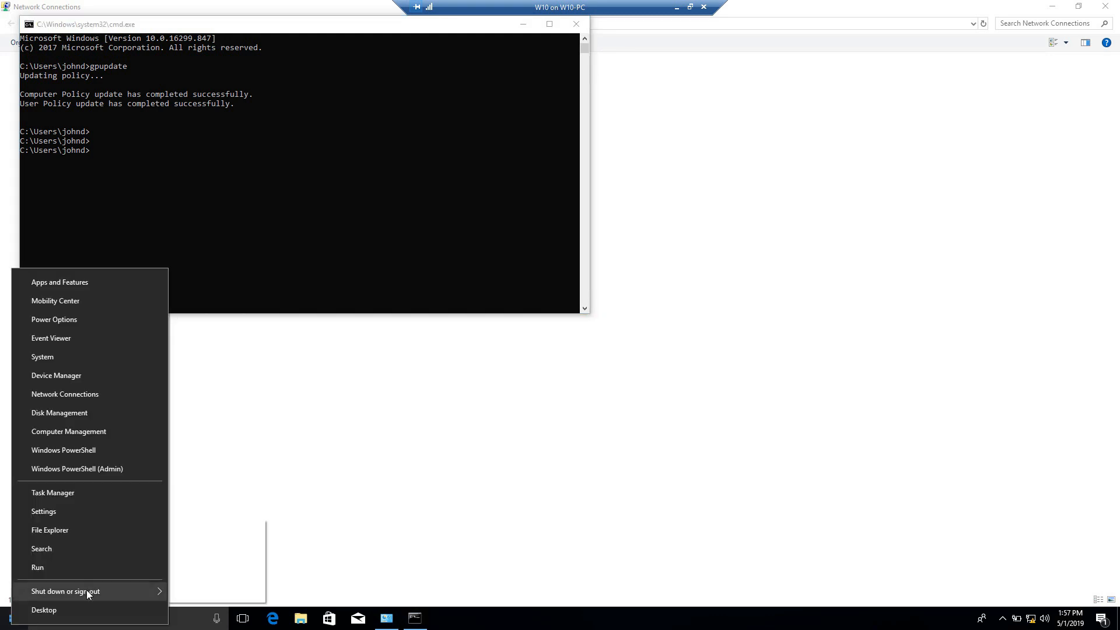
click(307, 519)
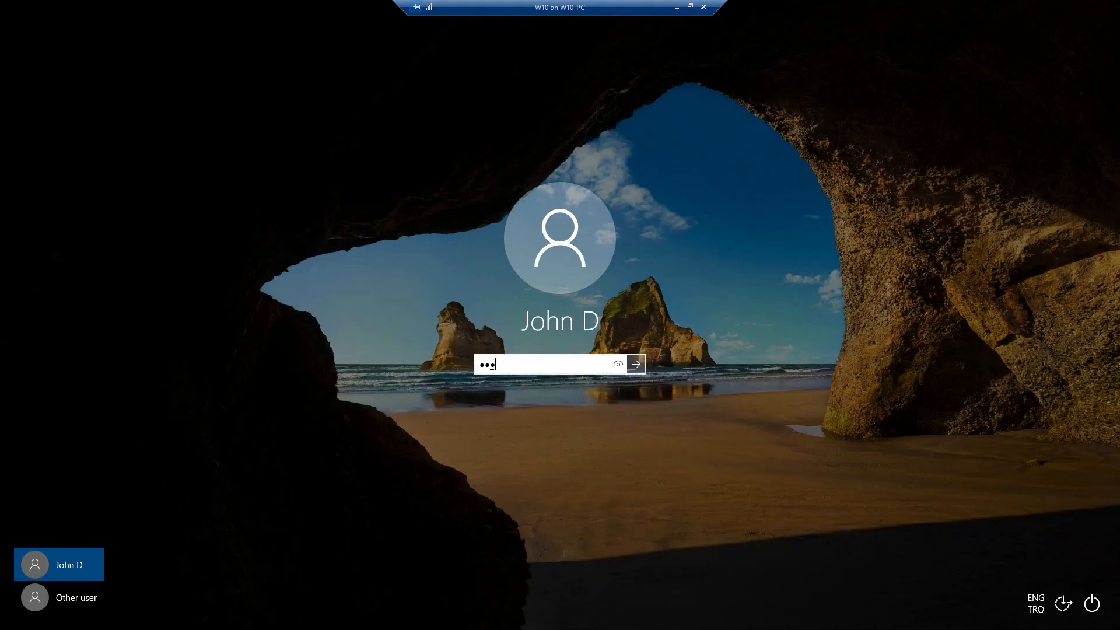
click(635, 364)
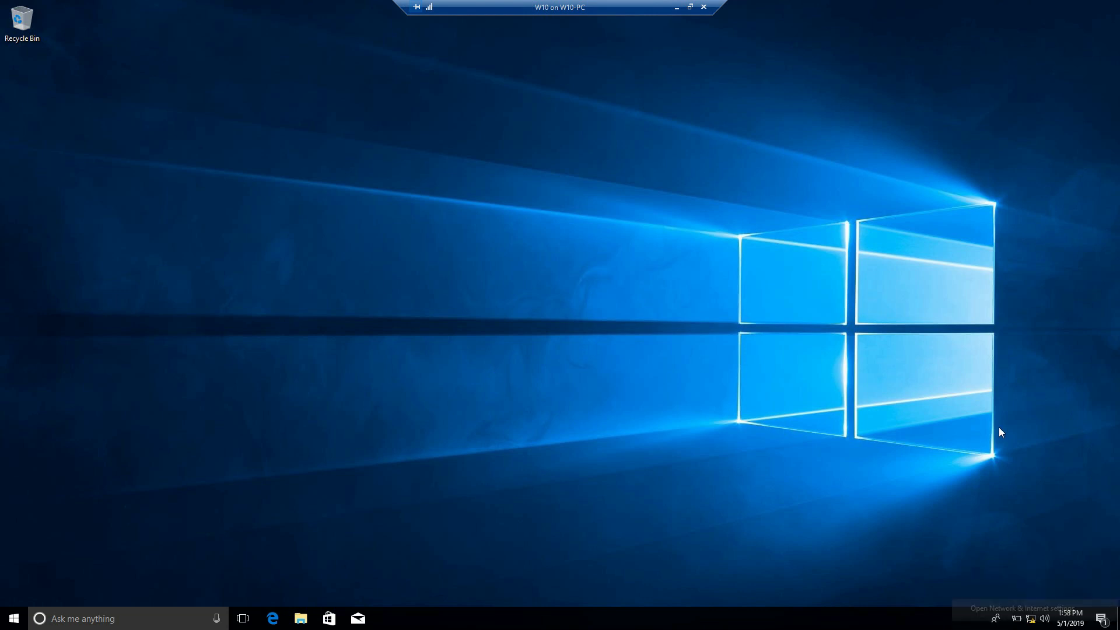
Return to Network Connections, view the Ethernet status and bring up the adapter's actions
click(1024, 607)
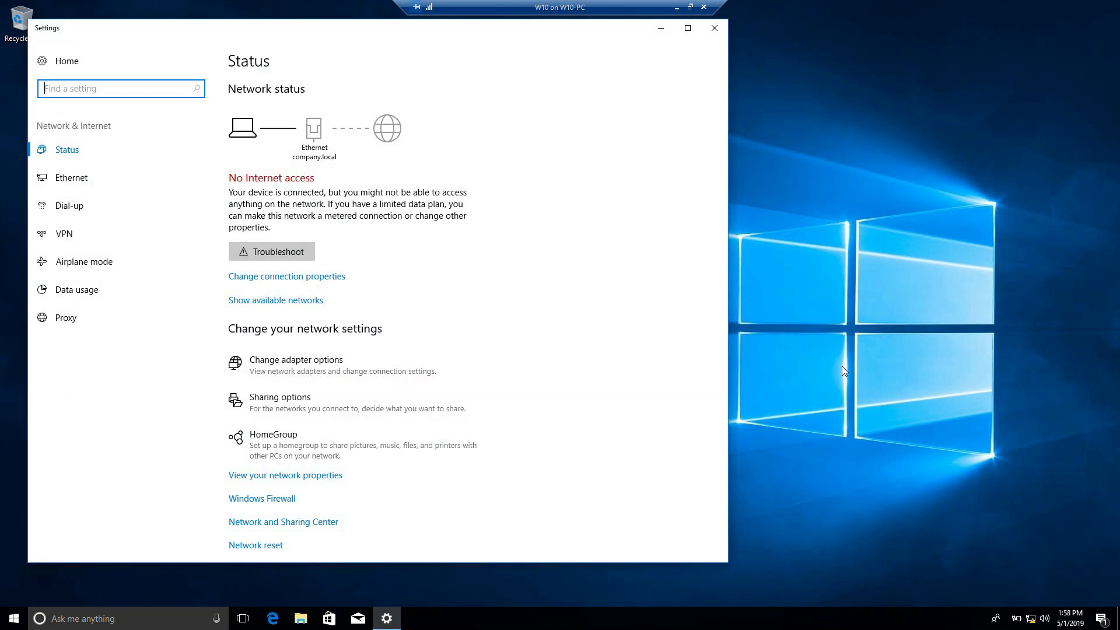
click(71, 177)
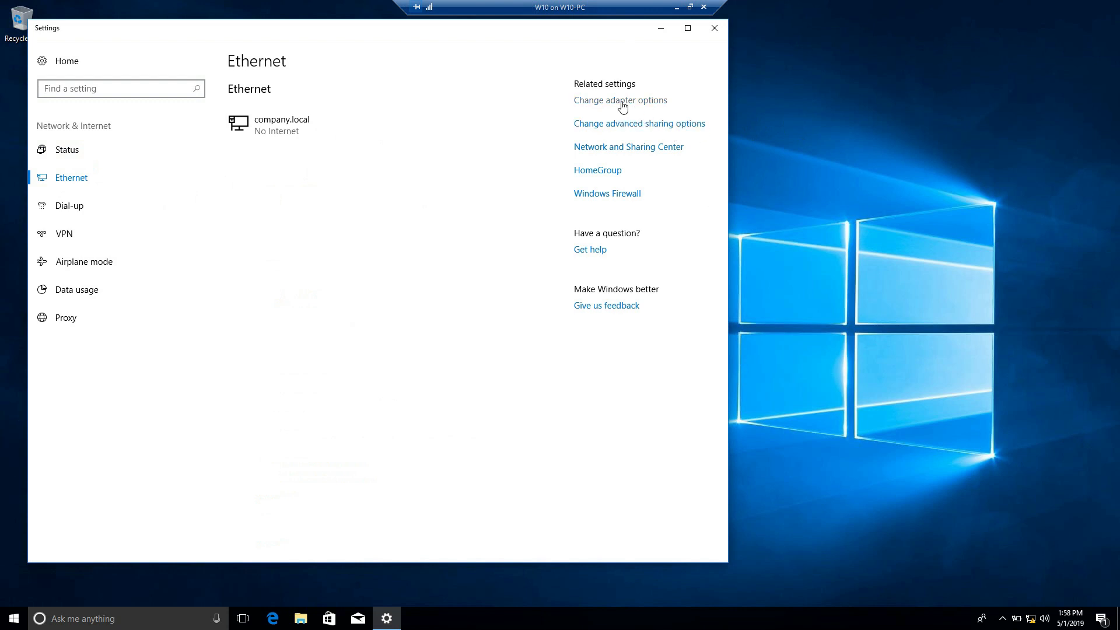
click(620, 100)
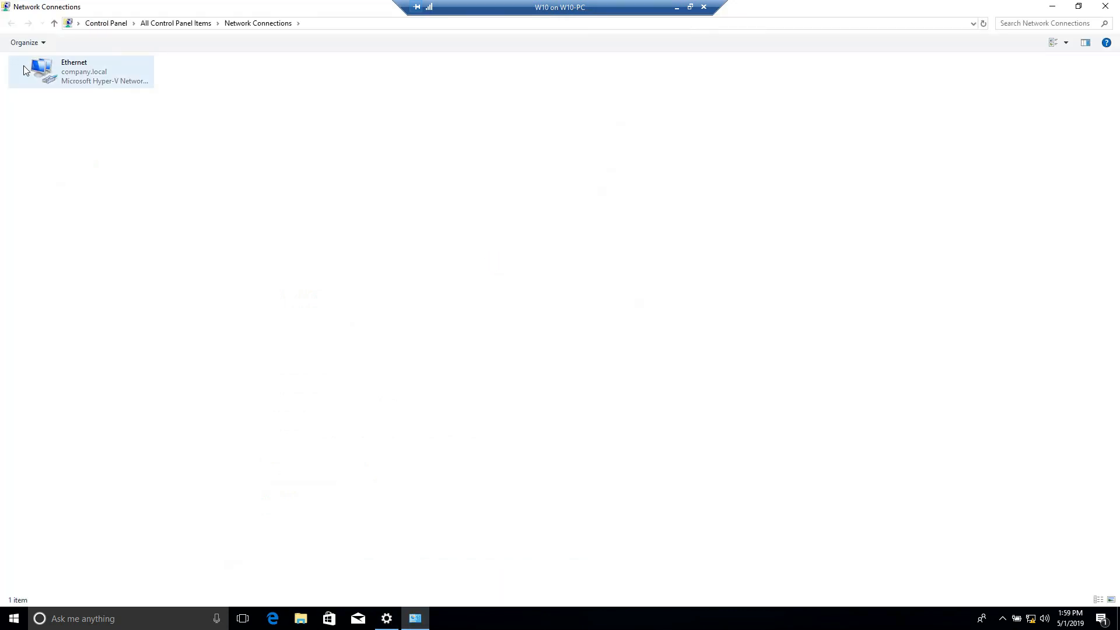
double_click(80, 71)
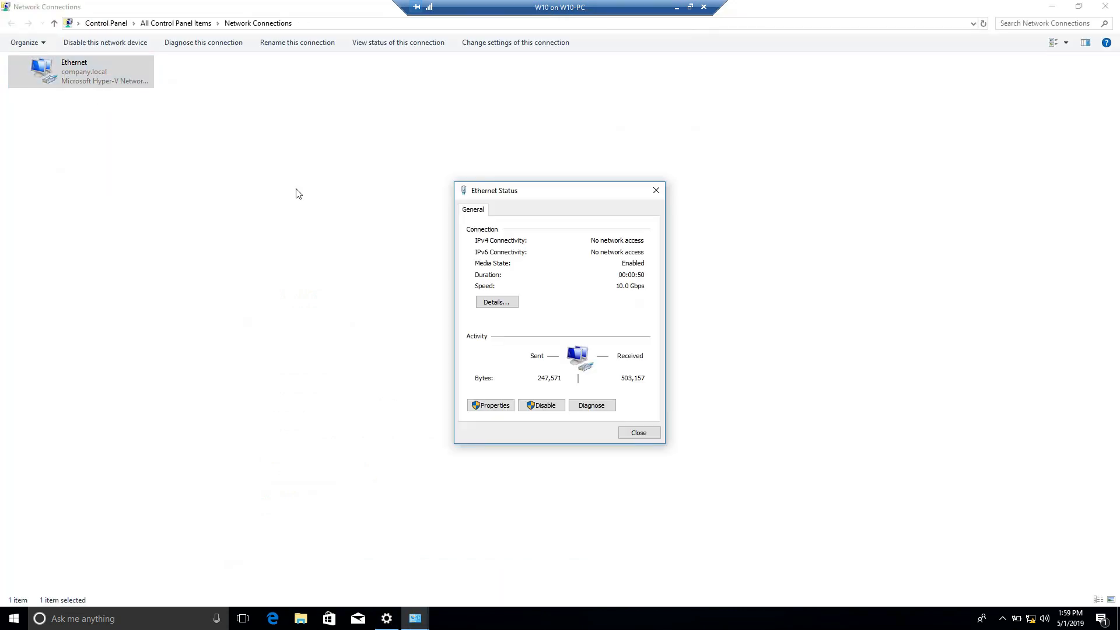
right_click(78, 70)
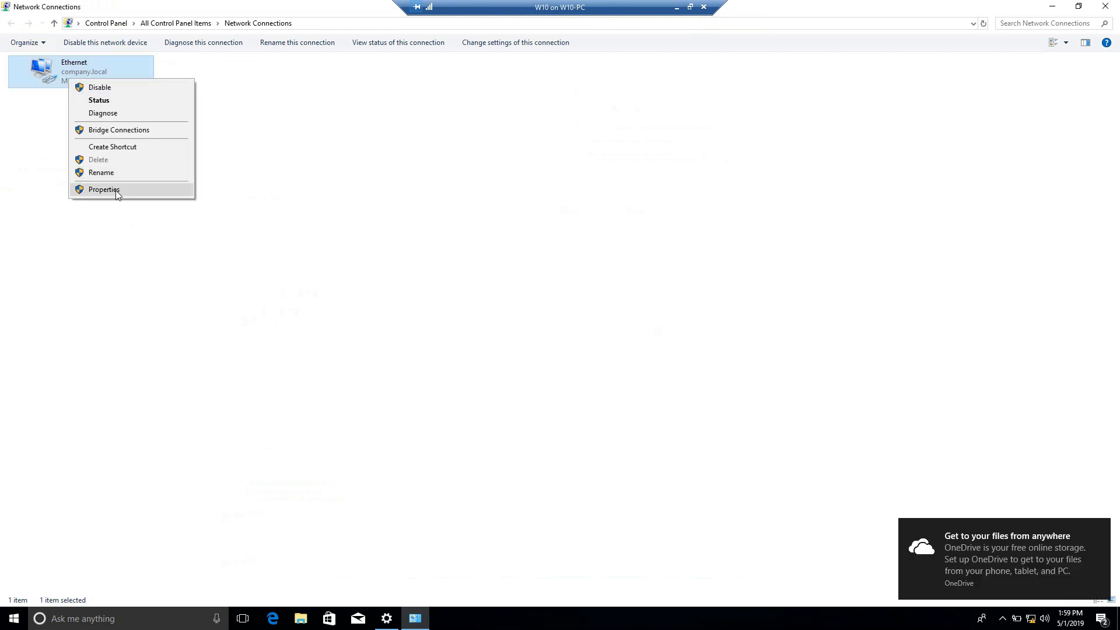
Request Ethernet Properties and elevate again as company.local\Administrator
click(104, 189)
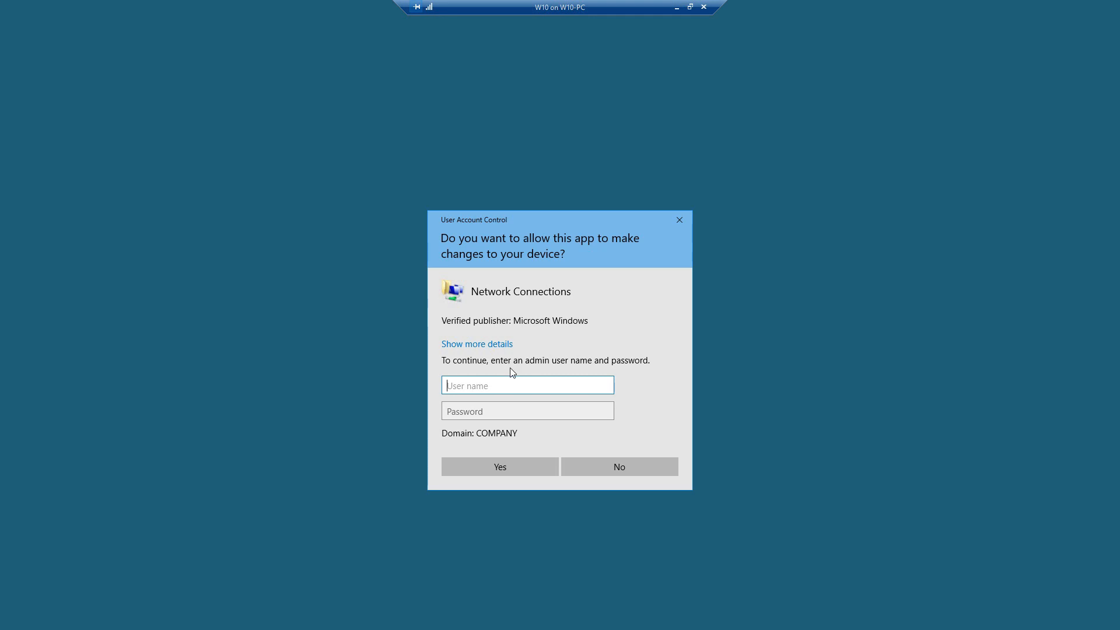
text(company.)
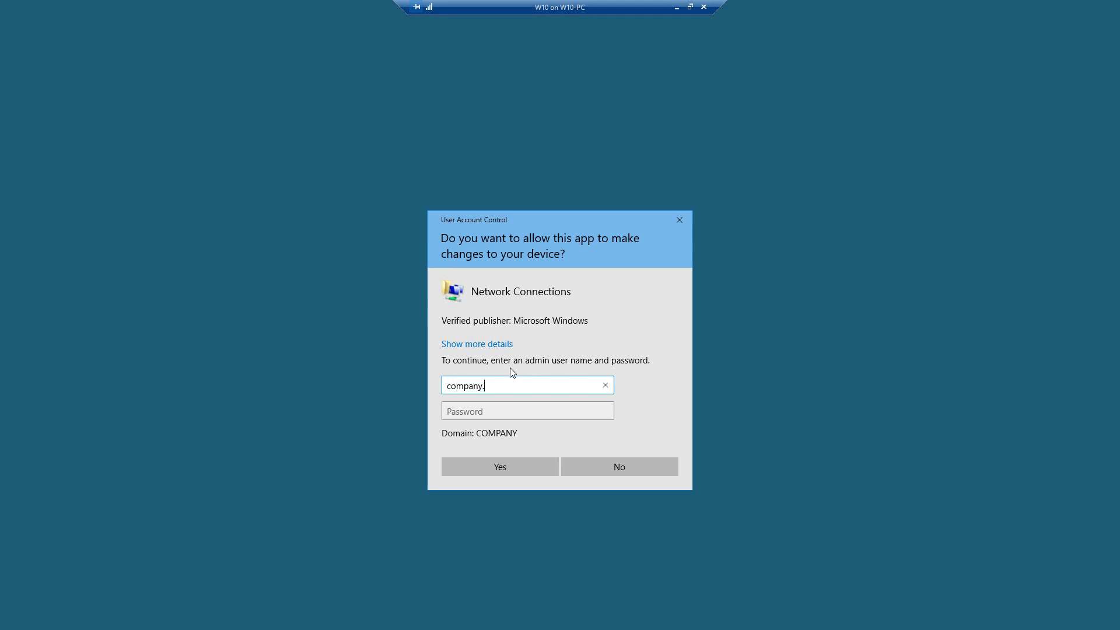
text(local\Ad)
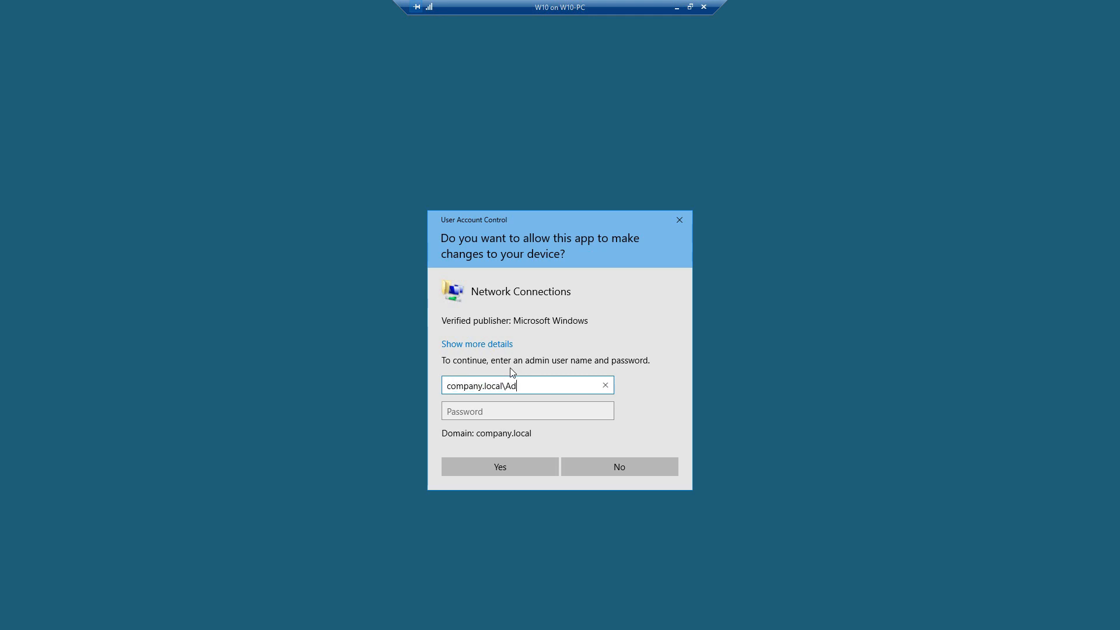
text(ministrator)
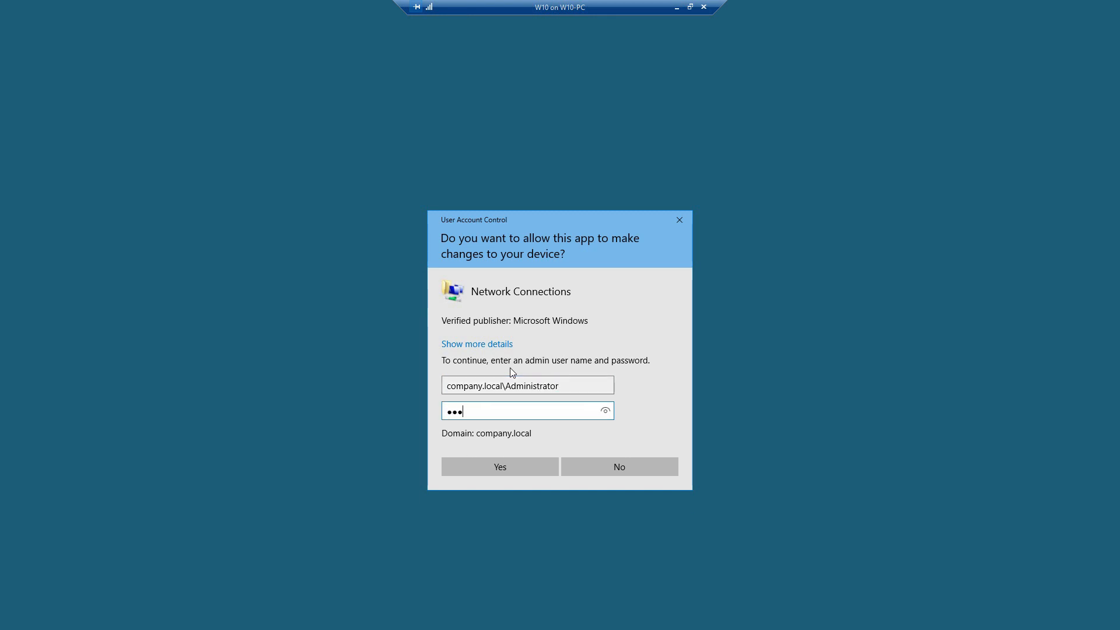
click(499, 466)
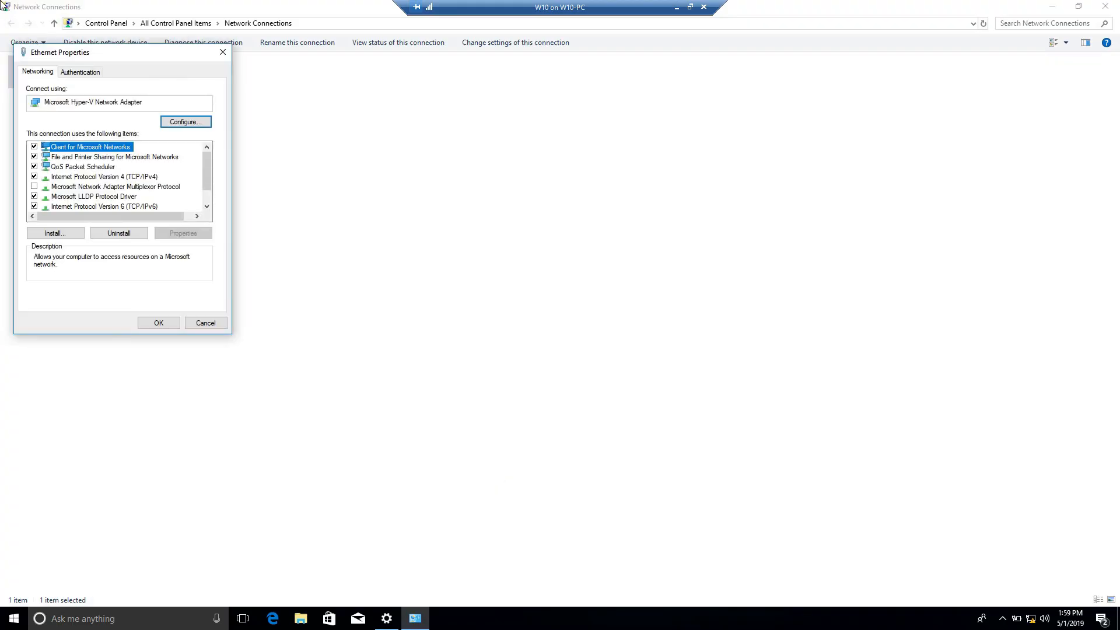
Show the Authentication tab with administrator-managed 802.1X PEAP settings
click(81, 71)
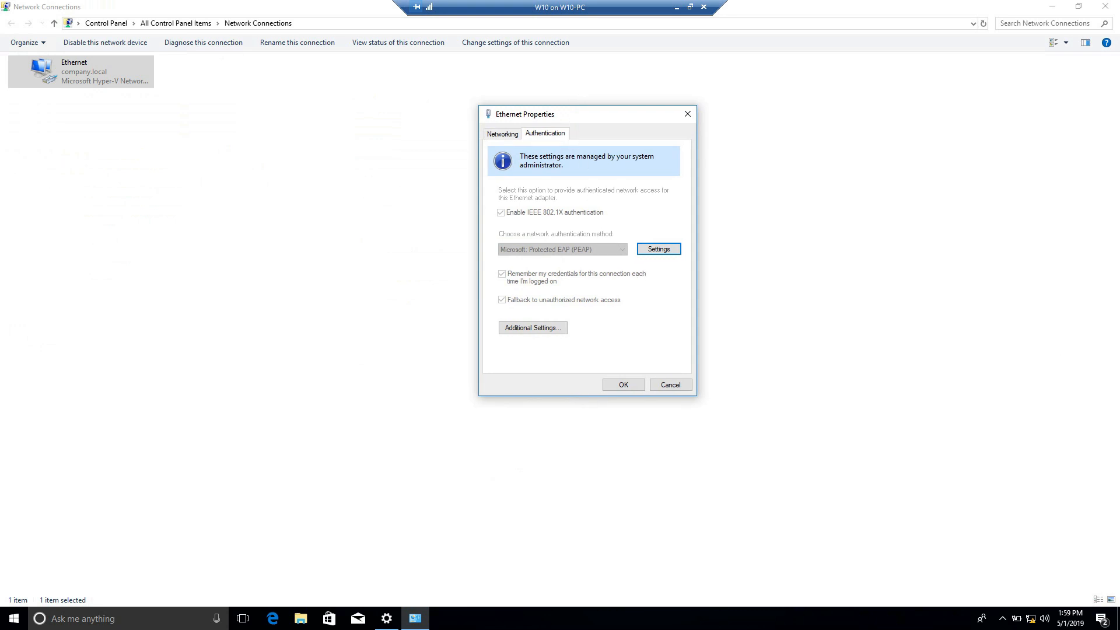
mouse_move(584, 141)
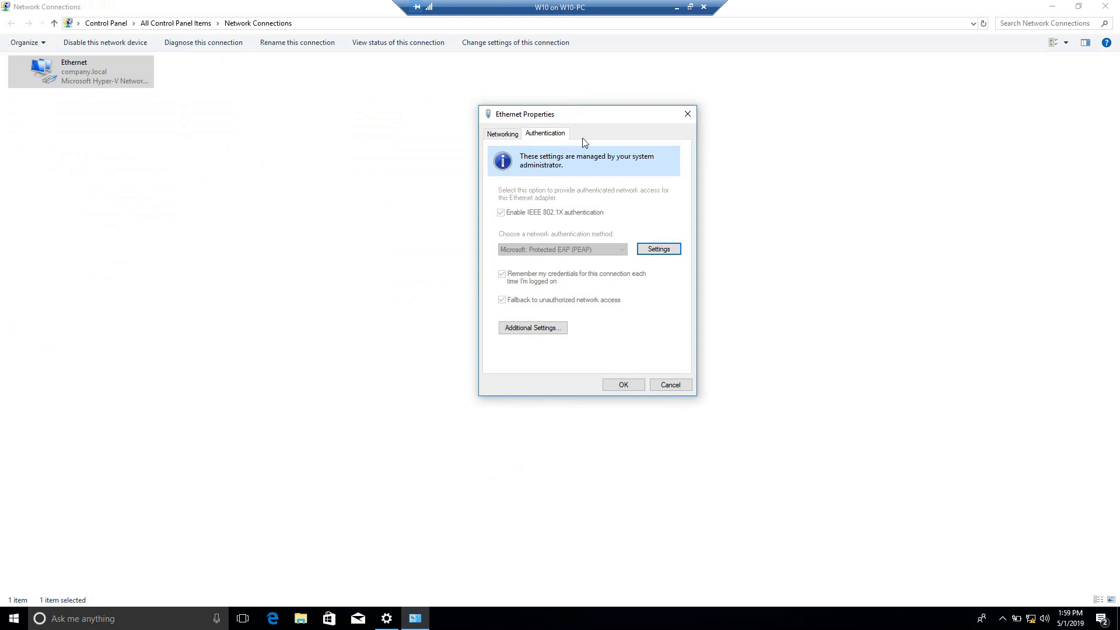
mouse_move(540, 143)
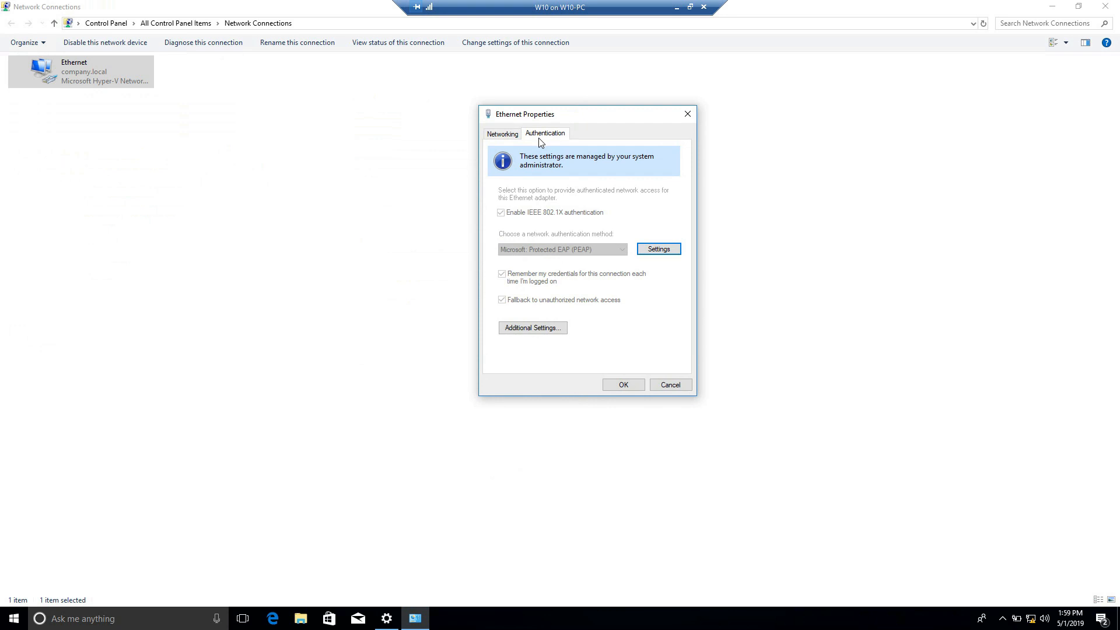
mouse_move(597, 277)
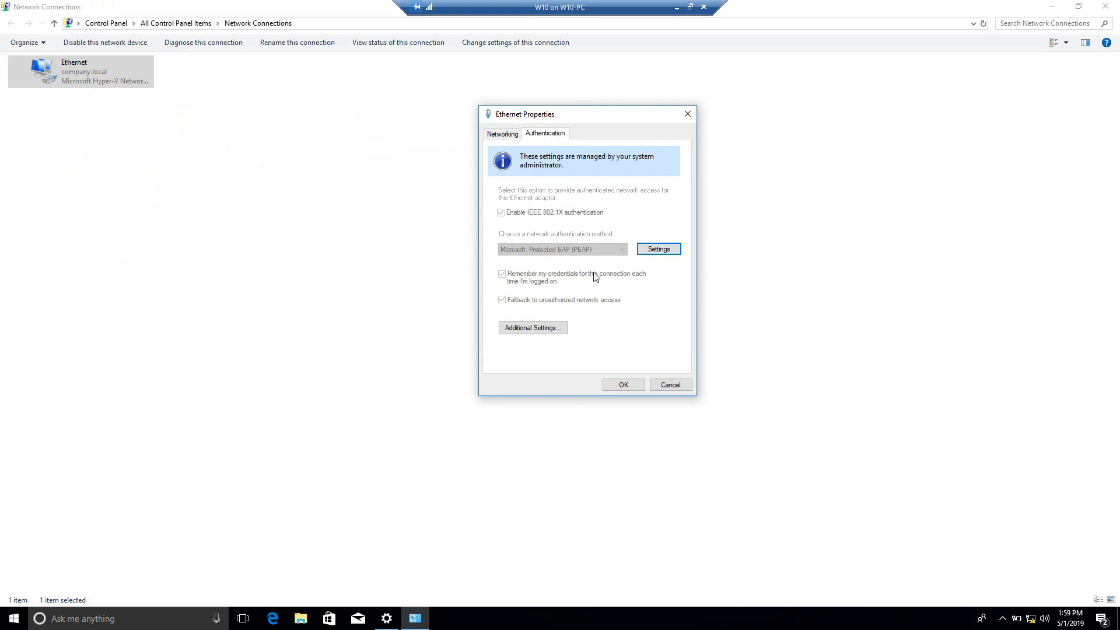